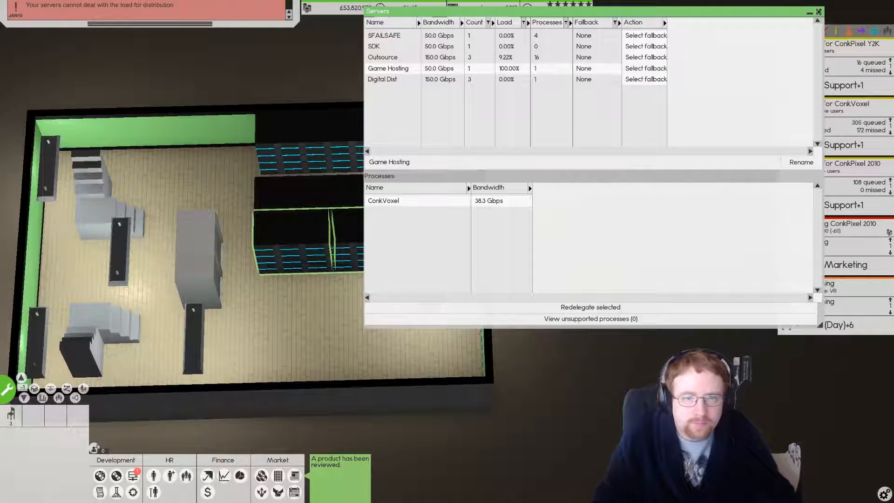
Review the Digital Dist and Outsource servers' processes, sorted by name.
click(818, 12)
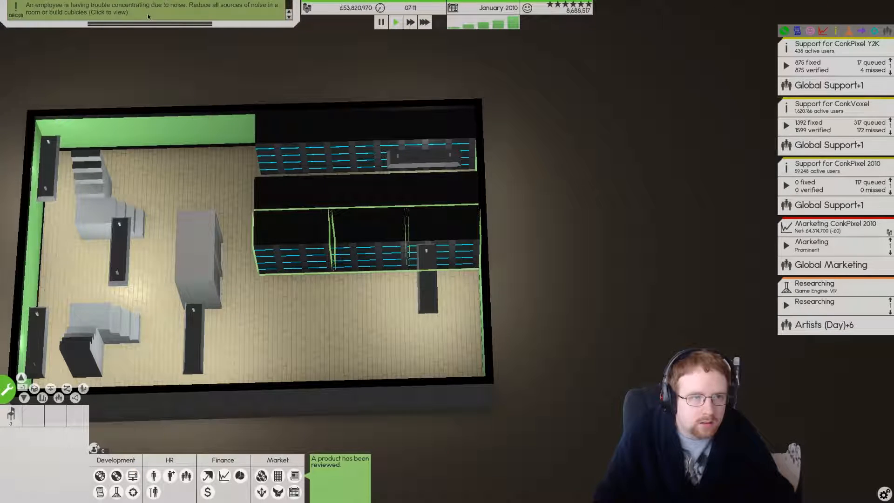
mouse_move(485, 22)
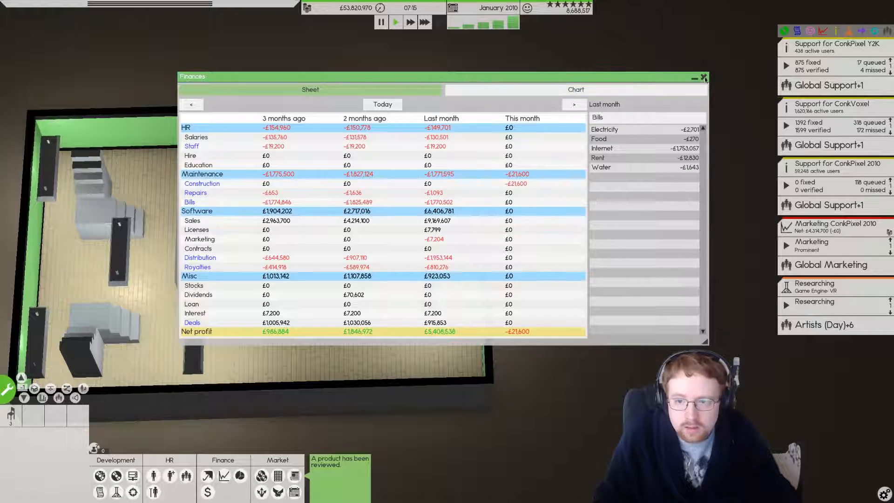
click(705, 78)
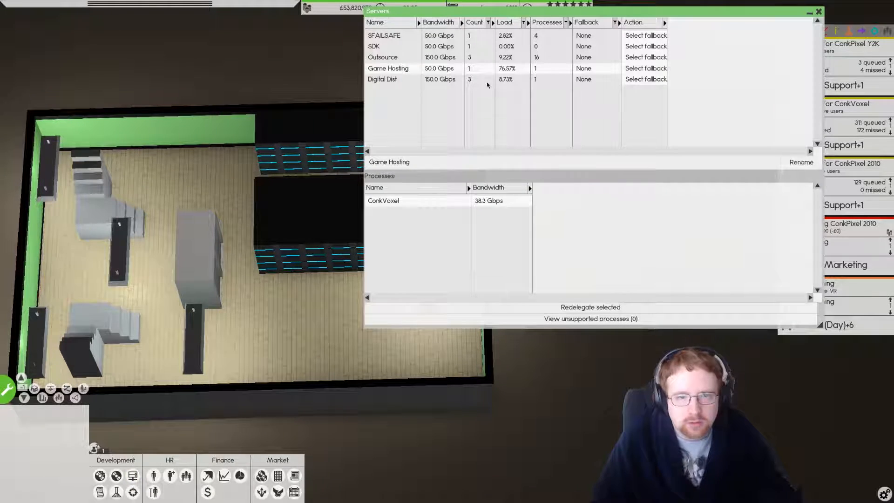
click(382, 78)
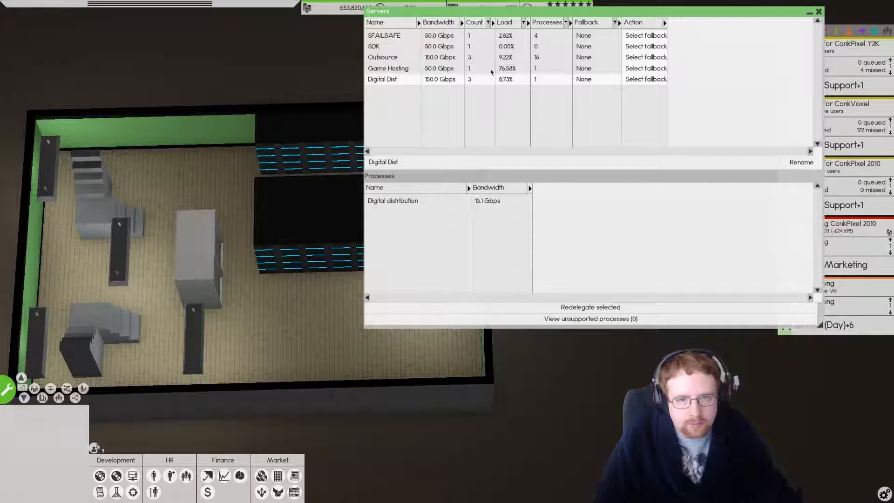
click(383, 57)
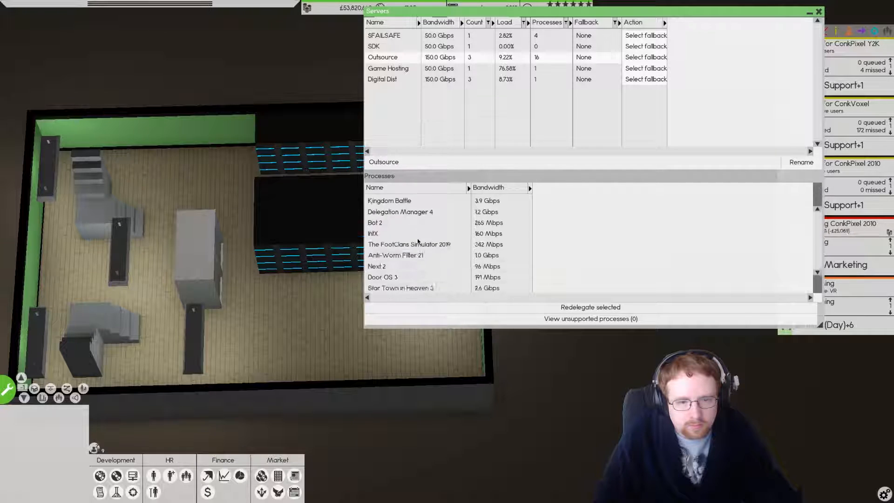
scroll(up, 3)
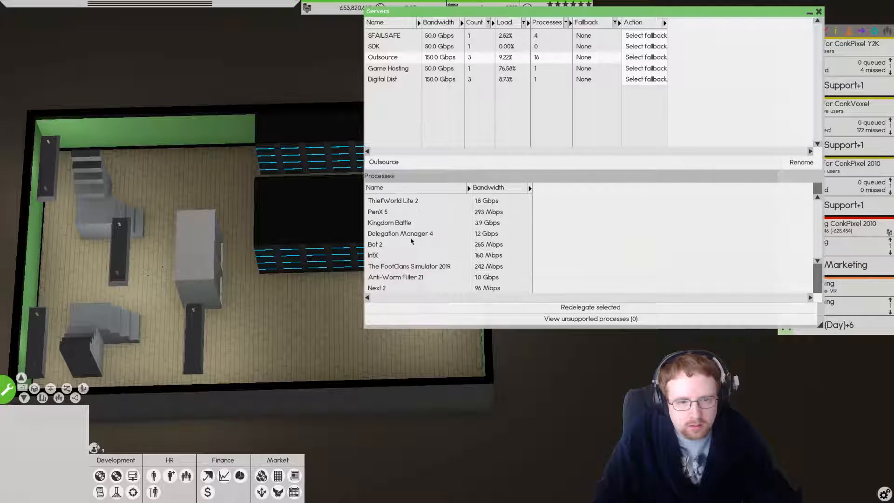
click(375, 187)
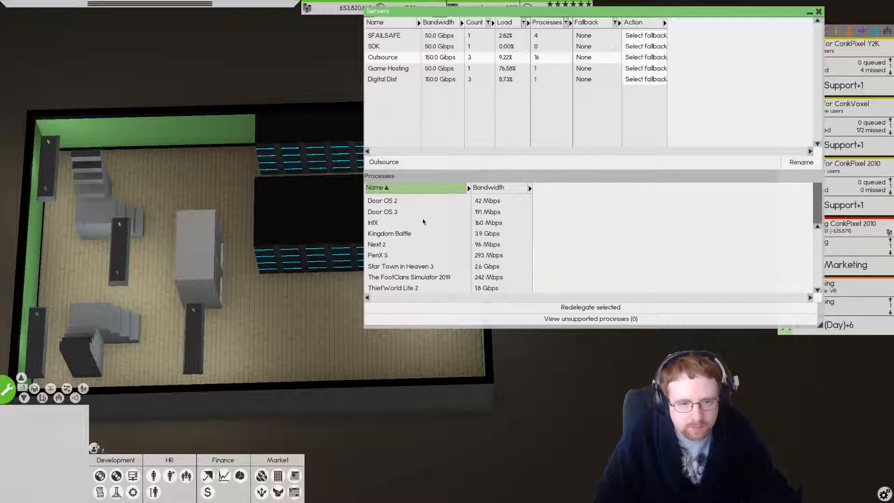
scroll(up, 3)
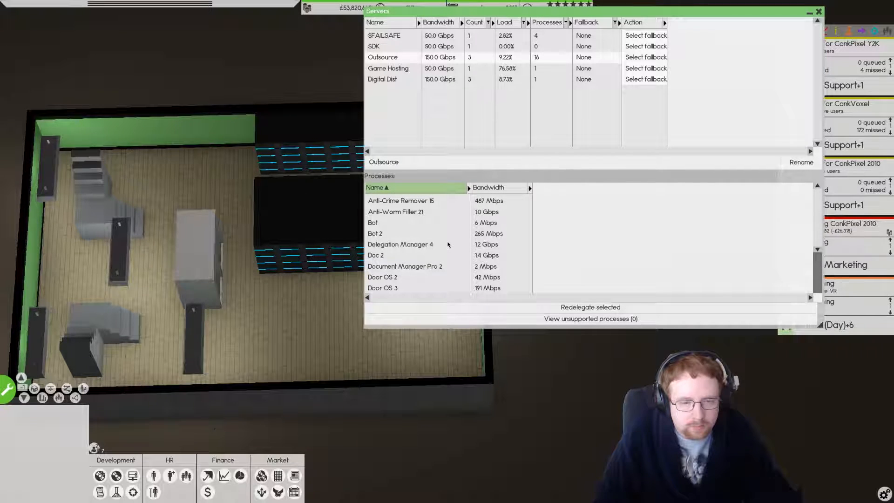
Redelegate all SFAILSAFE processes onto the Outsource server, leaving SFAILSAFE at 0% load.
click(383, 34)
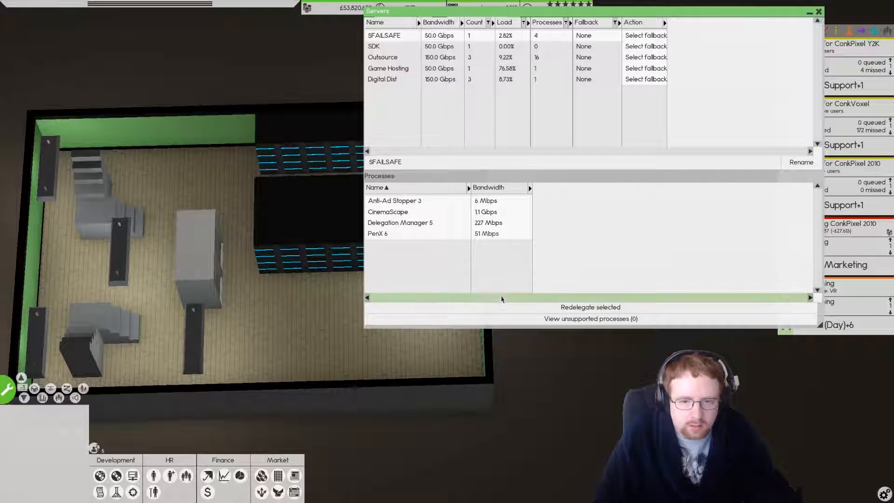
click(591, 306)
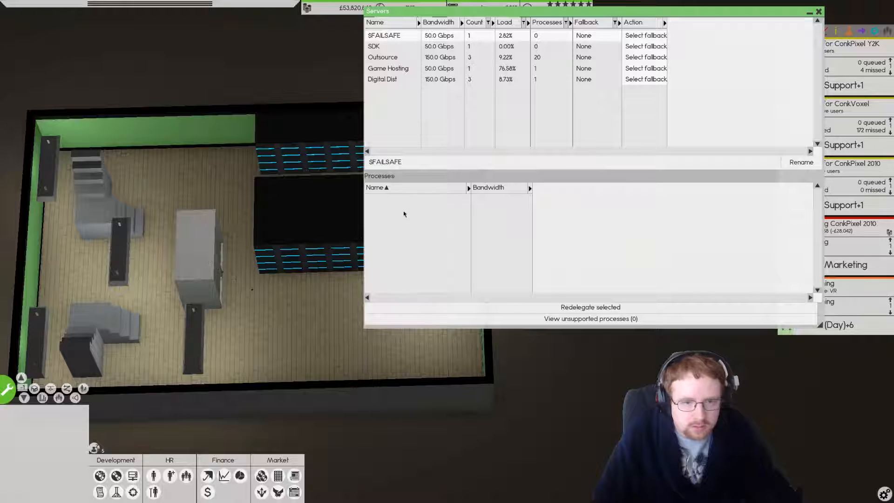
click(382, 78)
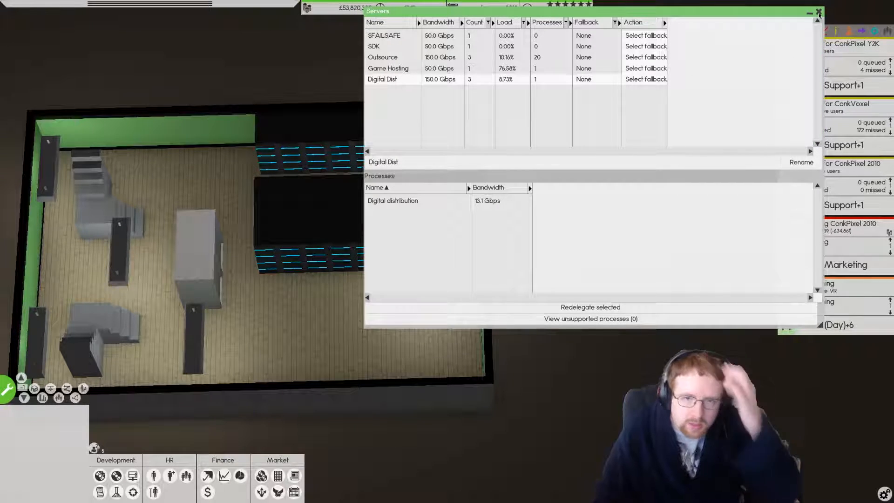
click(817, 12)
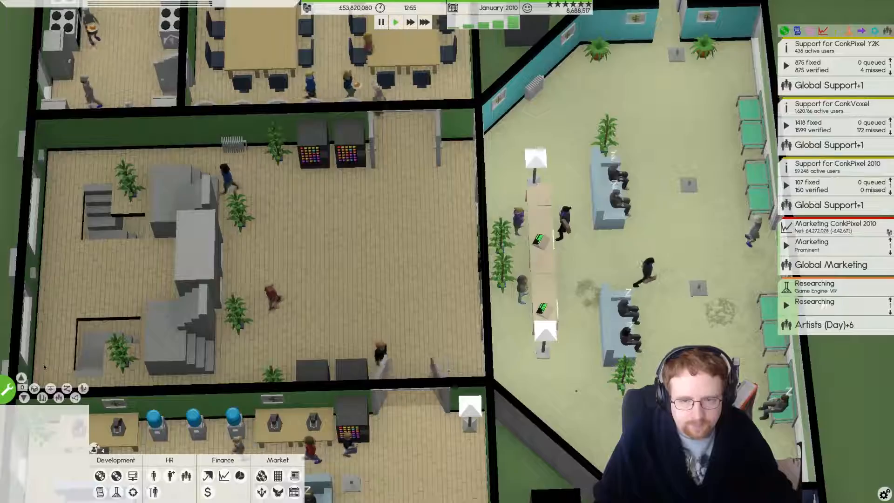
Show ConkPixel 2010's details: about 200,000 active users, great quality, widespread marketing.
click(22, 378)
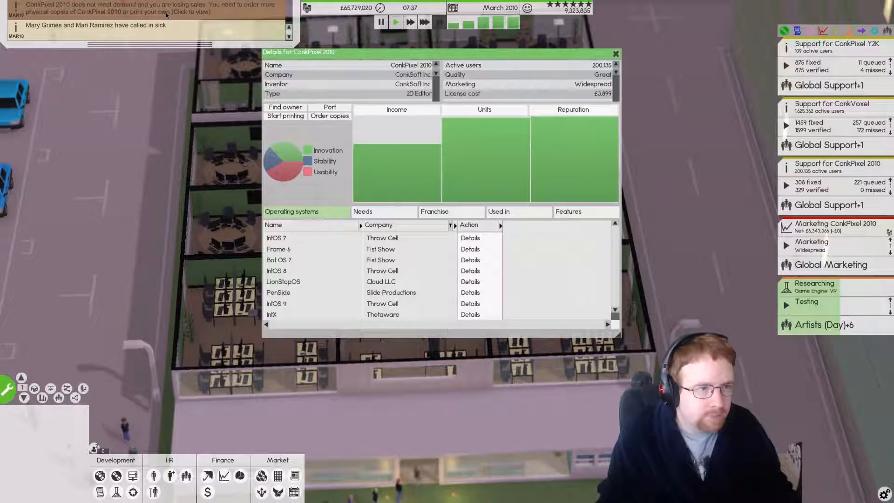
mouse_move(405, 142)
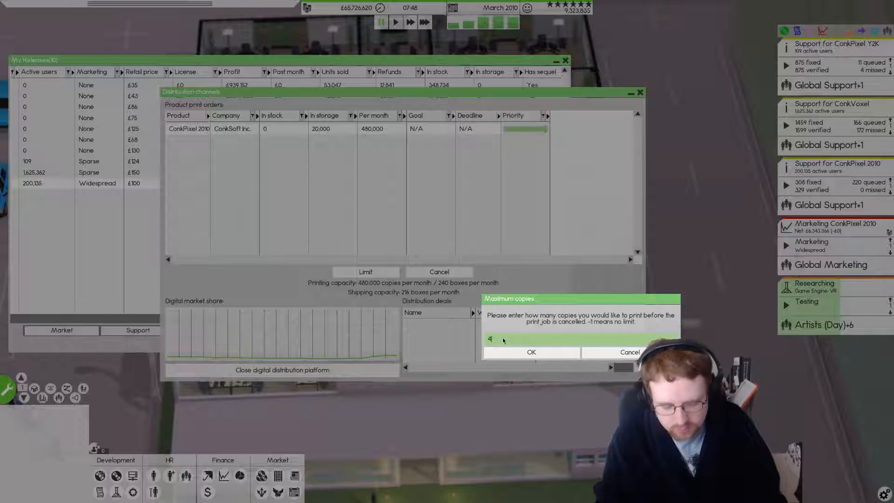
Confirm the 480,000-copy limit for ConkPixel 2010 and bring the print orders back up.
click(530, 352)
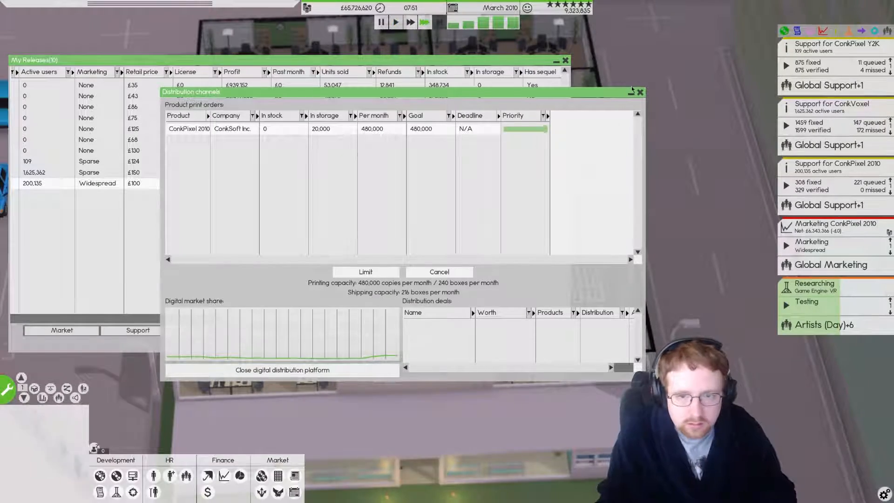
click(639, 92)
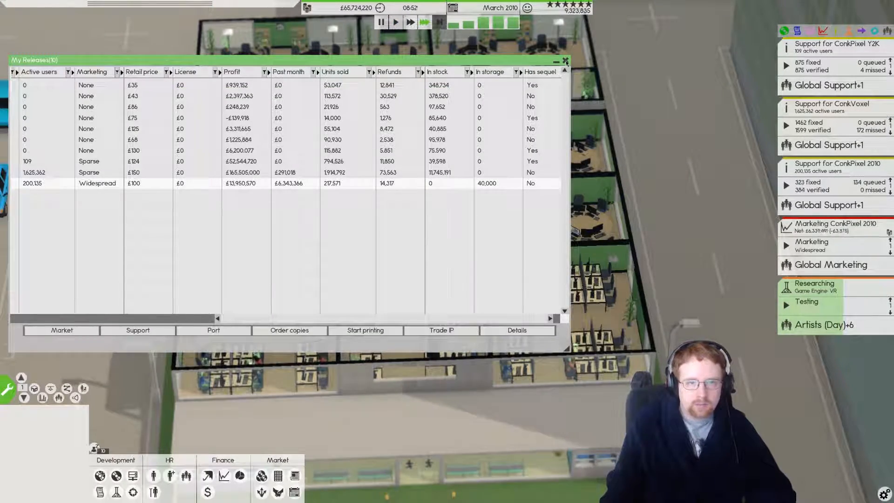
click(566, 61)
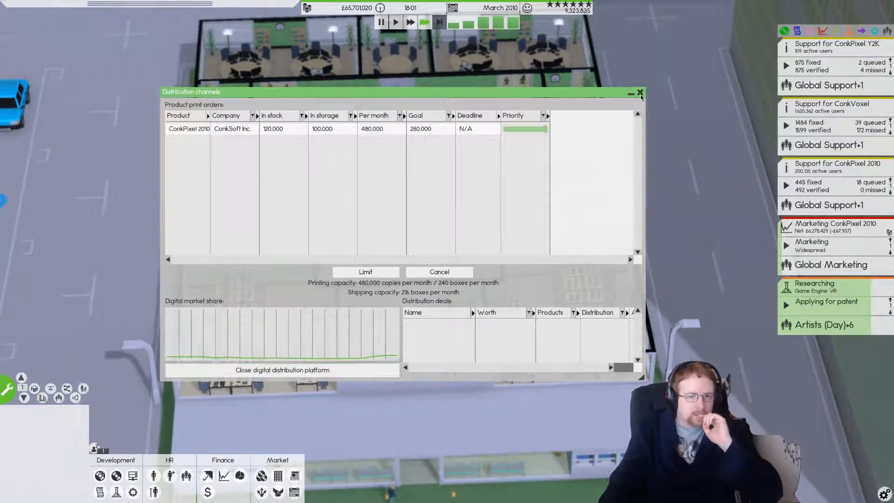
Close the print orders, the finance sheet and the deals list, leaving the office view.
click(639, 92)
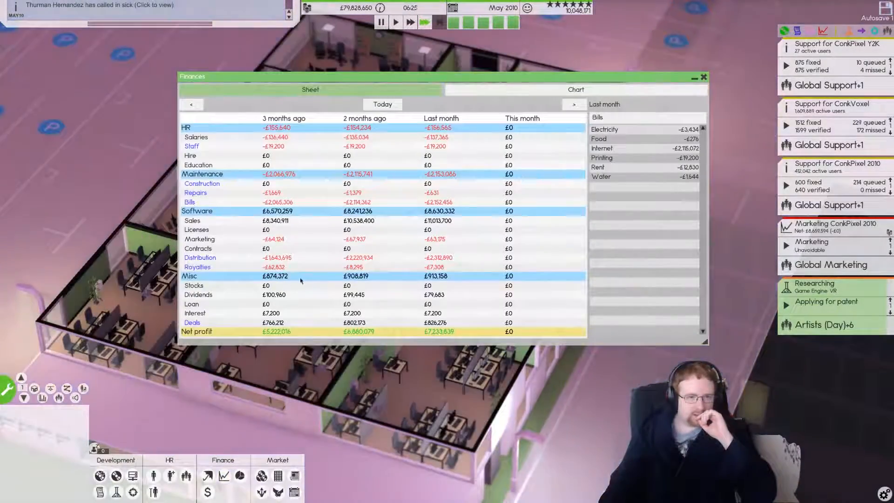
click(702, 77)
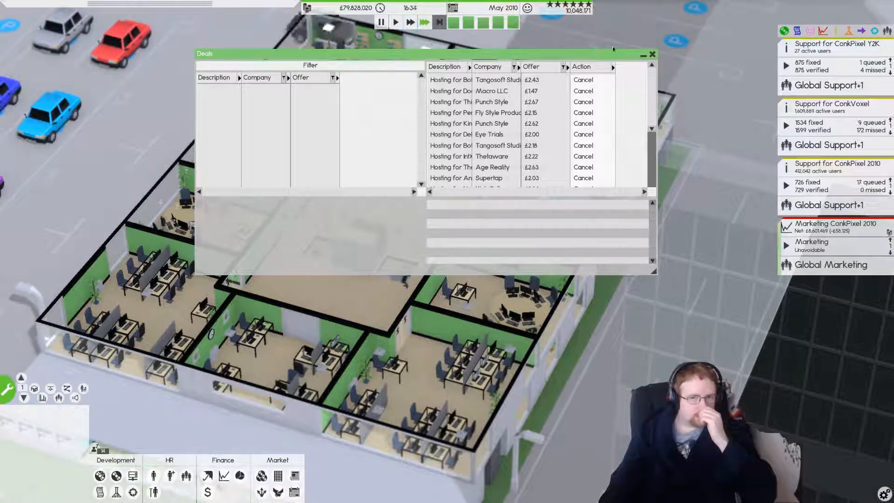
click(653, 54)
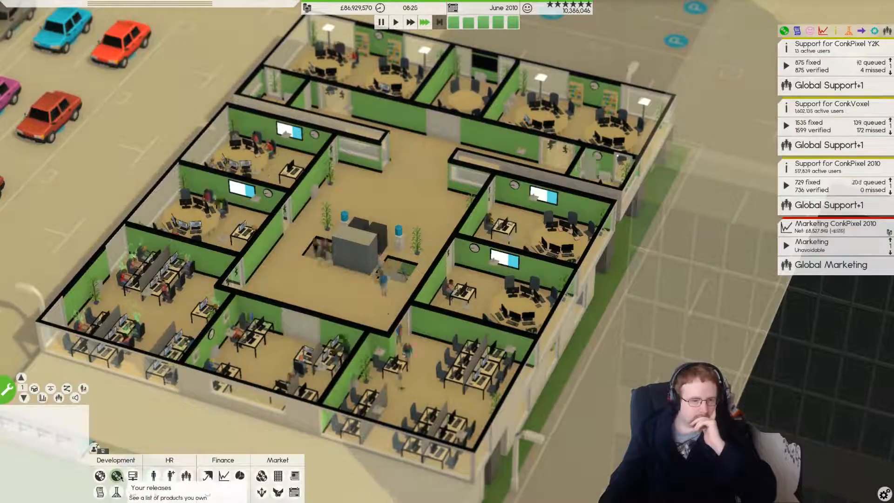
click(132, 475)
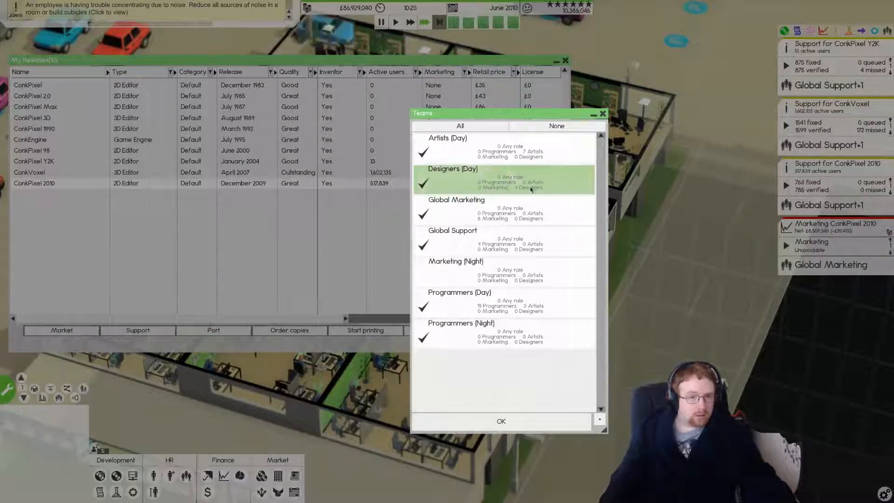
click(501, 421)
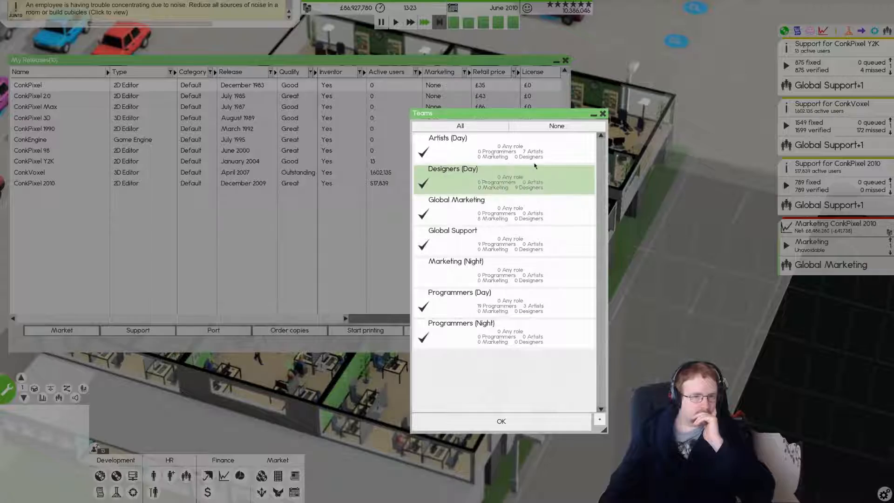
click(501, 421)
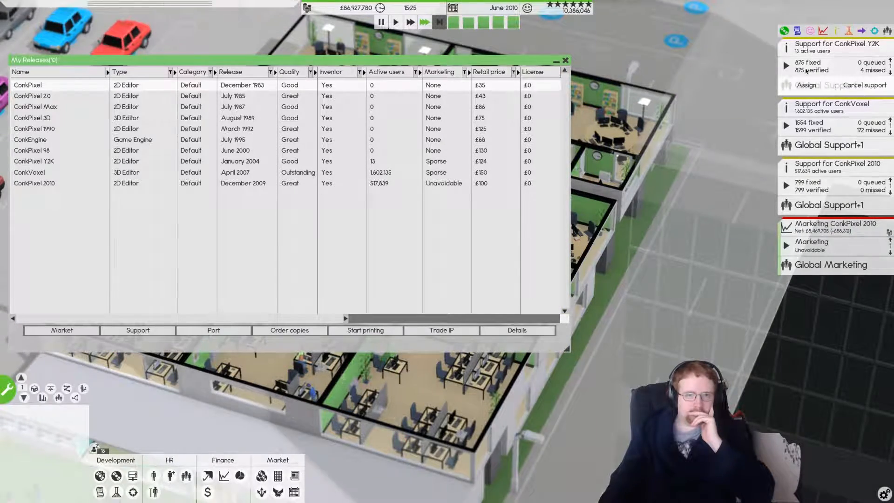
click(566, 59)
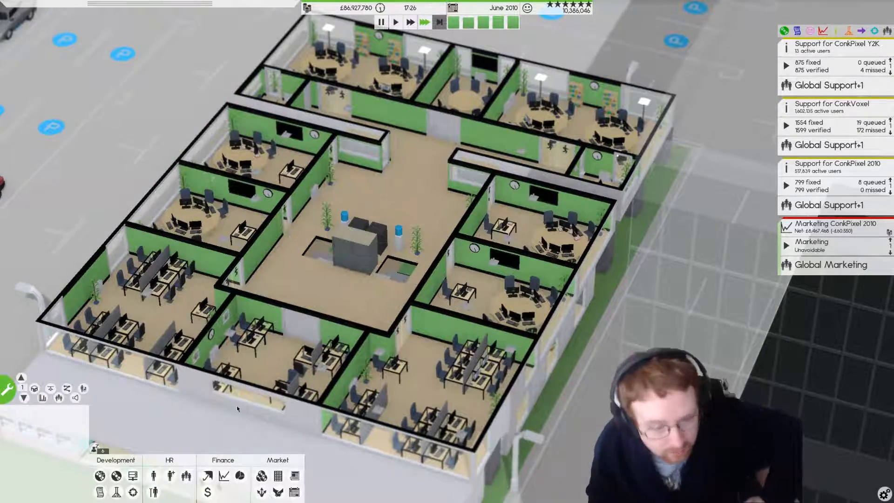
Take over Throw Cell outright, gaining rights to its 83 products.
click(279, 476)
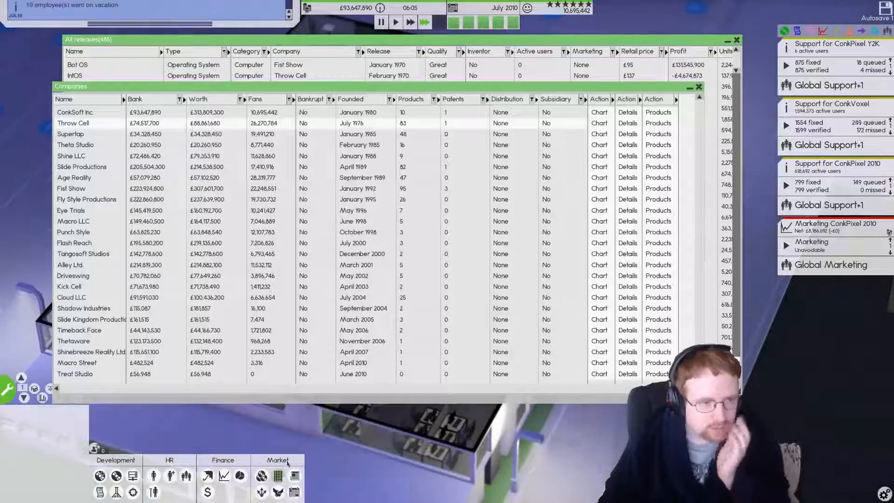
click(736, 39)
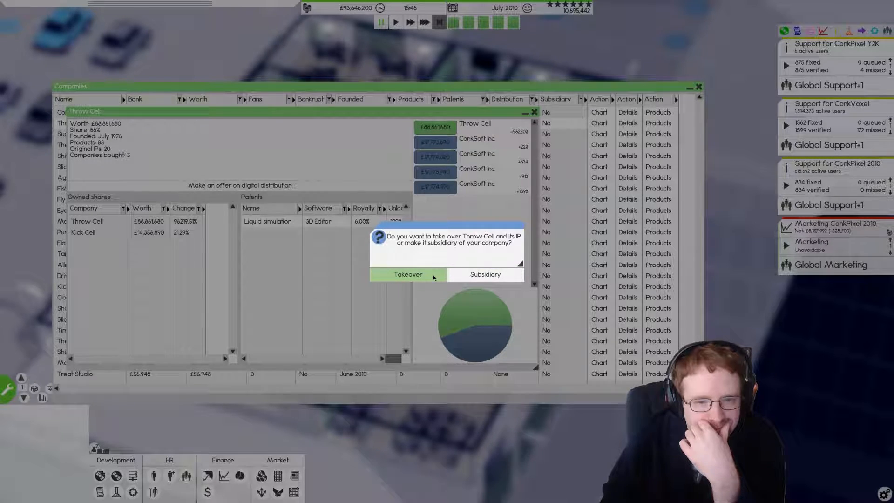
click(407, 274)
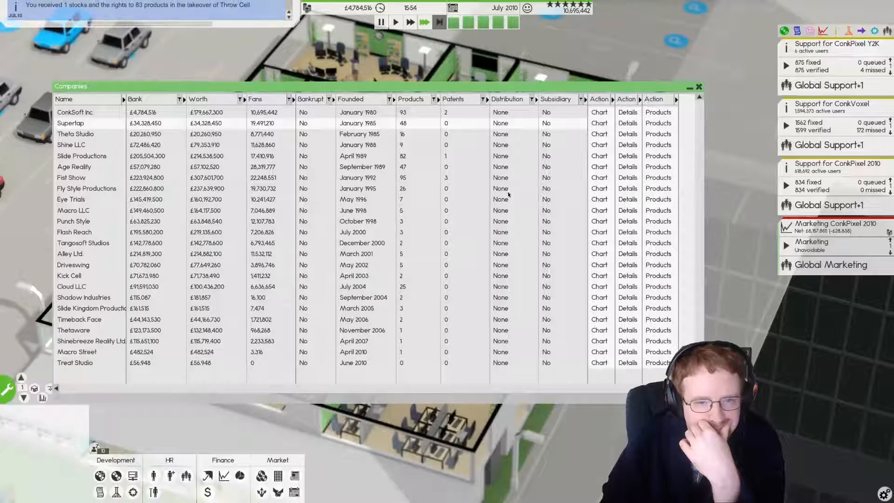
click(697, 86)
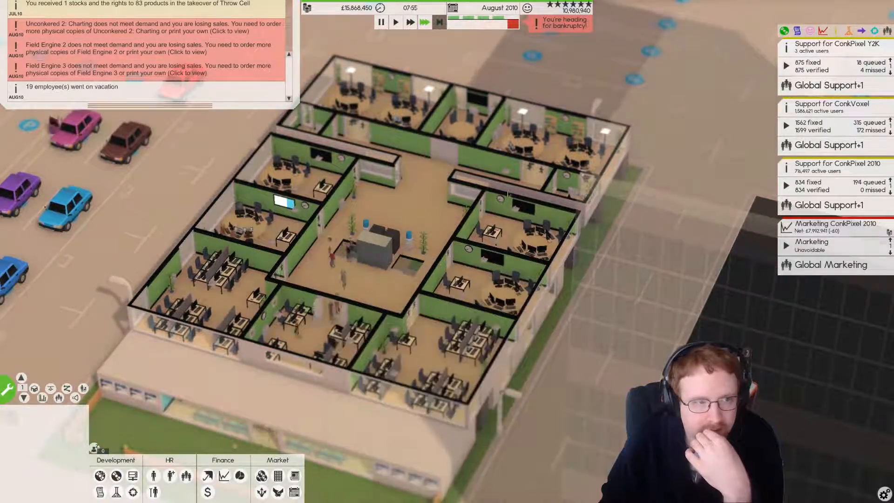
Clear old notifications and list released products sorted by active users, scrolled to Field Engine 3.
click(395, 22)
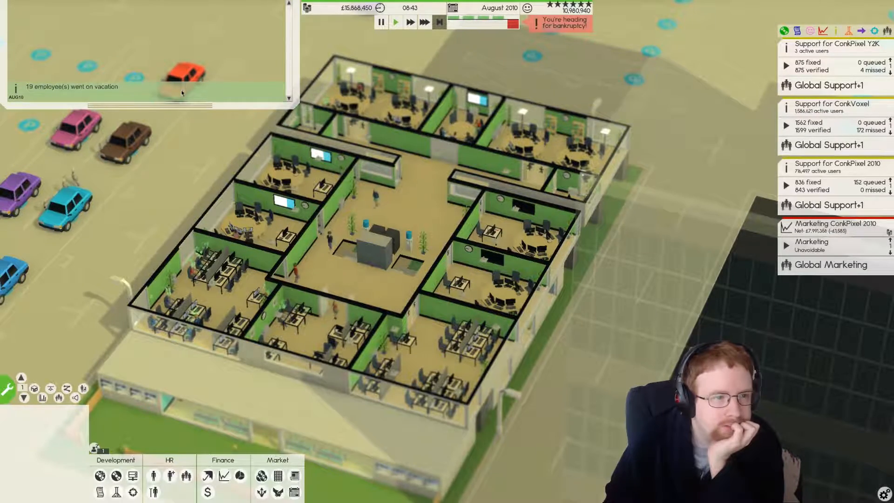
click(207, 476)
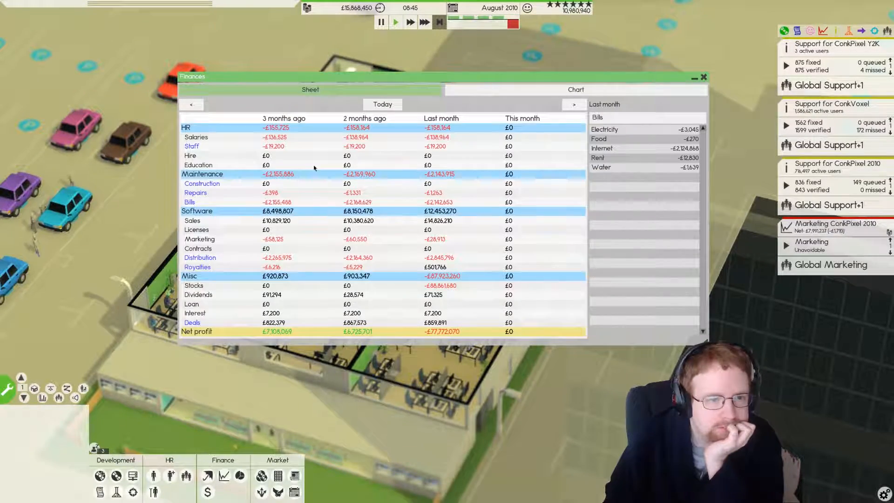
click(703, 76)
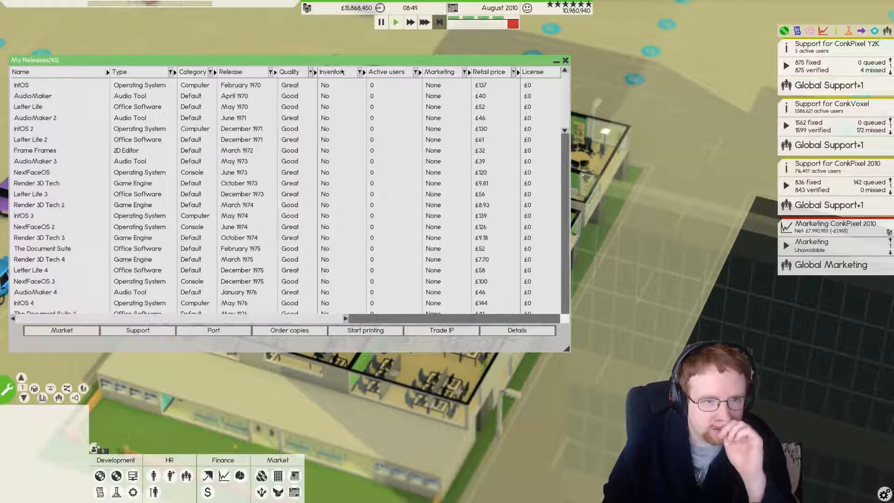
click(386, 72)
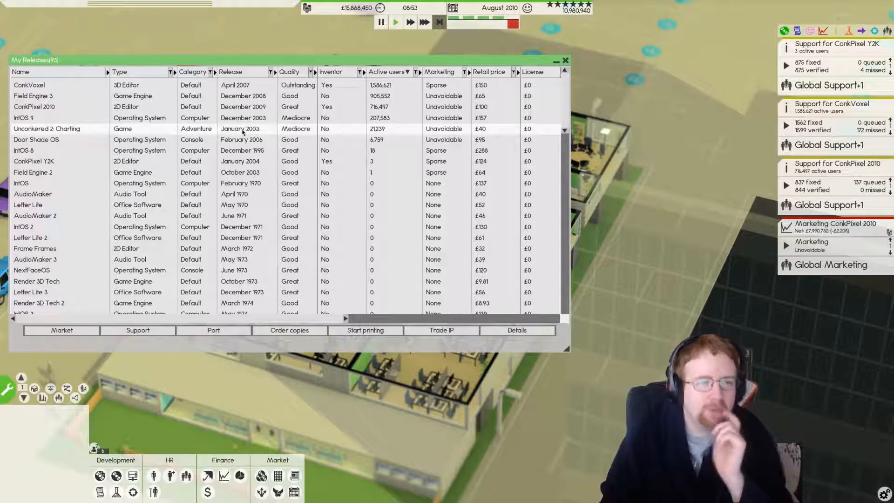
scroll(right, 3)
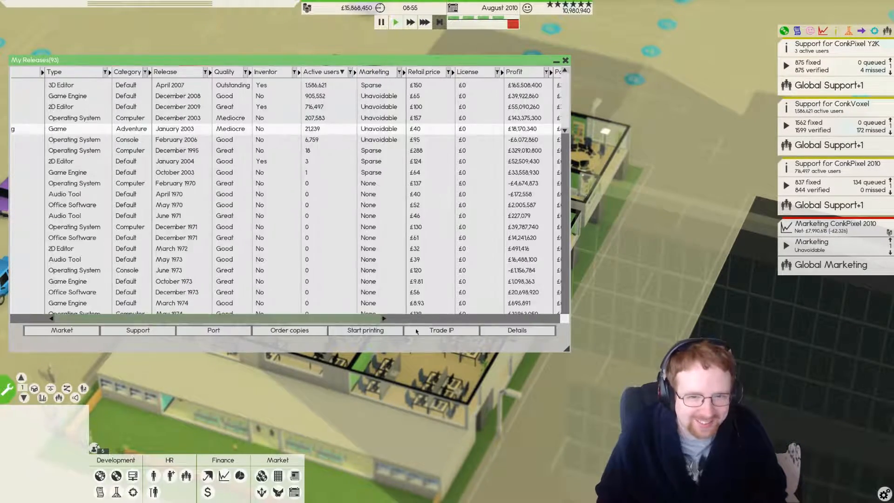
scroll(right, 3)
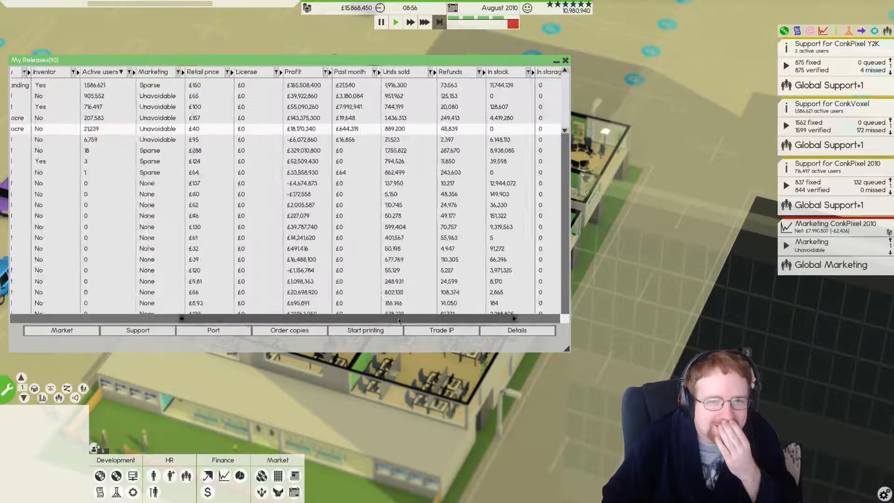
scroll(right, 3)
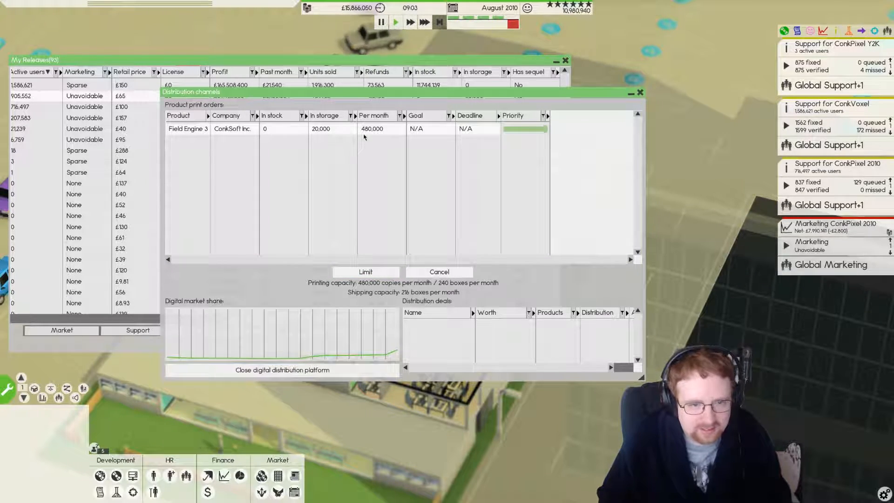
Cap the Field Engine 3 print job at 50,000 copies and Unconkered 2 at 2,500.
click(365, 271)
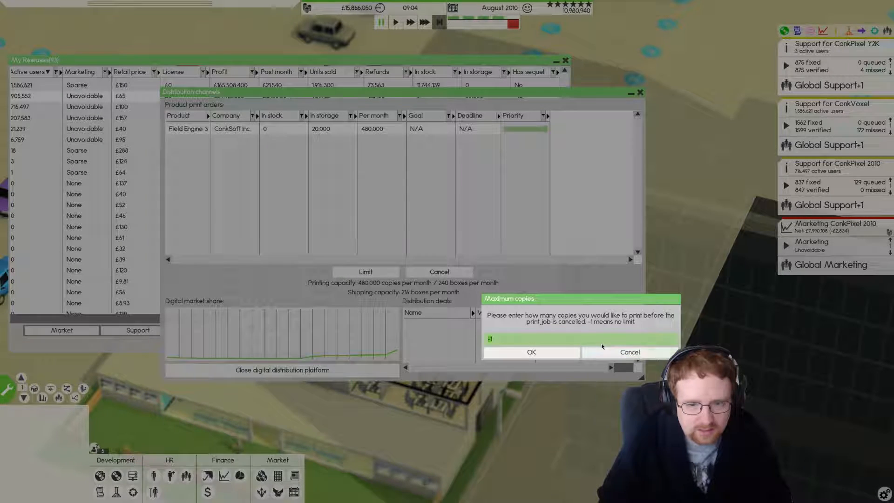
text(50000)
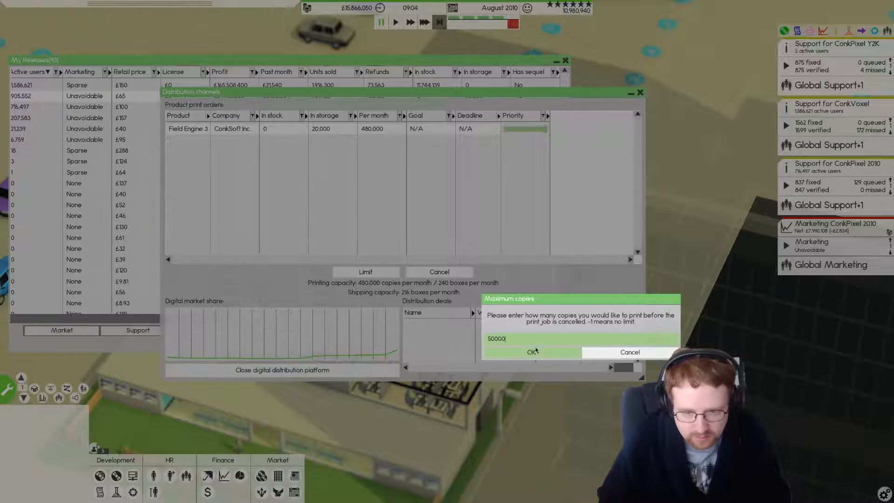
click(532, 352)
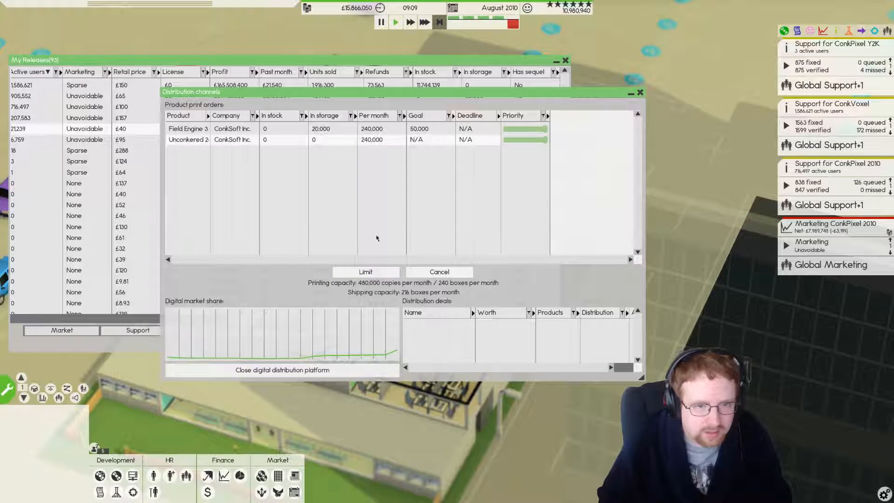
click(365, 271)
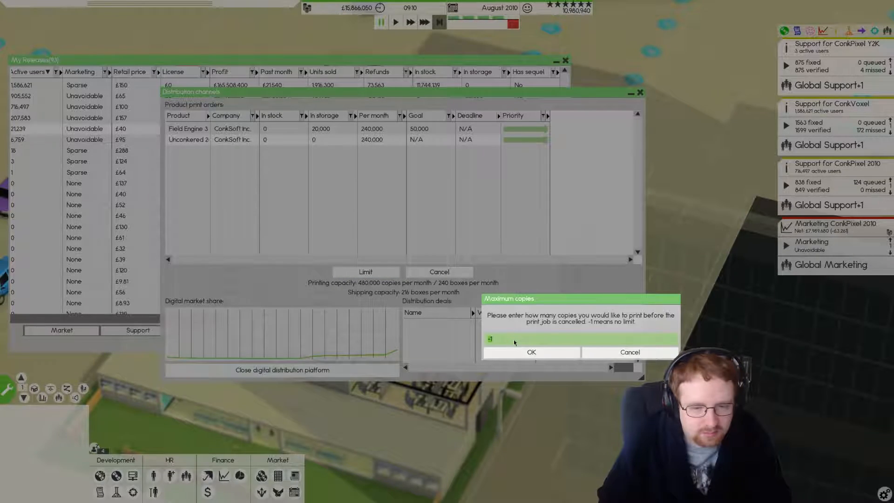
text(2500)
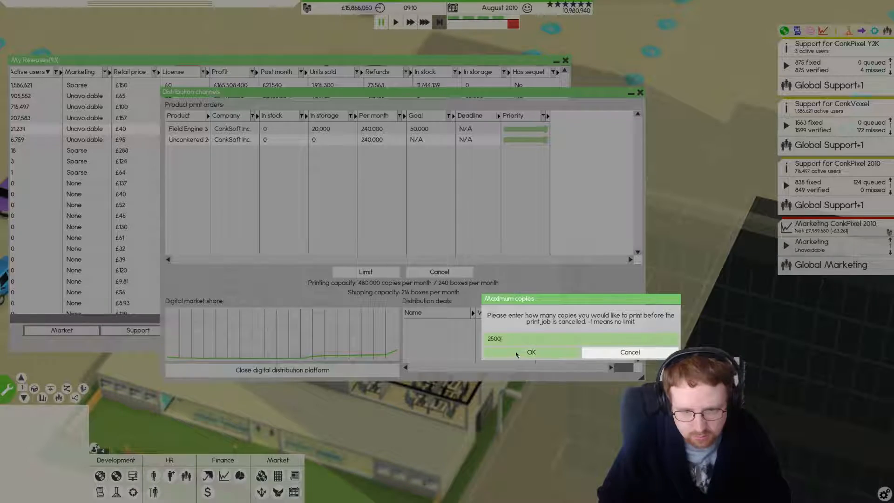
click(531, 352)
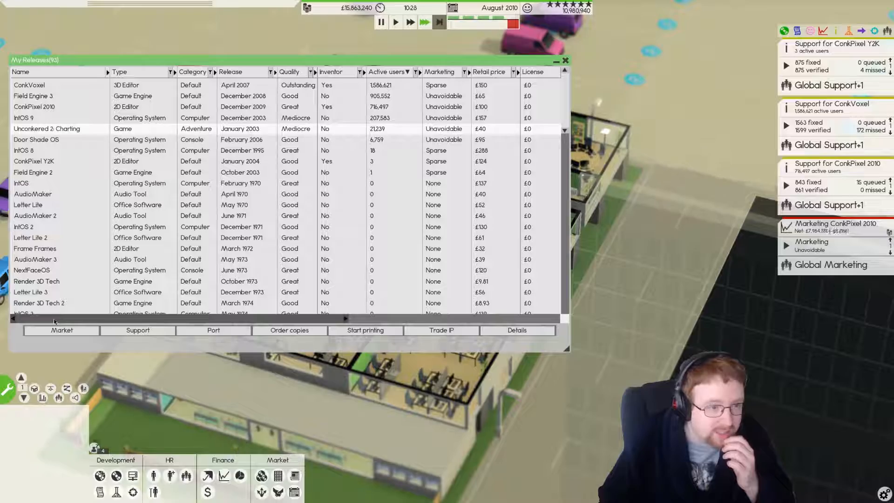
scroll(right, 3)
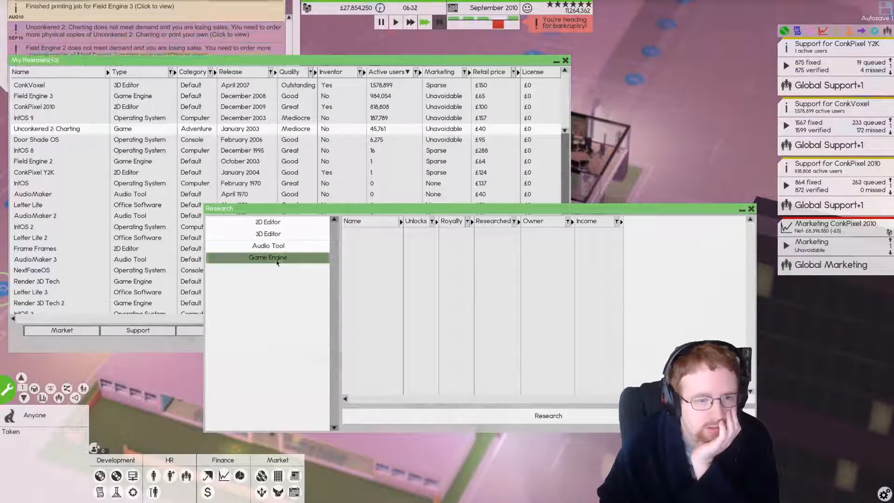
Raise the Unconkered 2 print limit to 55,000 copies and close the print orders overview.
click(267, 257)
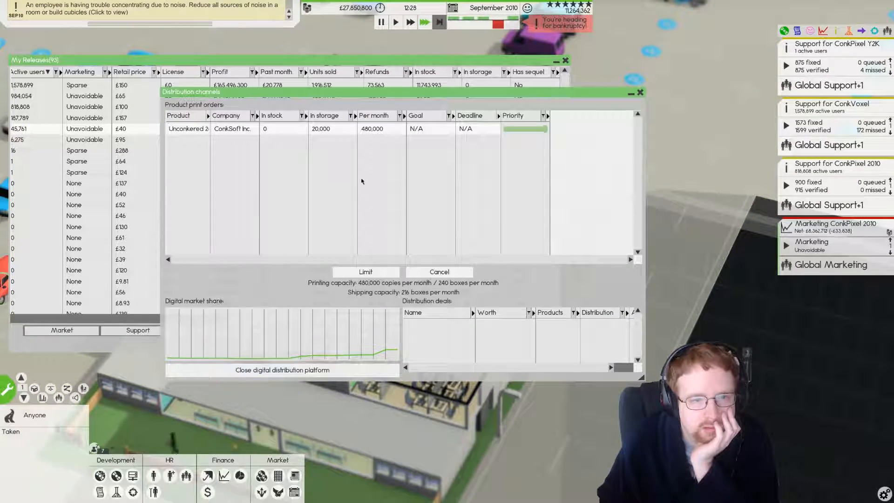
click(365, 271)
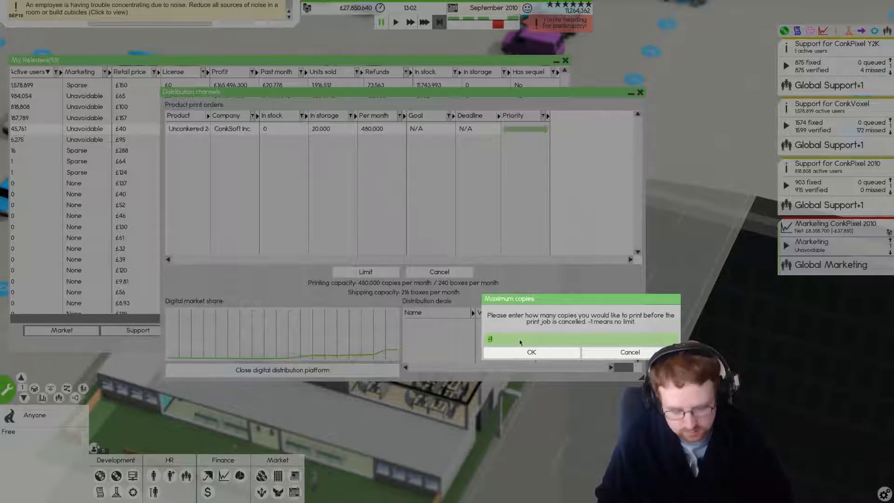
click(530, 352)
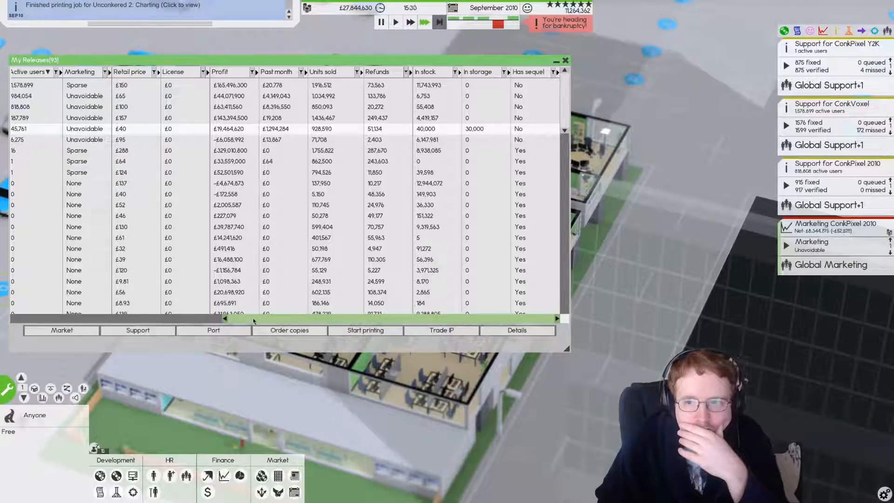
scroll(left, 3)
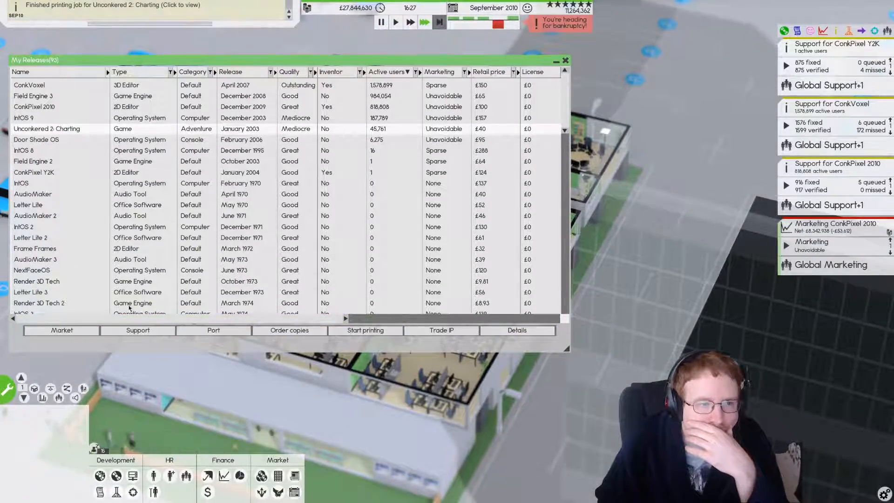
scroll(right, 3)
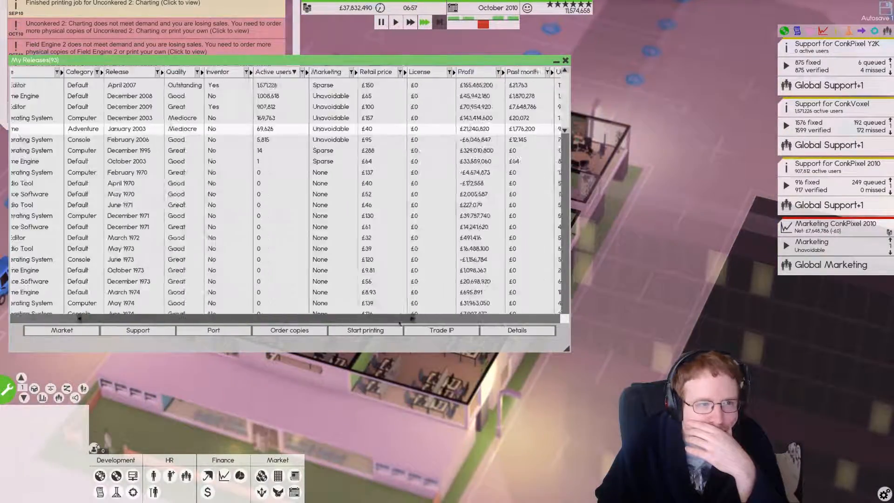
scroll(right, 3)
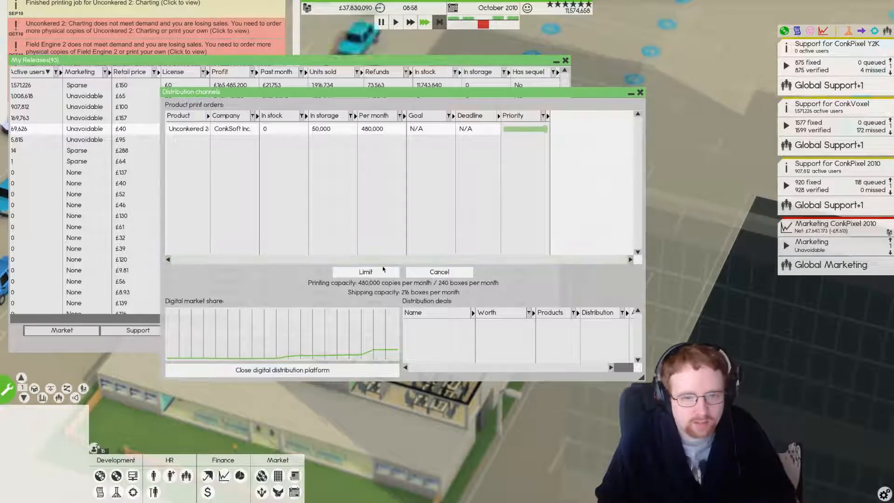
click(365, 271)
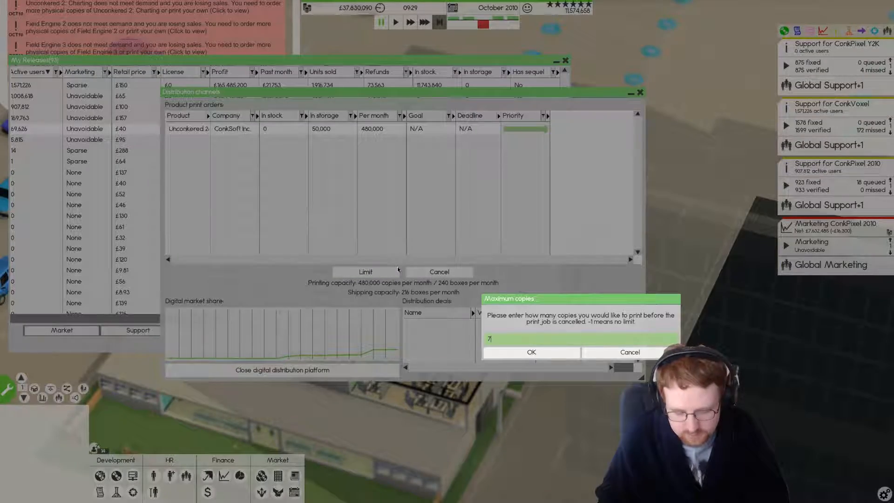
click(530, 352)
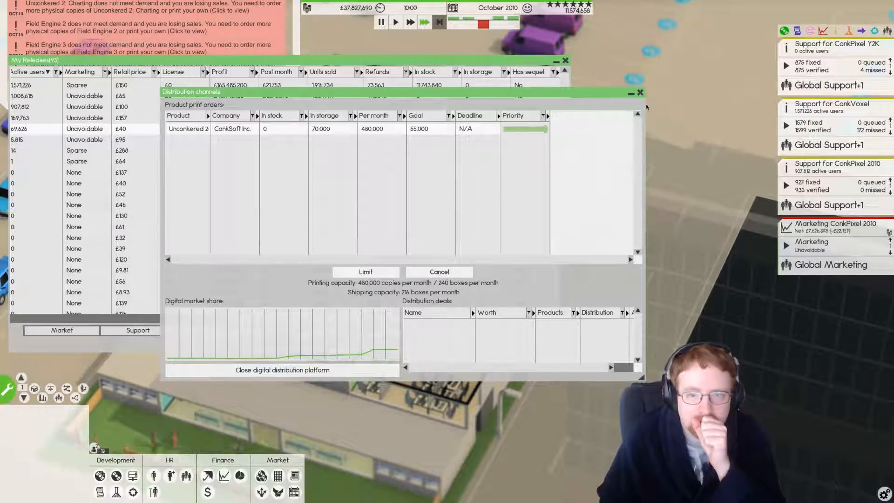
click(640, 92)
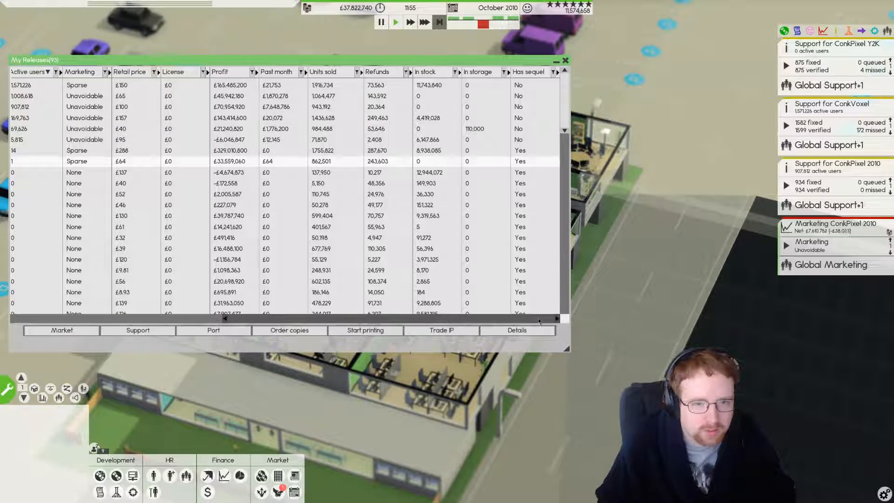
Start printing copies of Field Engine 2.
click(364, 329)
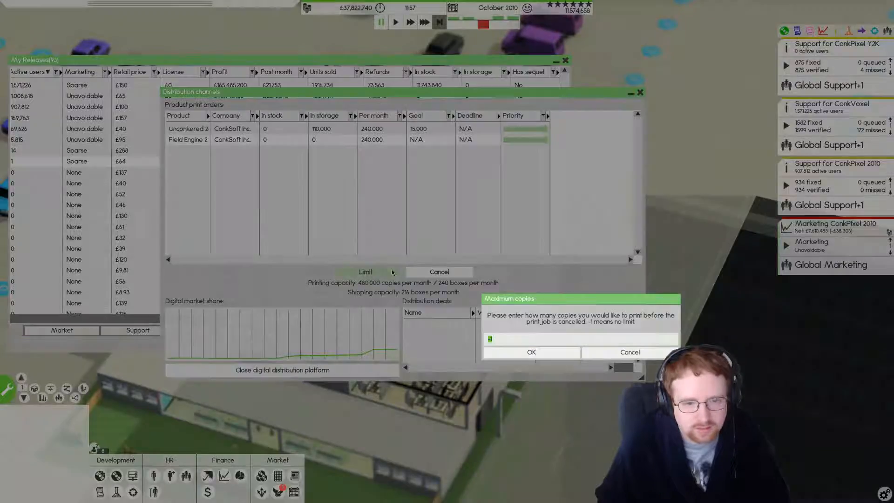
click(530, 352)
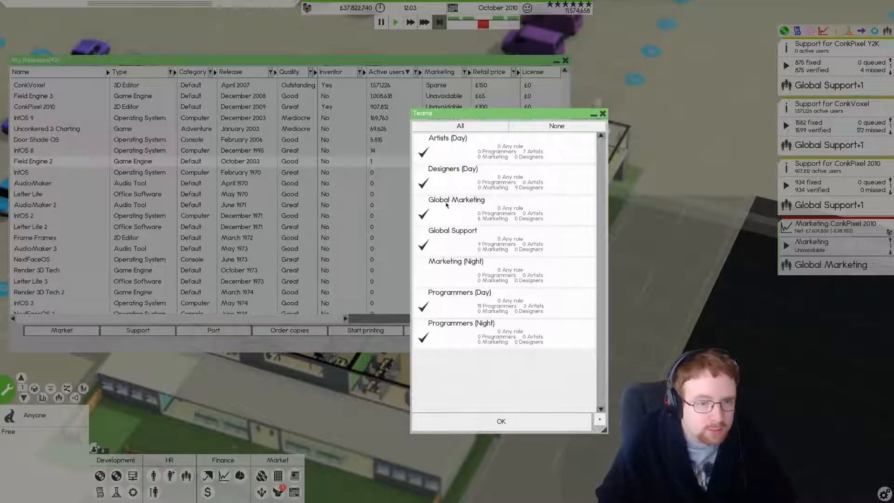
Staff Field Engine 3 support with only the Global Support and Programmers (Day) teams.
click(214, 330)
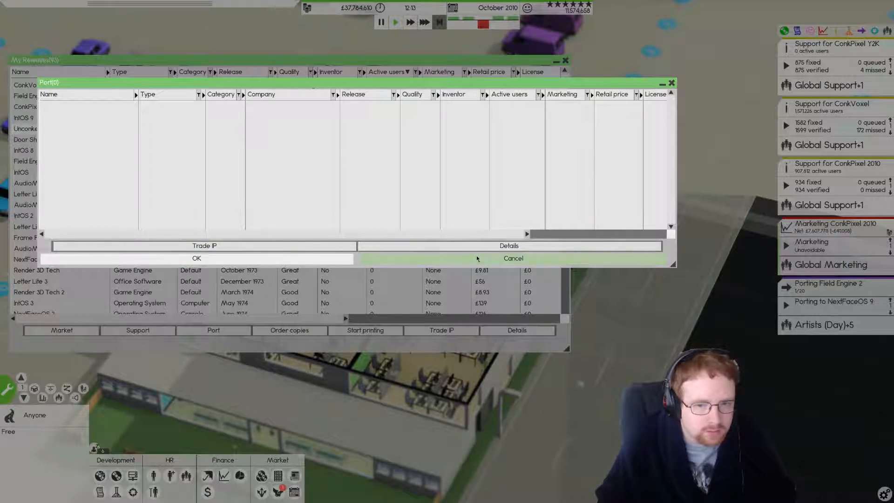
click(512, 258)
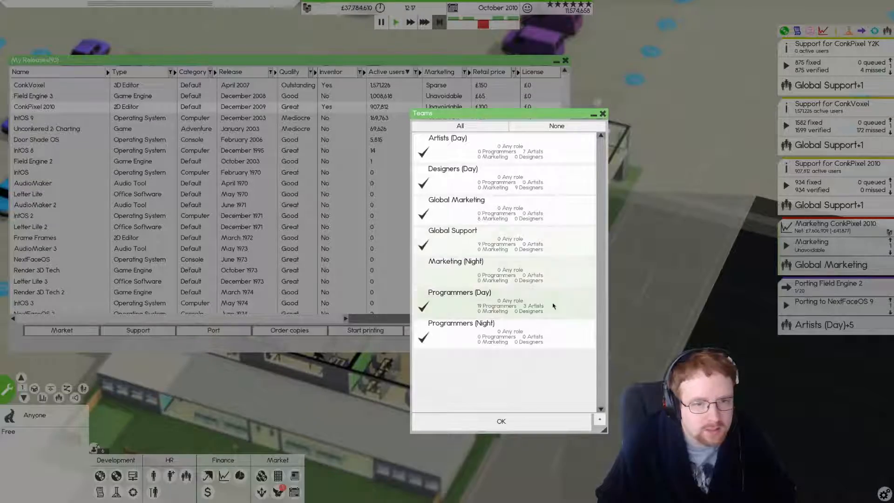
click(501, 421)
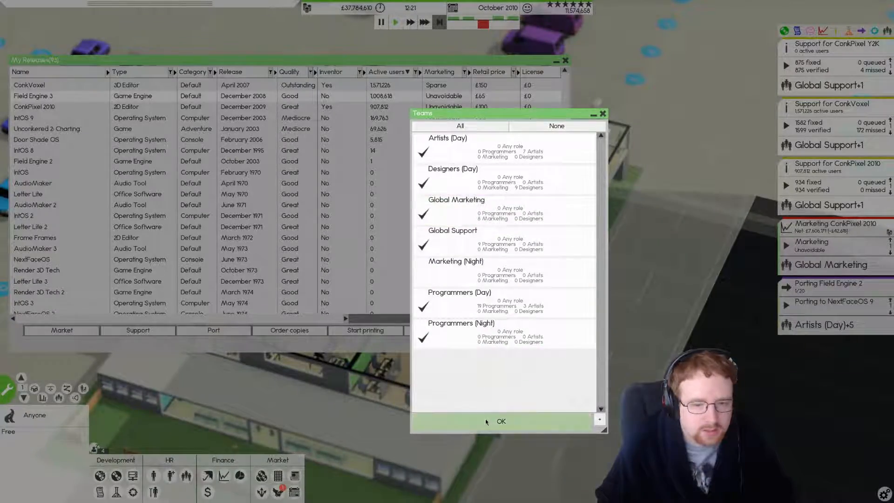
click(501, 421)
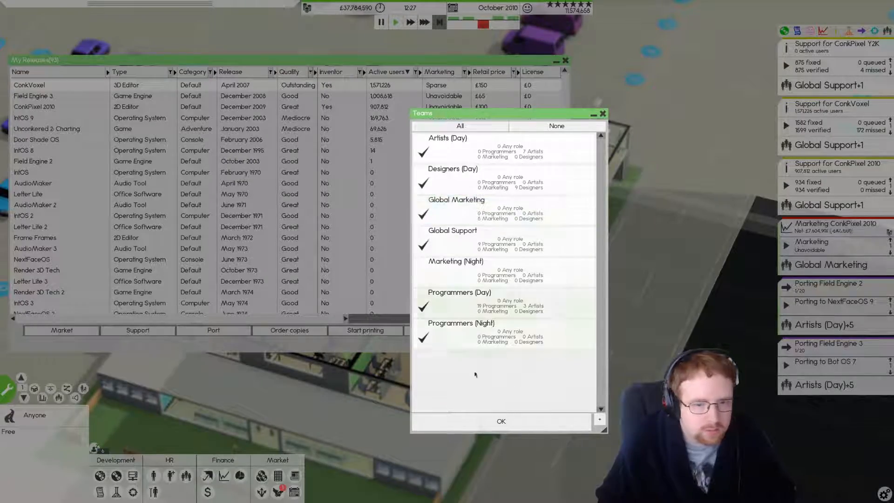
click(499, 421)
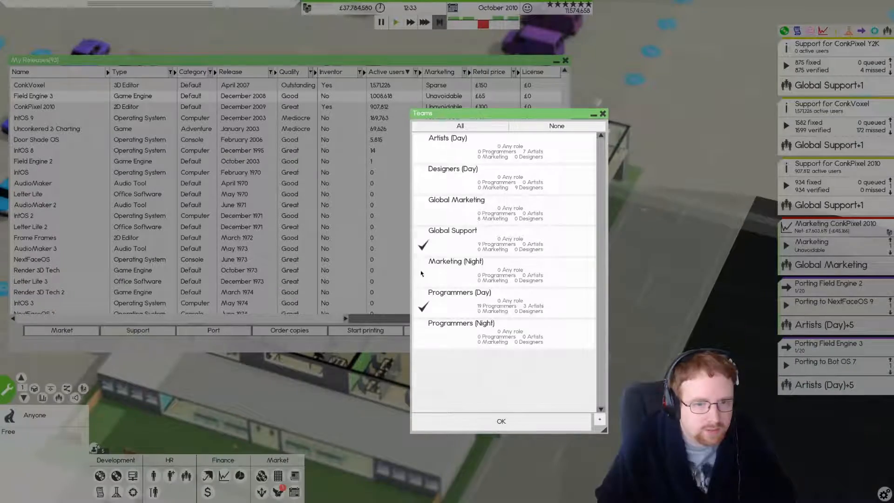
click(502, 421)
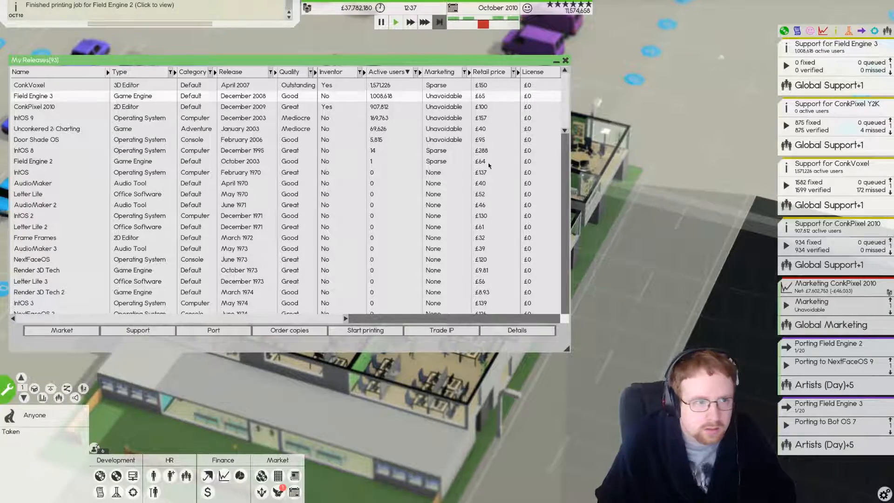
click(565, 60)
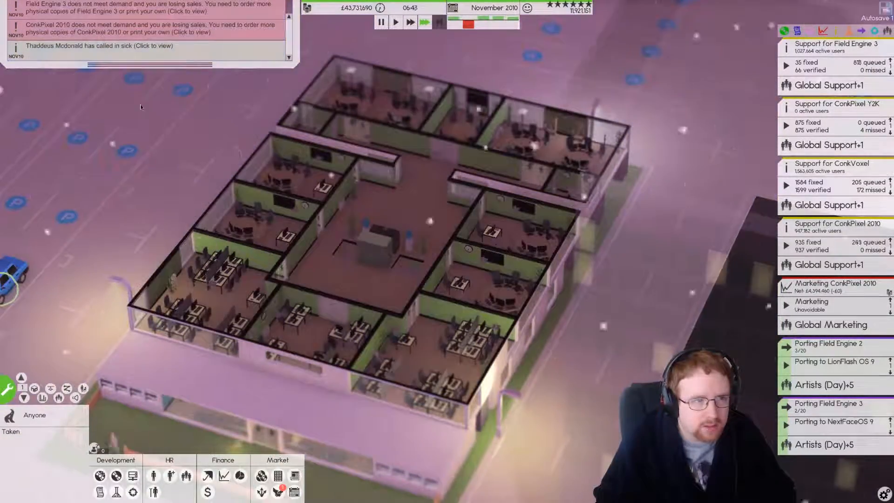
mouse_move(260, 476)
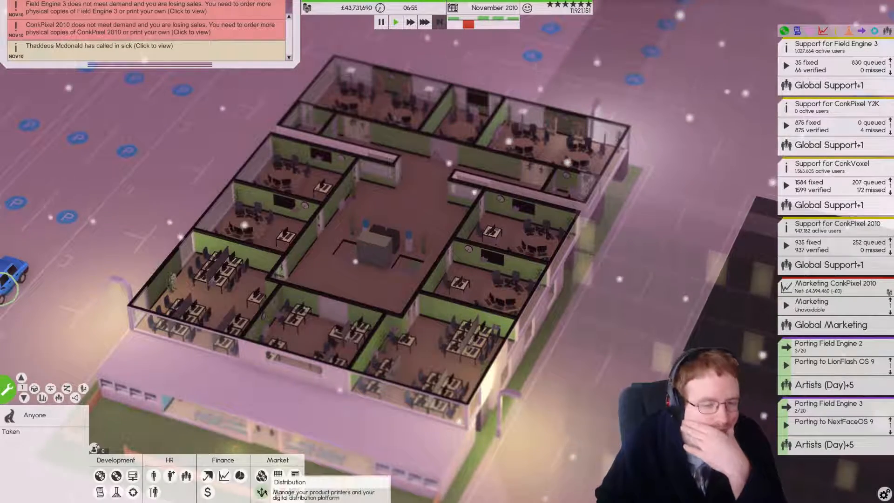
Accept the Treat Studio hosting deal from the distribution deals window.
click(289, 485)
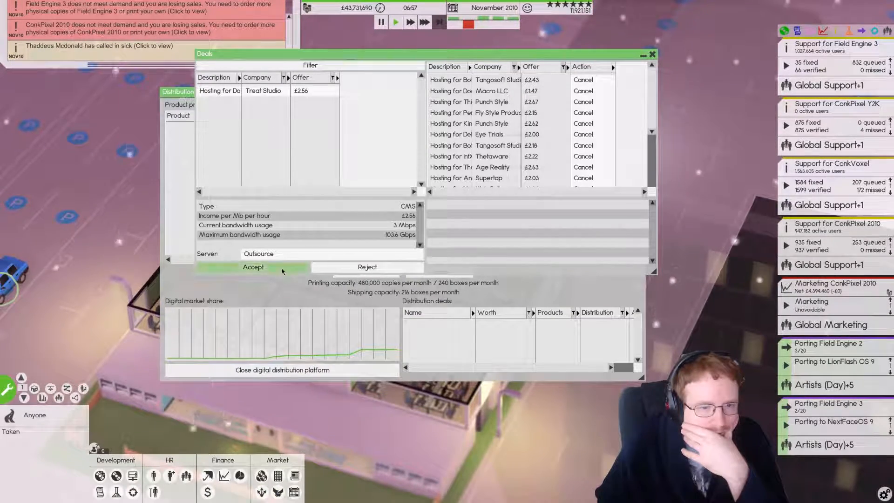
click(652, 54)
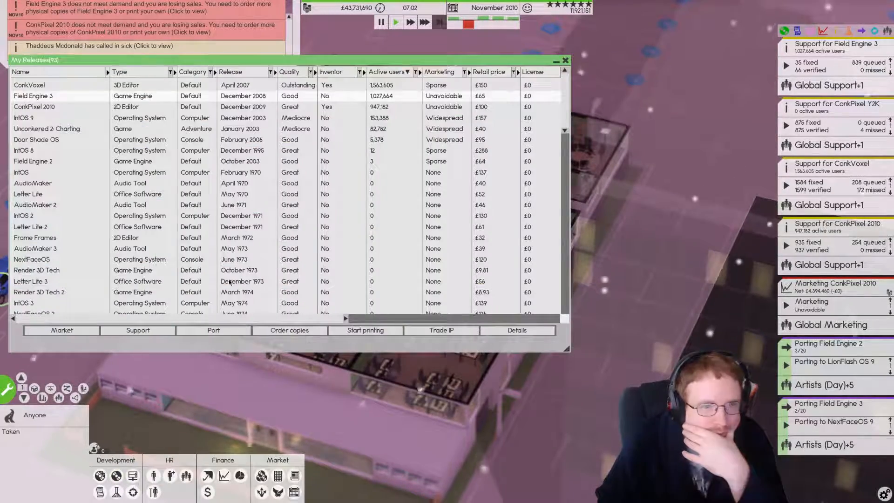
scroll(right, 3)
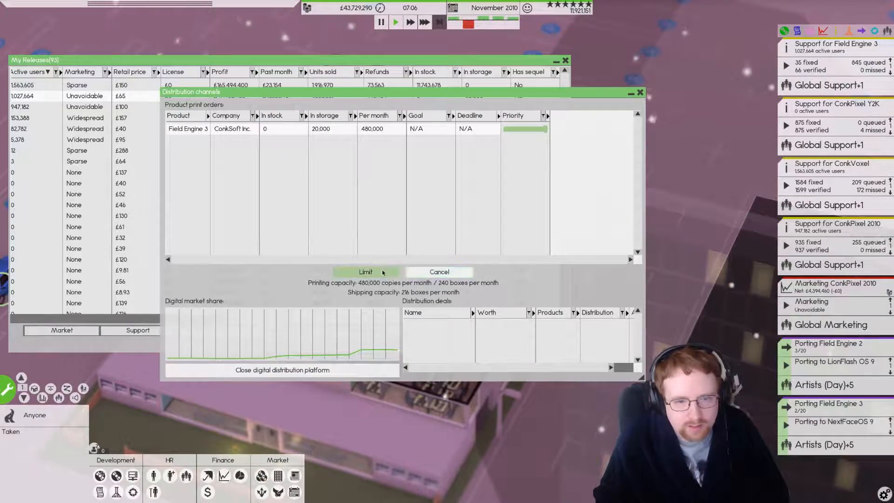
Cap Field Engine 3 at 100,000 copies and start a ConkPixel 2010 print run capped at 10,000.
click(365, 271)
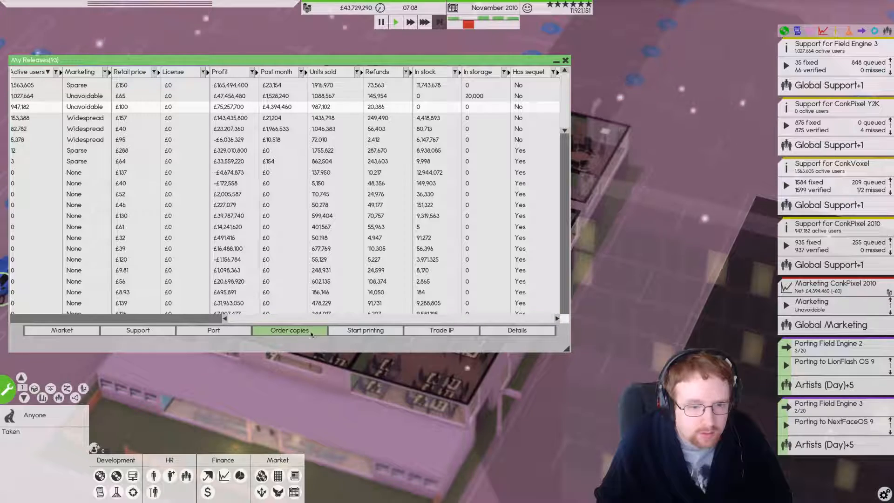
click(289, 329)
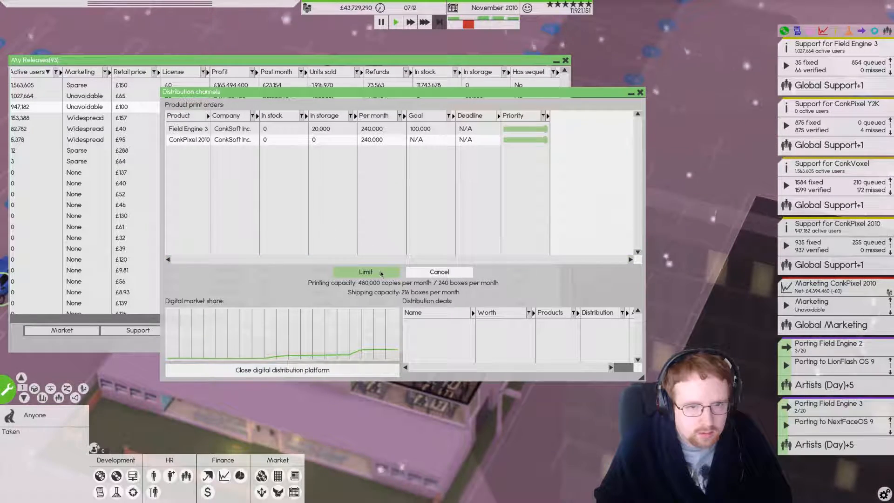
click(439, 271)
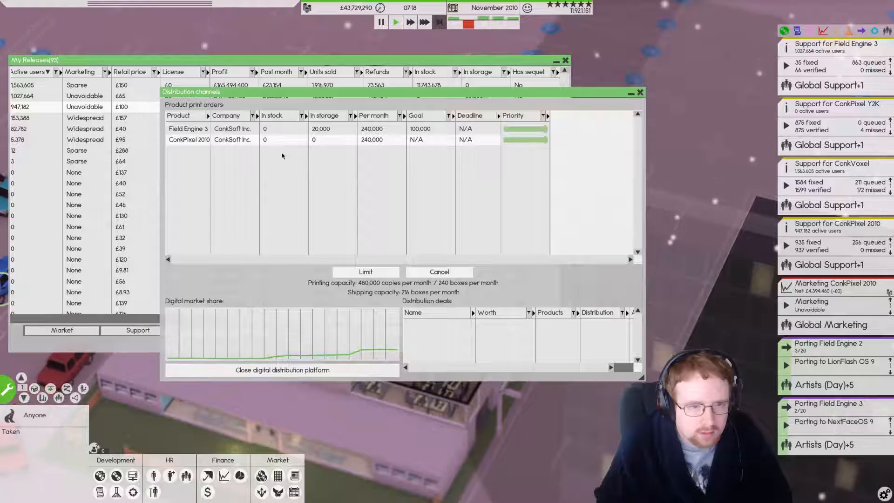
click(365, 271)
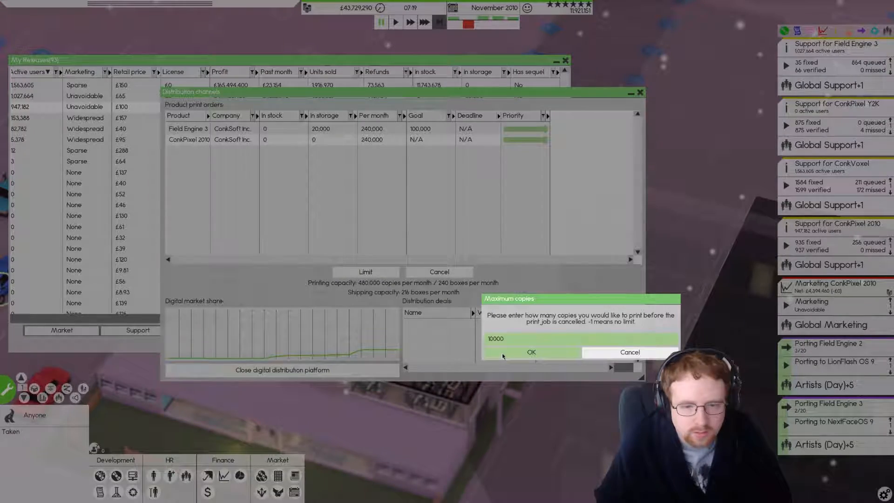
click(530, 352)
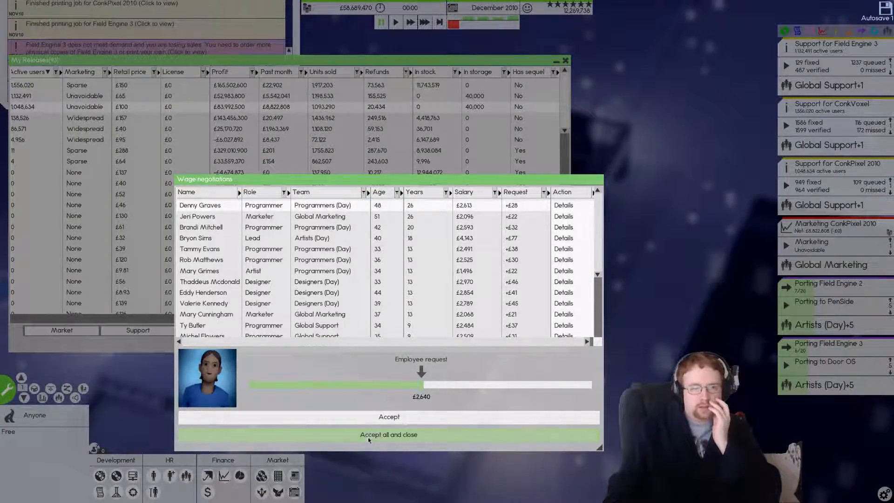
Accept every wage request, then apply a new arrival hour to the service staff under HR > Staff.
click(388, 435)
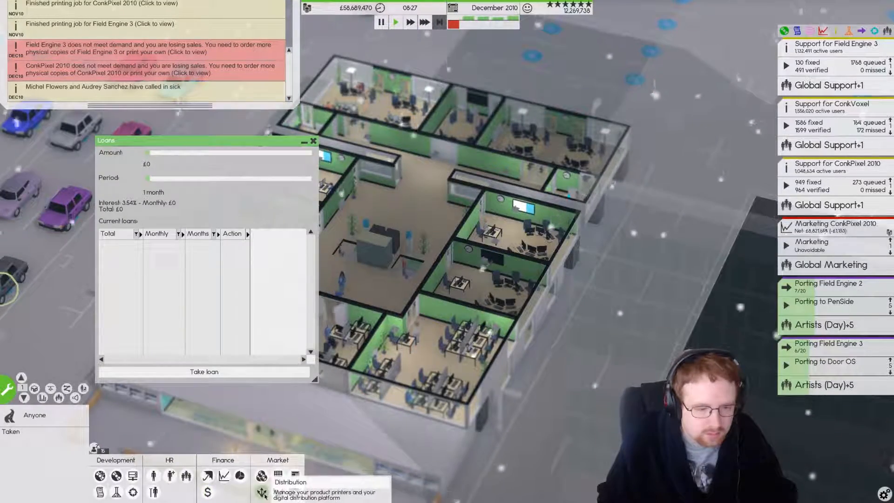
click(261, 475)
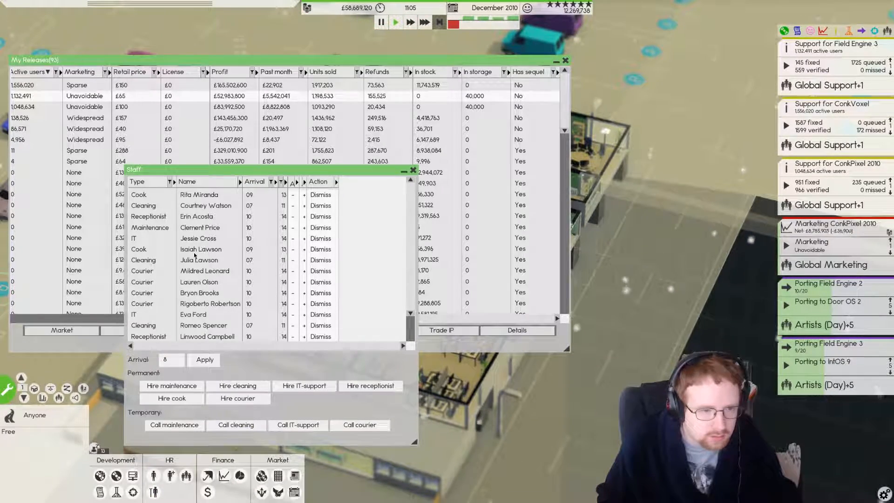
click(137, 181)
text(15)
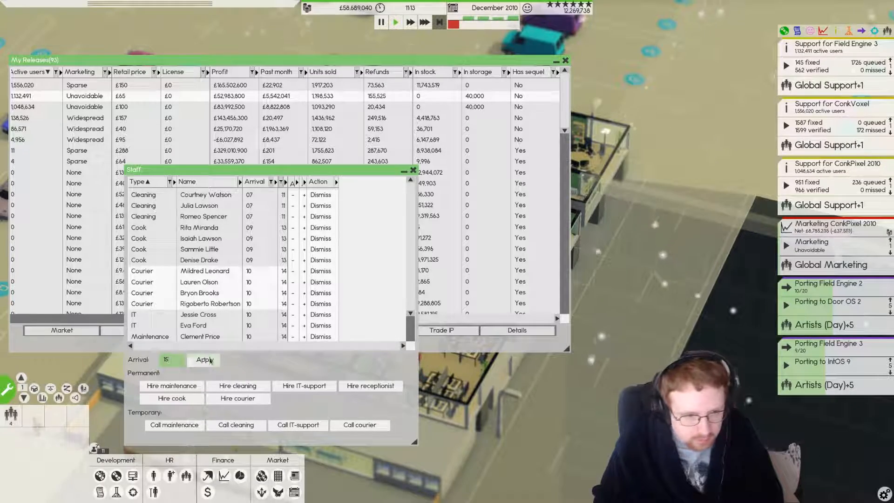
click(413, 169)
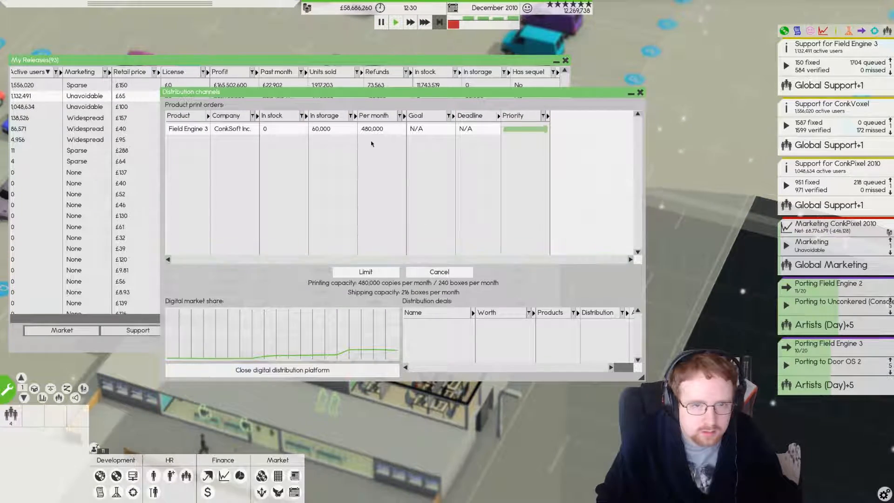
Start a ConkPixel 2010 print order alongside Field Engine 3 and confirm a copy limit for it.
click(439, 271)
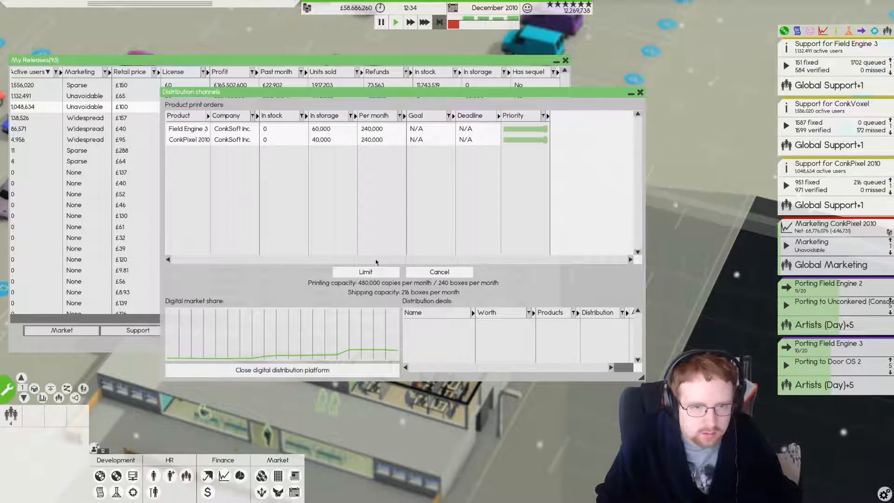
click(365, 271)
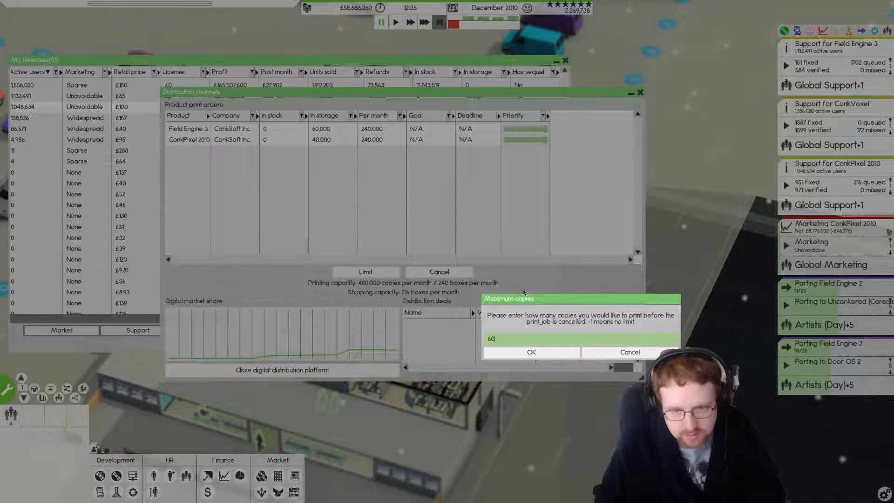
click(530, 352)
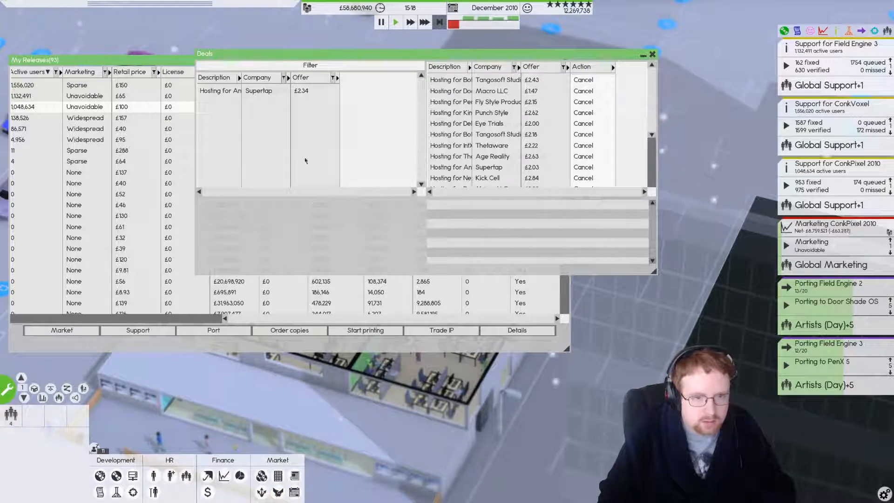
View the Outsource server's running processes in the Servers overview, then close it.
click(652, 54)
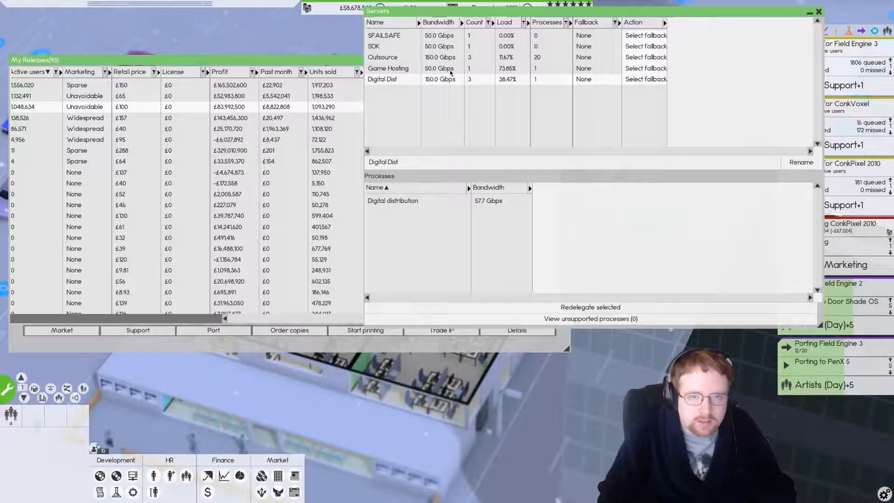
click(383, 57)
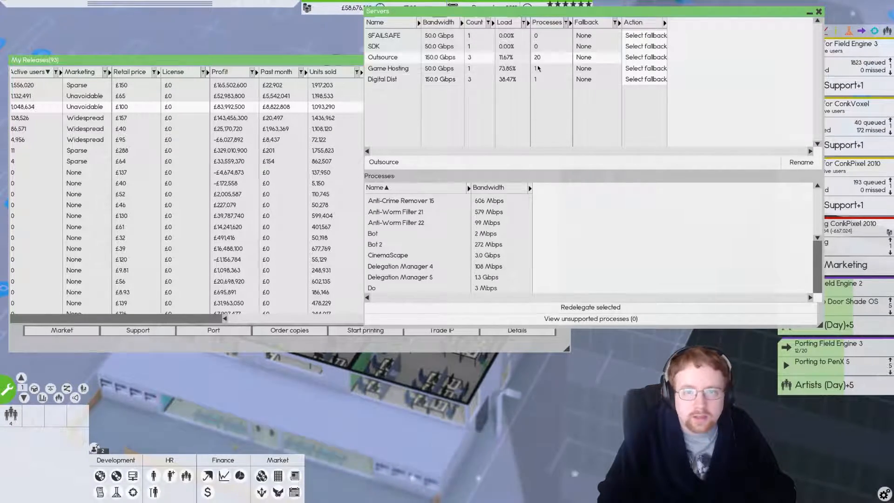
click(820, 11)
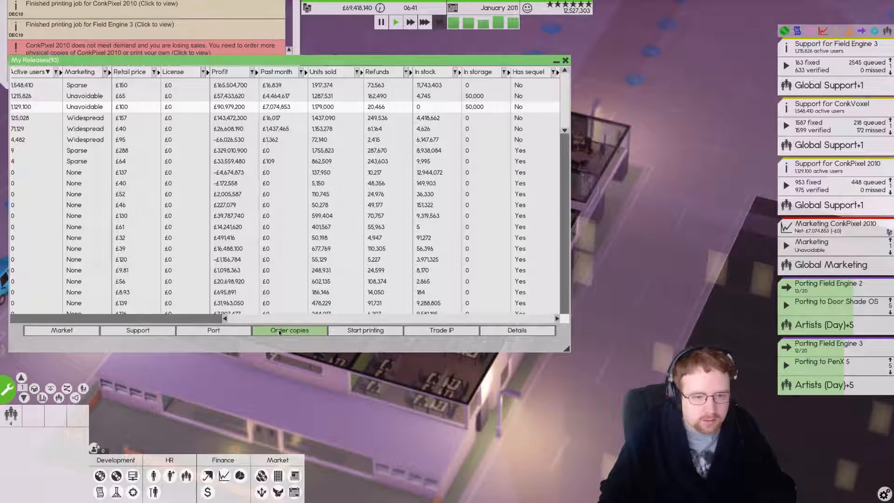
Order a batch of physical ConkPixel 2010 copies from My Releases.
click(289, 330)
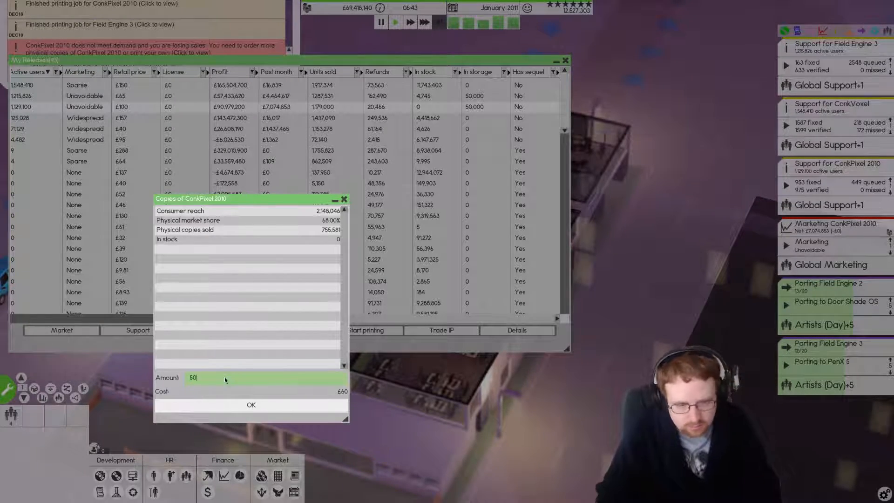
click(251, 405)
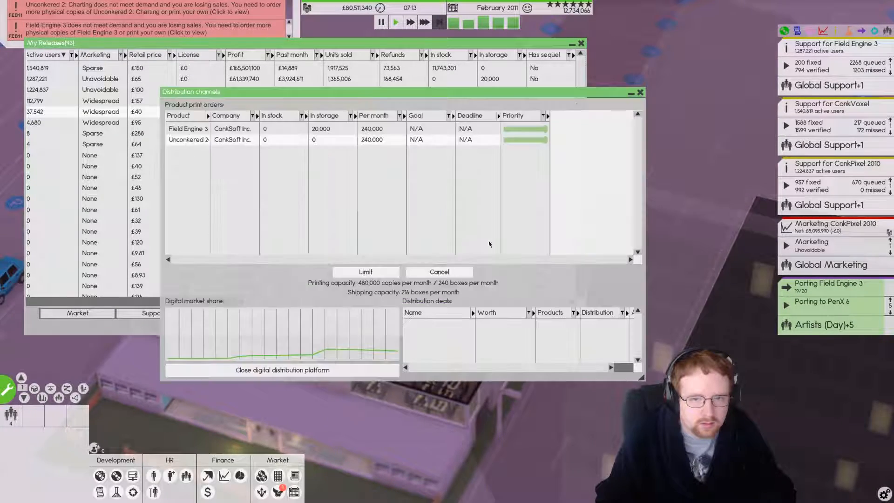
Limit the Unconkered 2 print run to 20000 copies and scroll the releases table to the stock columns.
click(365, 271)
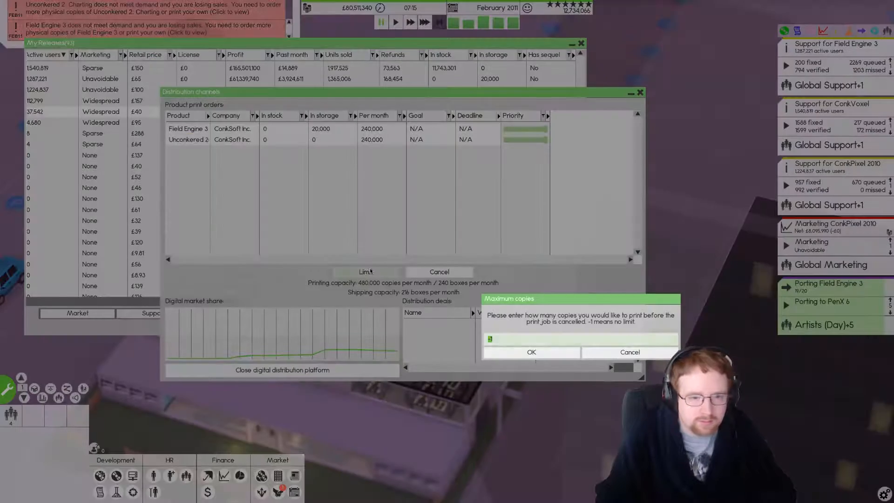
text(20000)
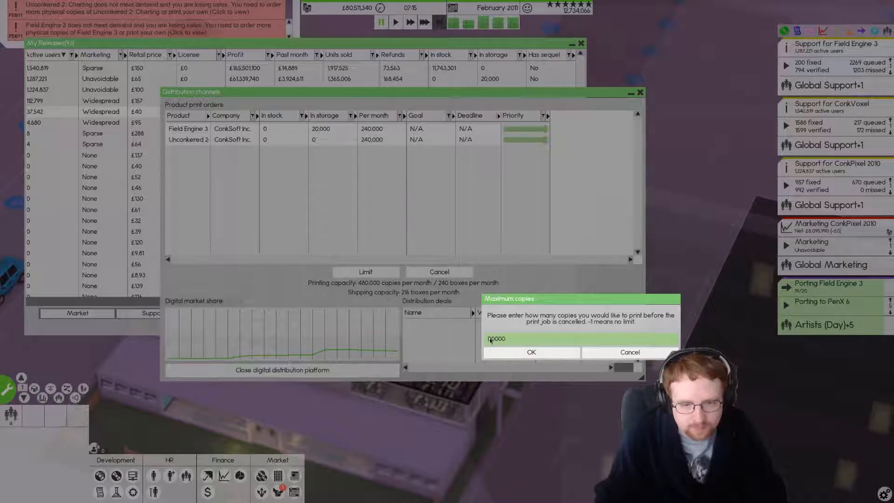
click(530, 352)
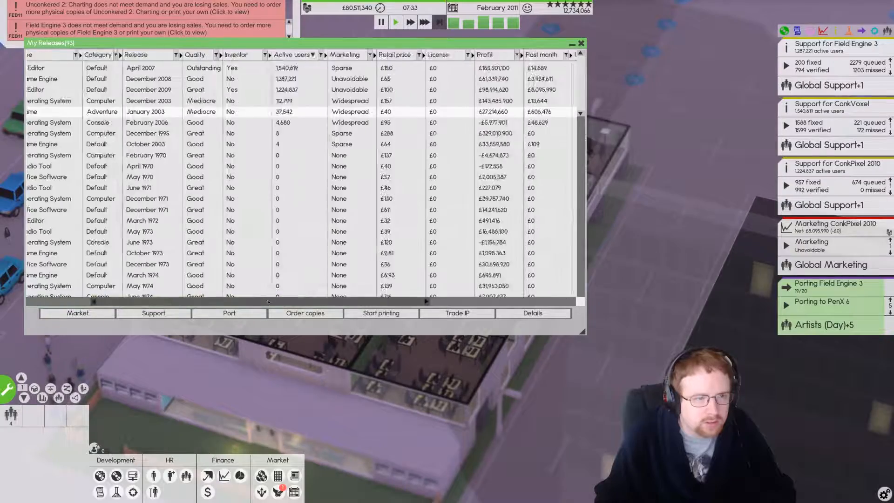
scroll(right, 3)
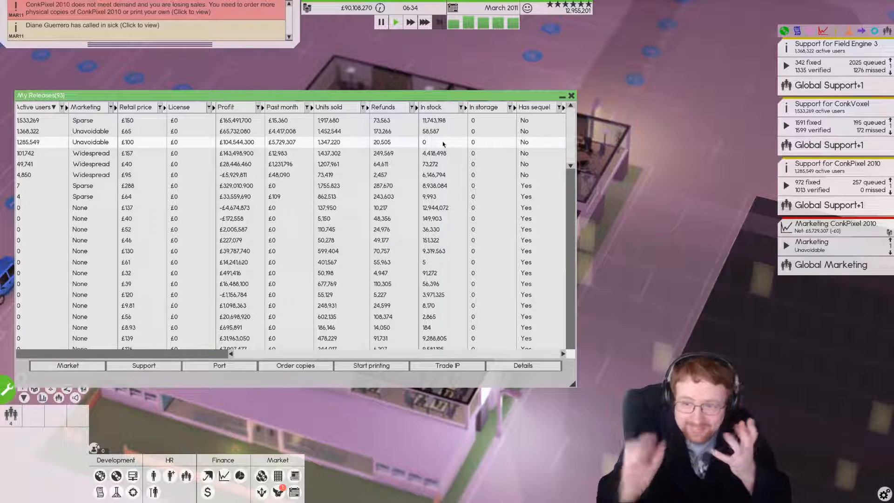
Order 10000 physical copies of ConkPixel 2010 to restock it.
click(295, 365)
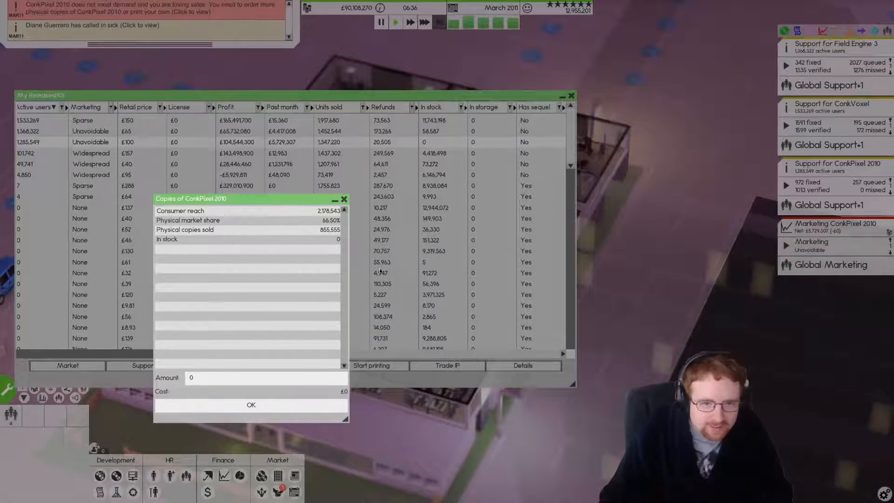
text(10000)
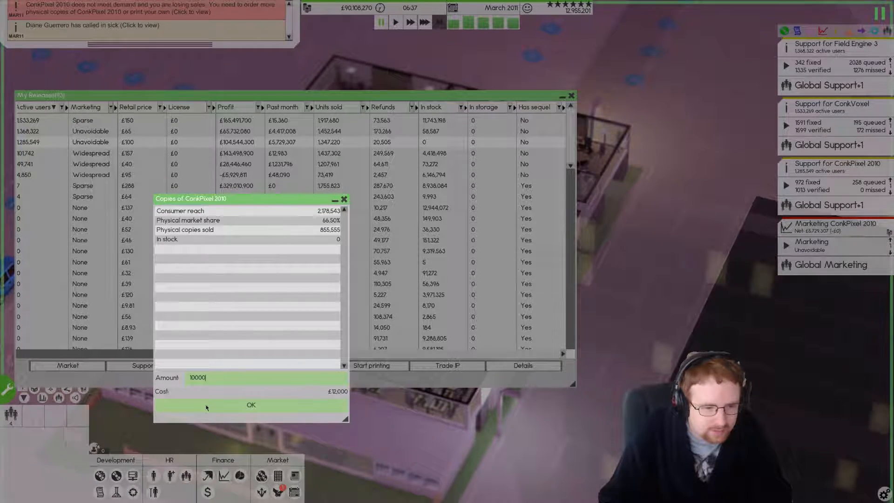
click(250, 405)
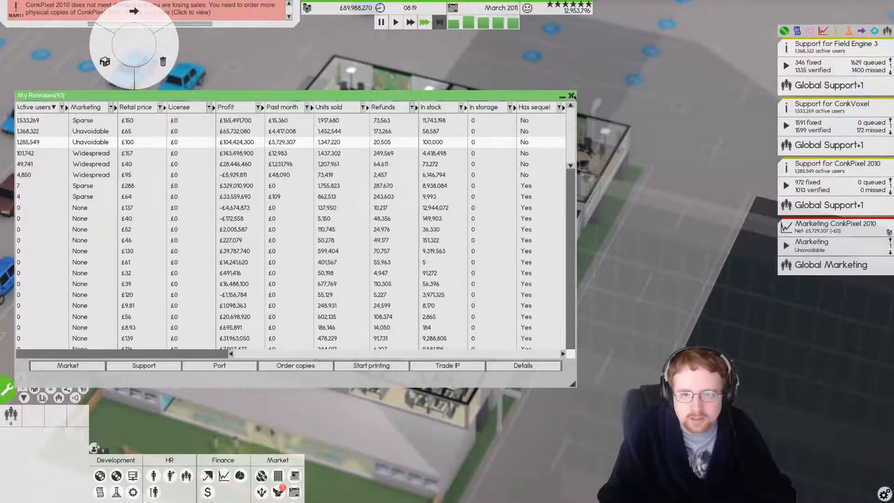
click(570, 95)
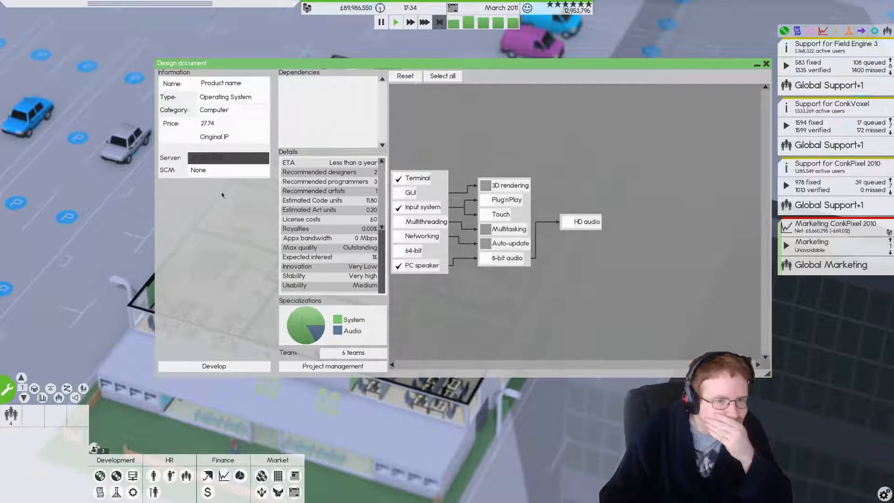
Make the new design a Game built on the company's own ConkEngine and start naming it.
click(226, 110)
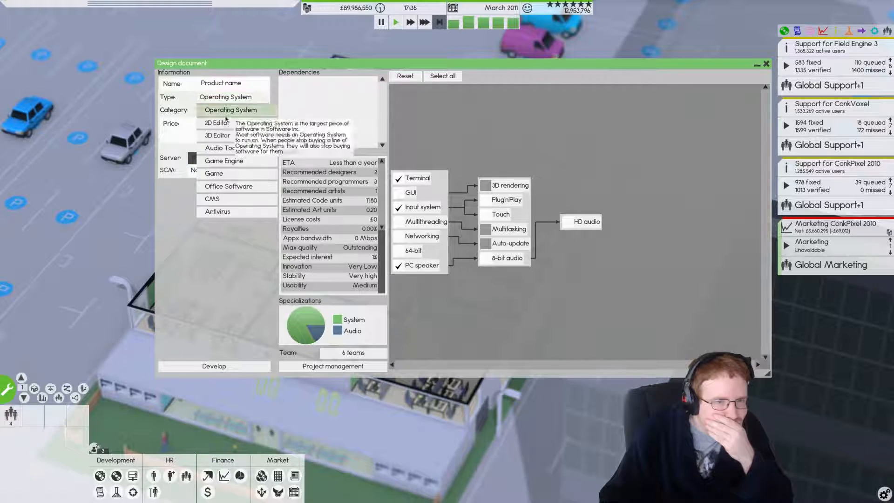
click(214, 174)
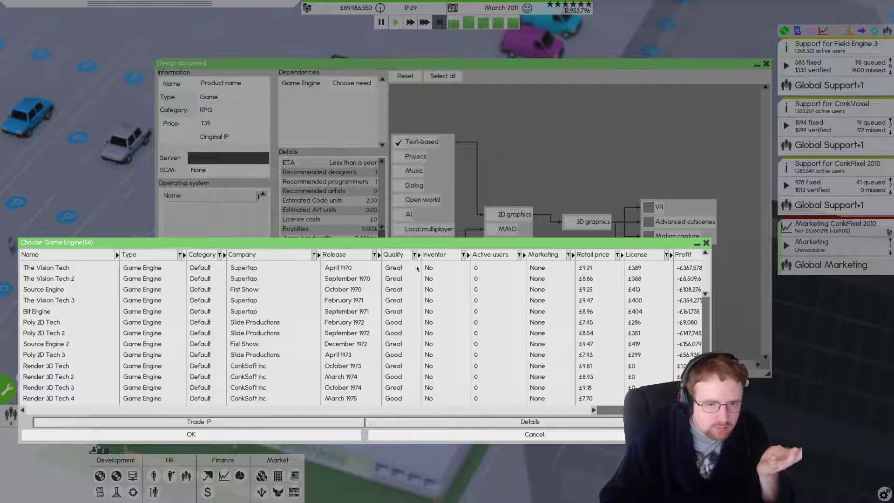
click(436, 254)
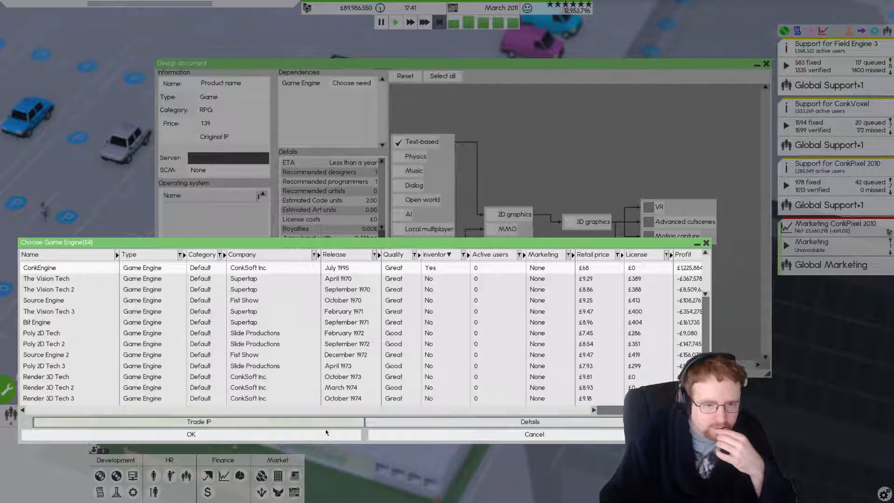
click(190, 435)
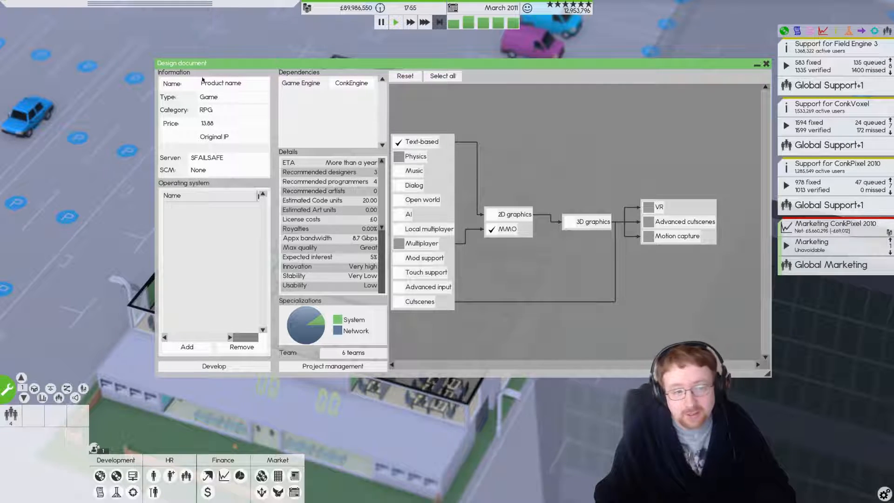
click(231, 110)
text(Unconkered Online)
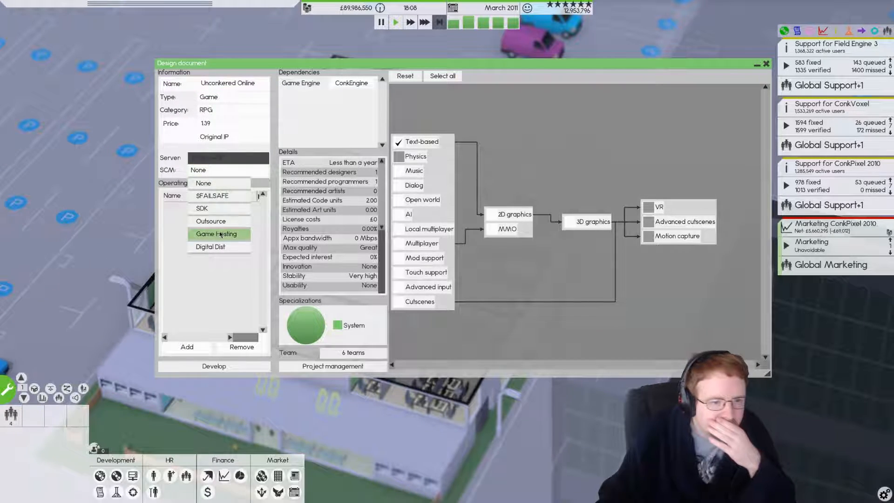
Outsource Unconkered Online's source control, host it on Game Hosting and price it at 29.99.
click(211, 221)
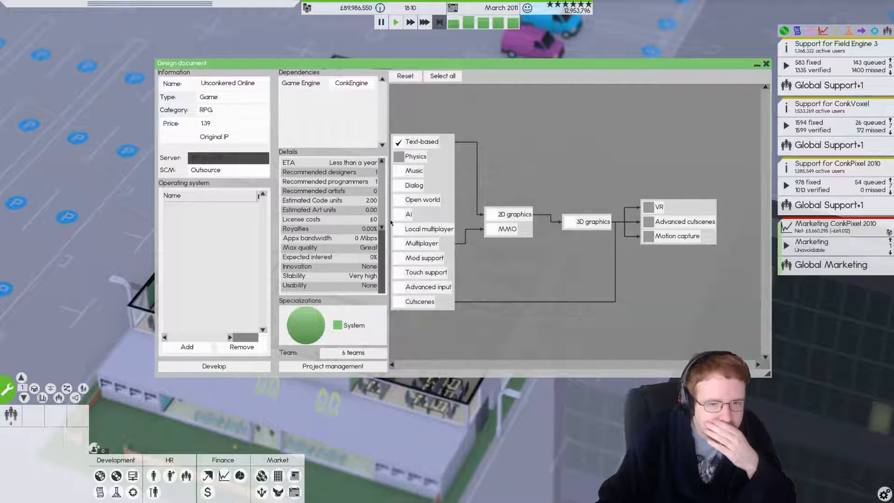
click(492, 229)
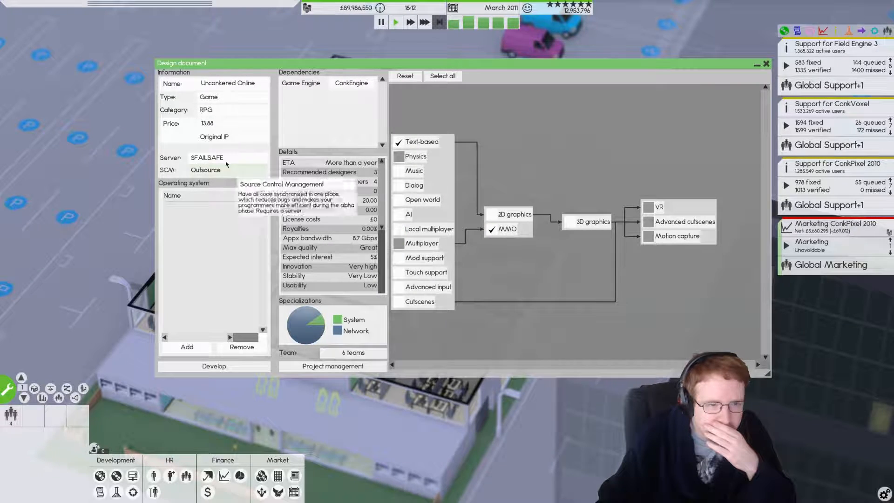
click(232, 123)
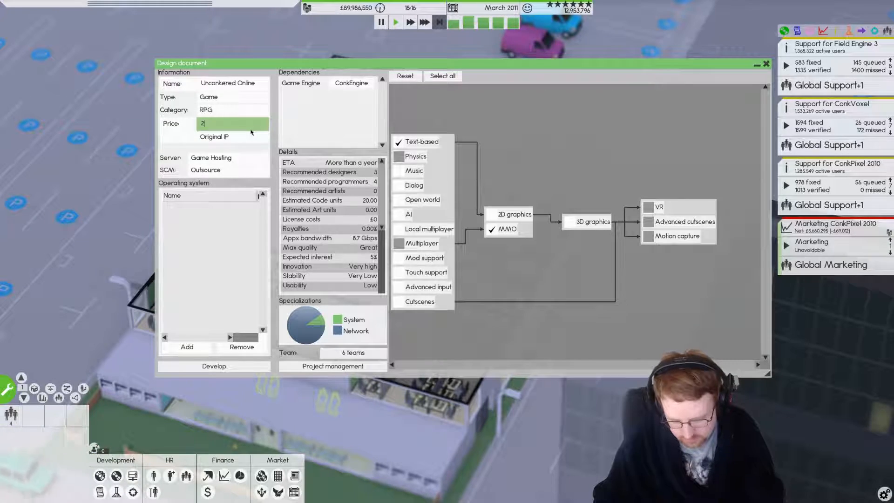
text(29.99)
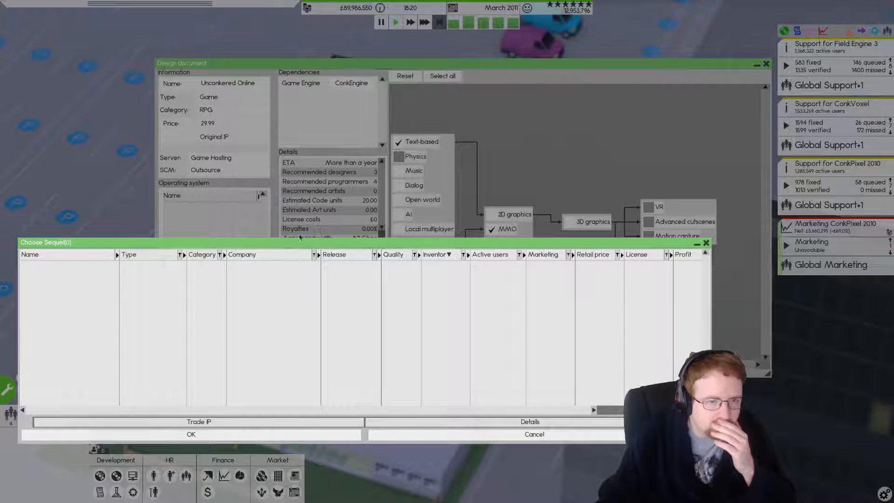
Change the category to Adventure and make the game a sequel to Unconkered 2: Charting.
click(533, 434)
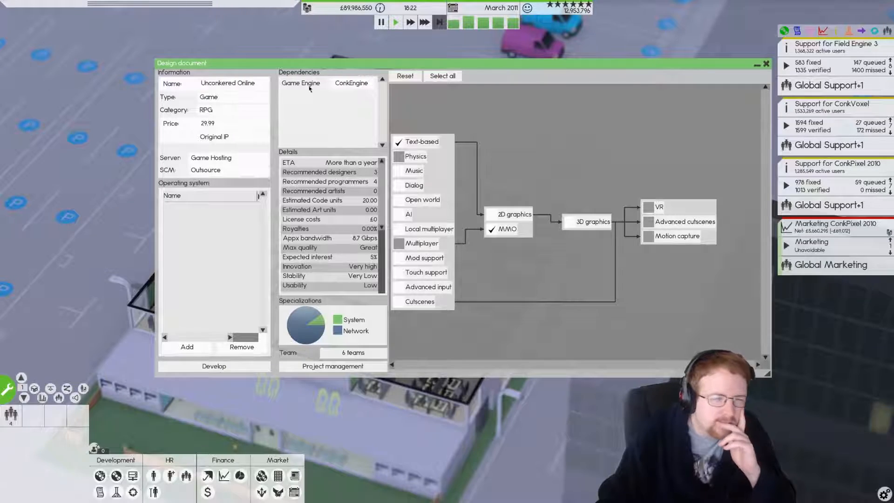
click(207, 110)
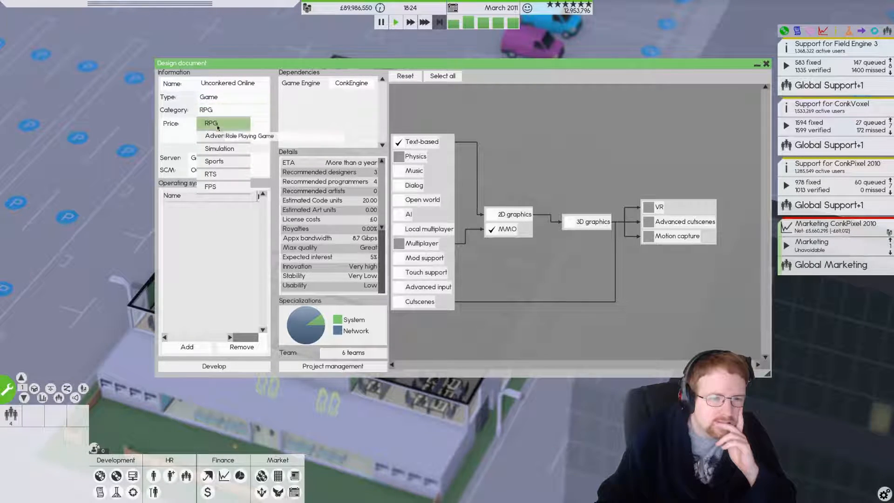
click(217, 136)
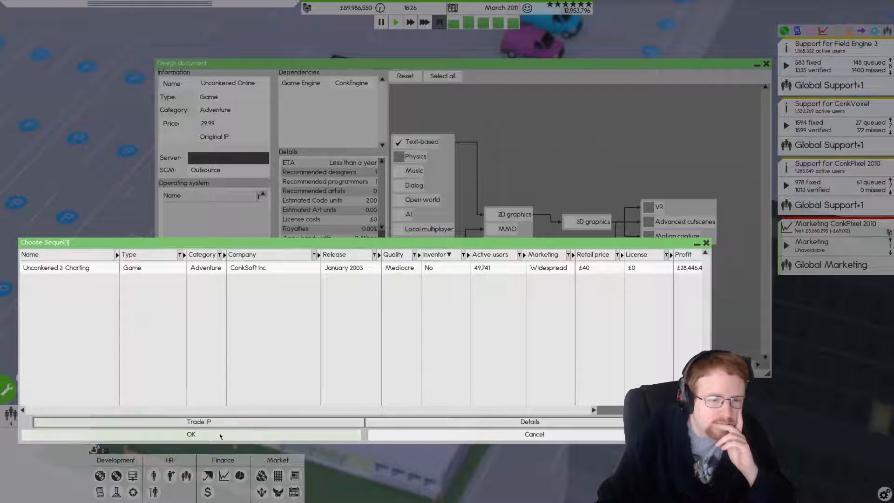
click(190, 434)
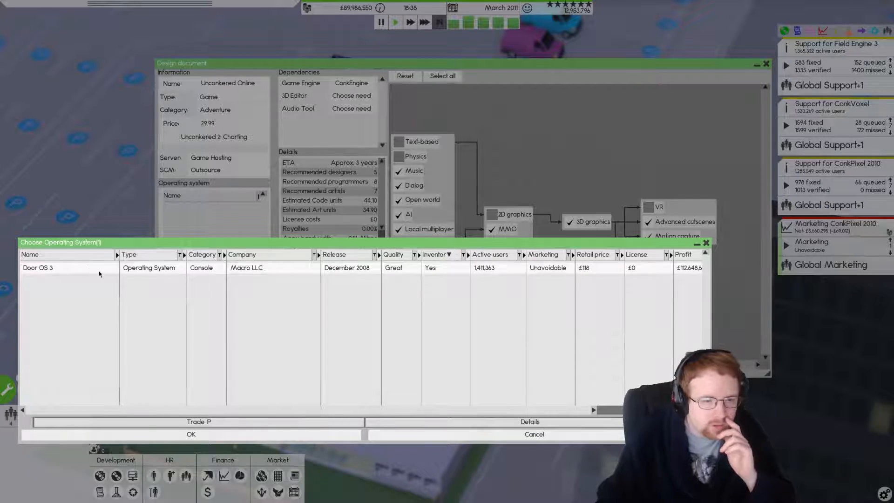
Target Door OS 3 as the operating system and set ConkVoxel as the 3D editor.
click(190, 434)
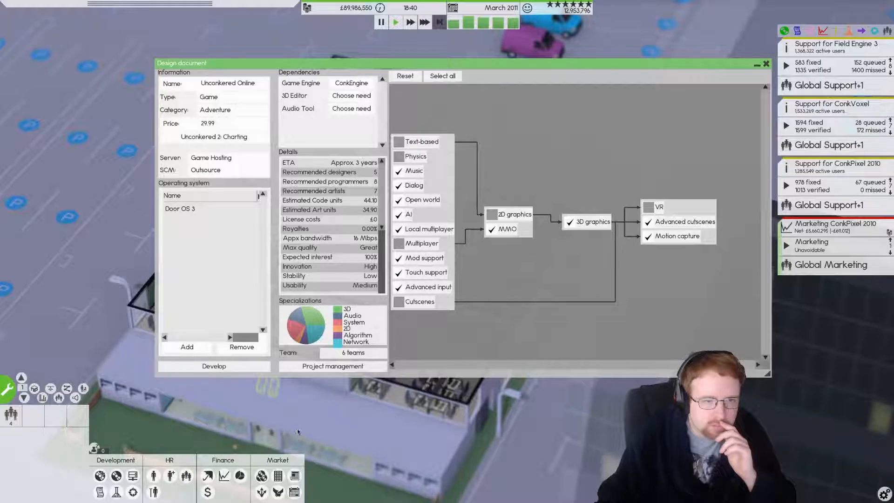
click(231, 110)
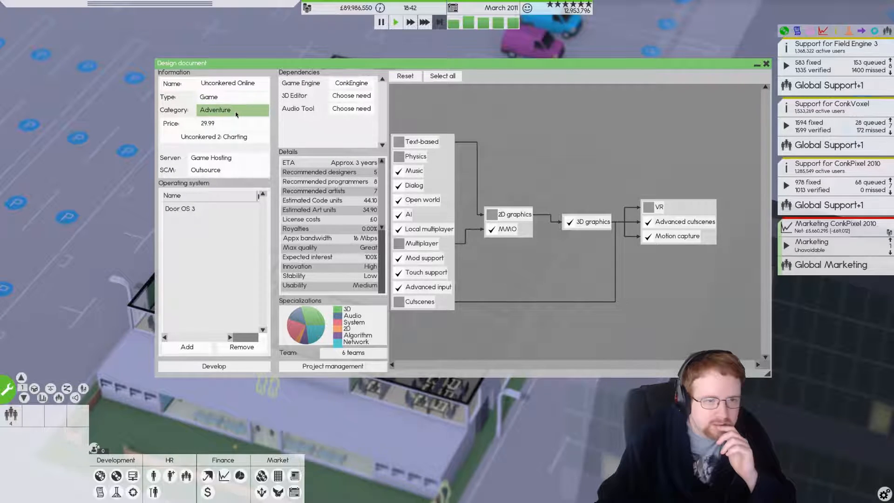
click(233, 96)
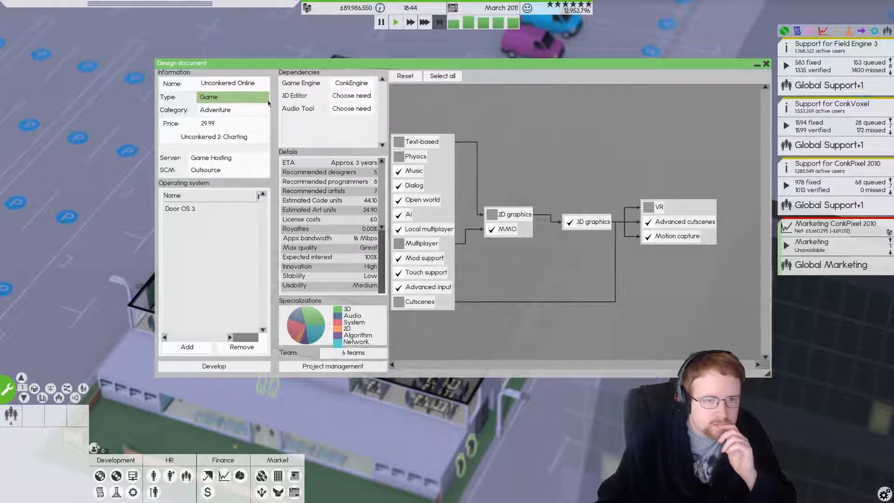
click(351, 95)
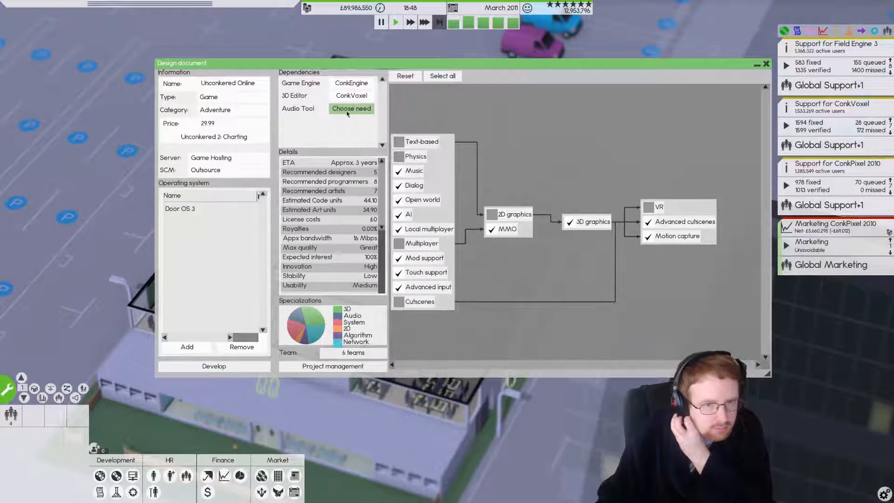
Choose SinePlay as the audio tool from the release-sorted list.
click(351, 109)
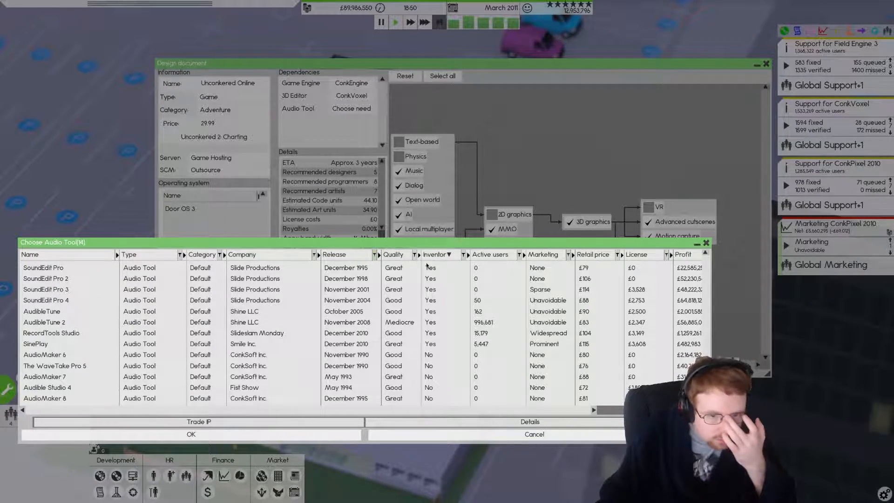
click(335, 255)
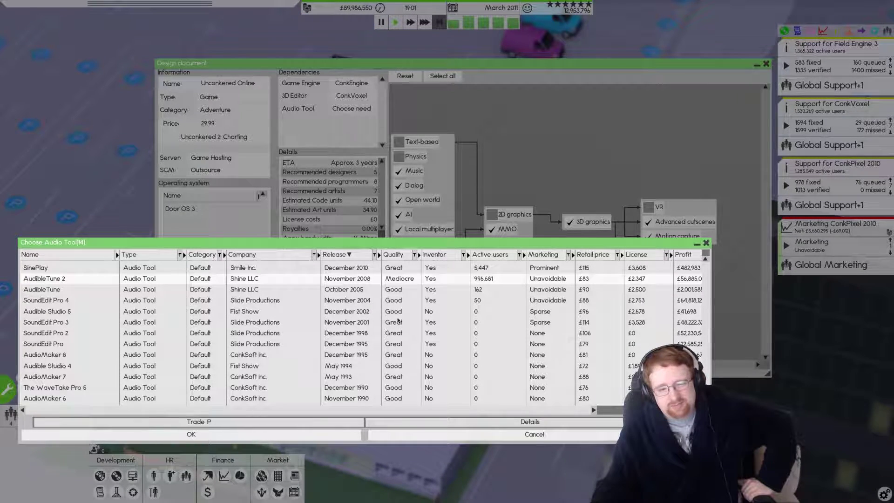
scroll(up, 3)
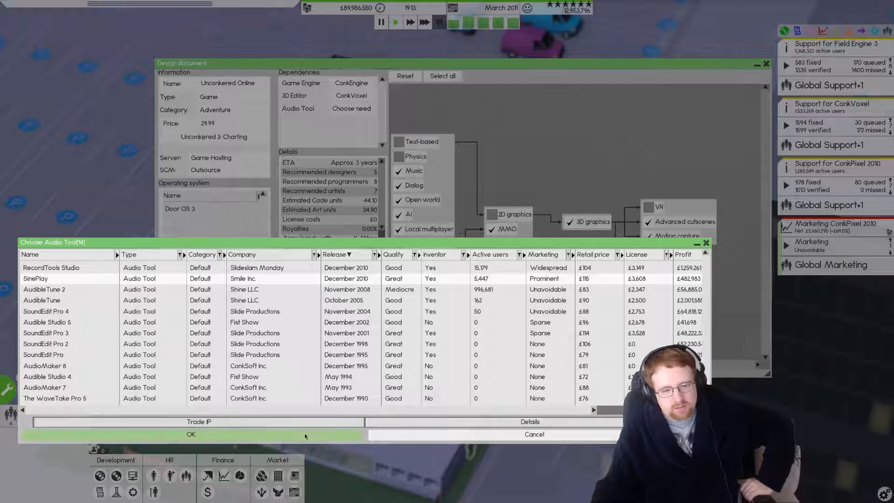
click(190, 434)
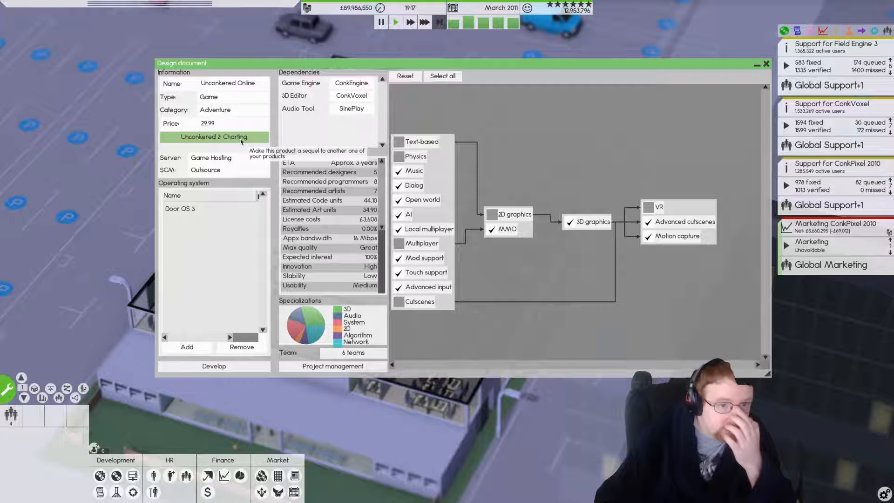
Swap motion capture for advanced cutscenes in the feature tree, then bring up the company's releases list.
click(231, 124)
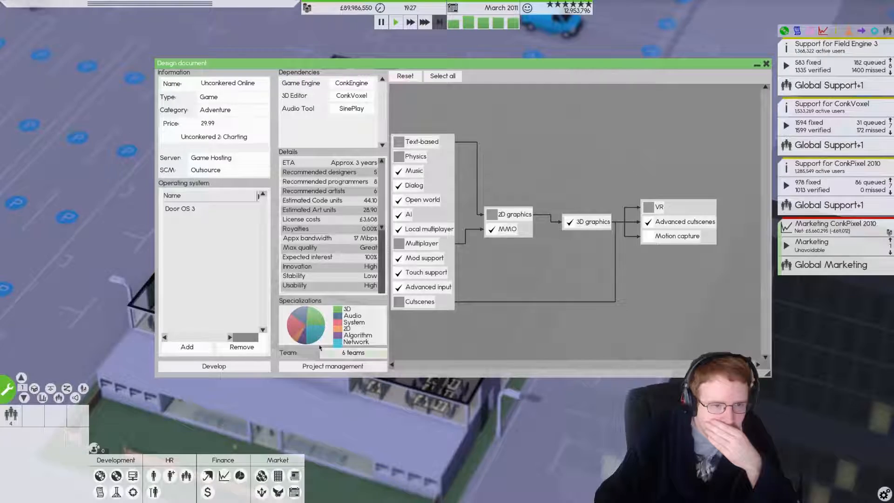
click(651, 222)
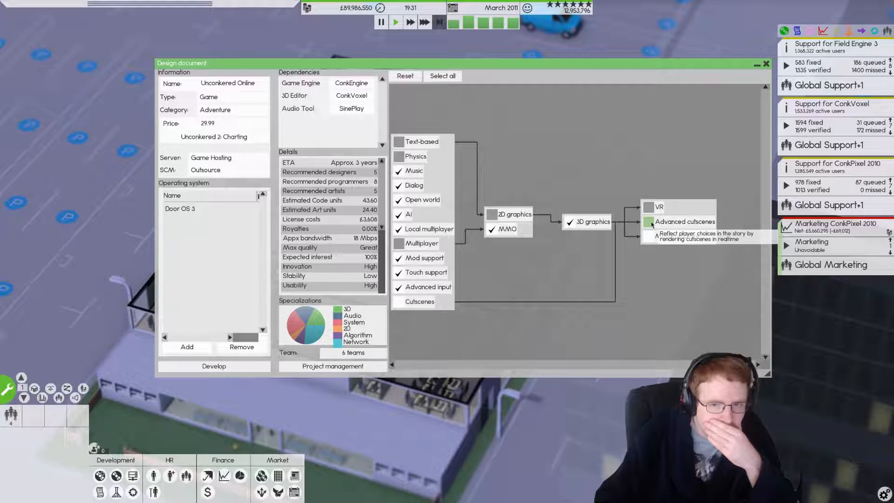
click(398, 302)
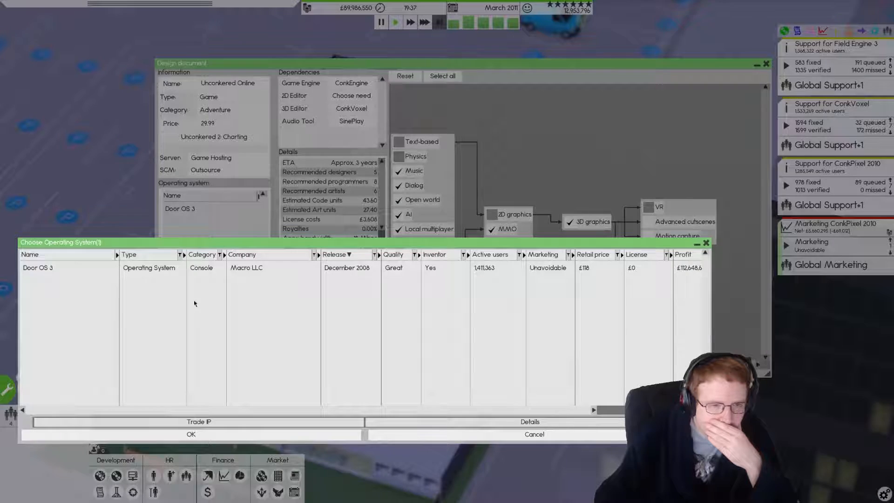
click(190, 434)
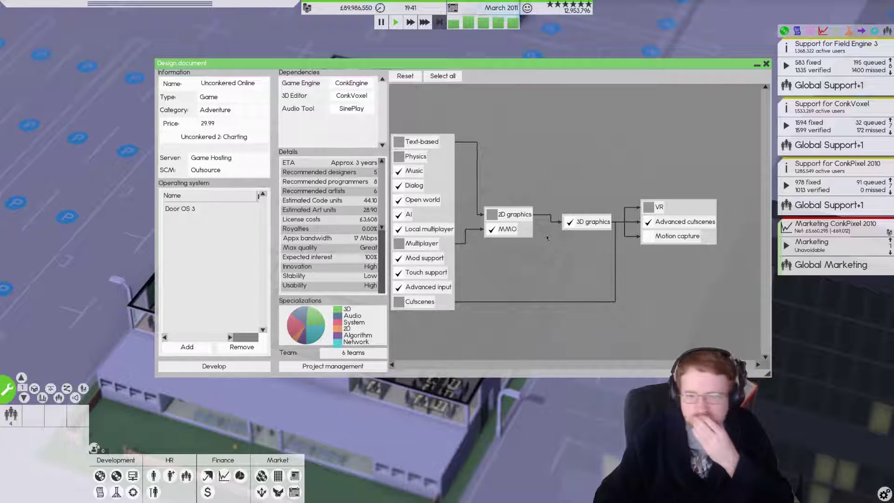
click(214, 366)
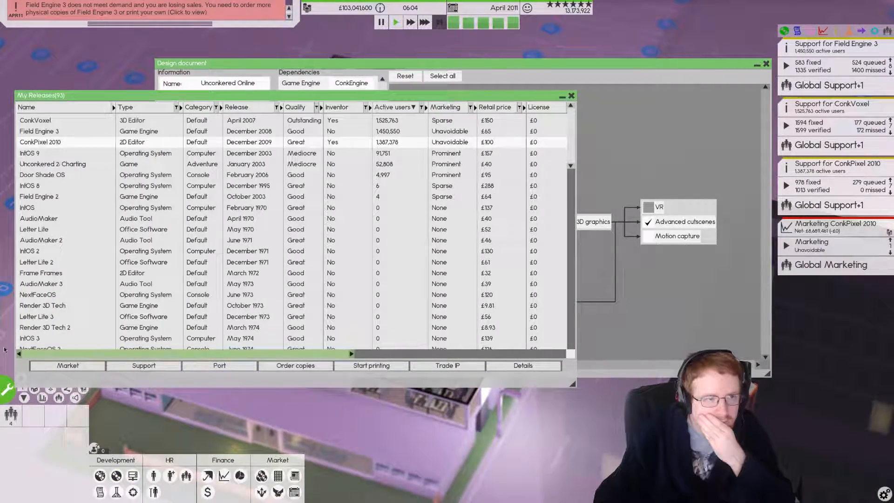
Limit Field Engine 3's print order to 1,000,000 copies and close the print orders window.
scroll(right, 3)
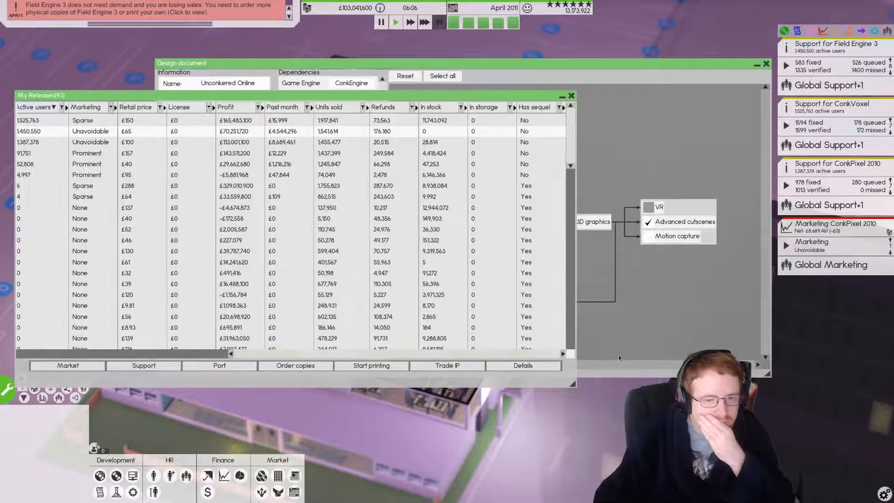
click(295, 366)
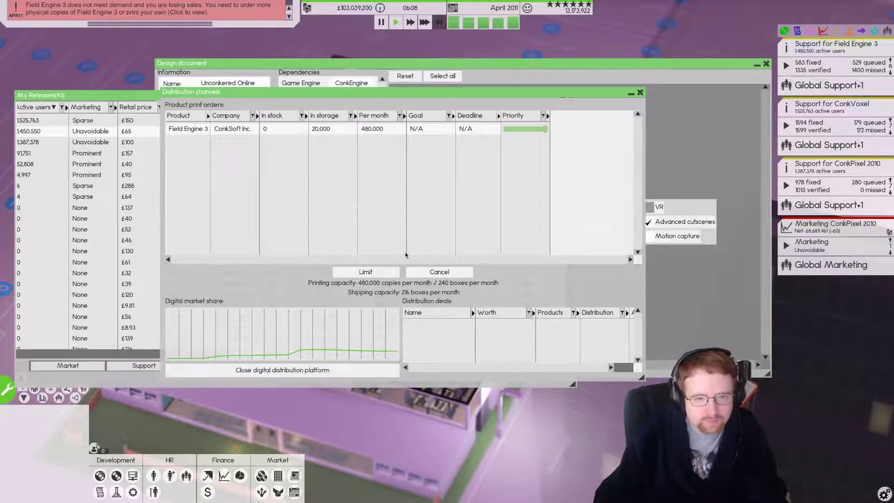
click(365, 271)
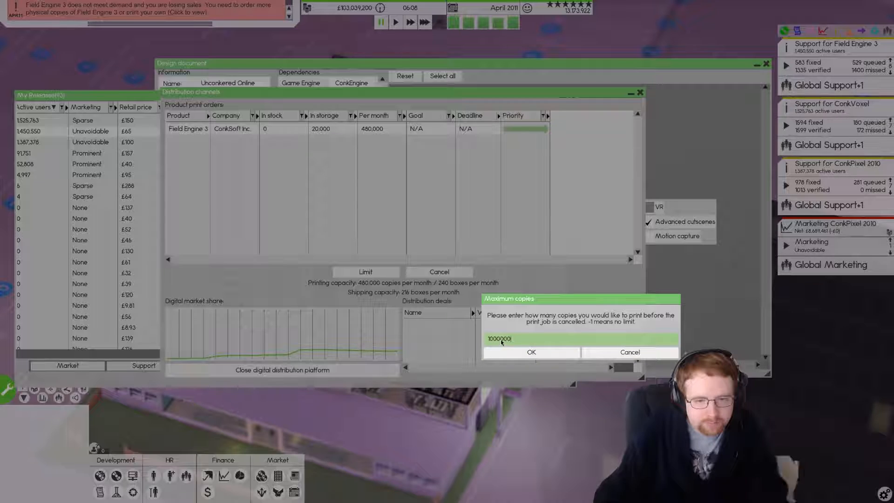
click(531, 352)
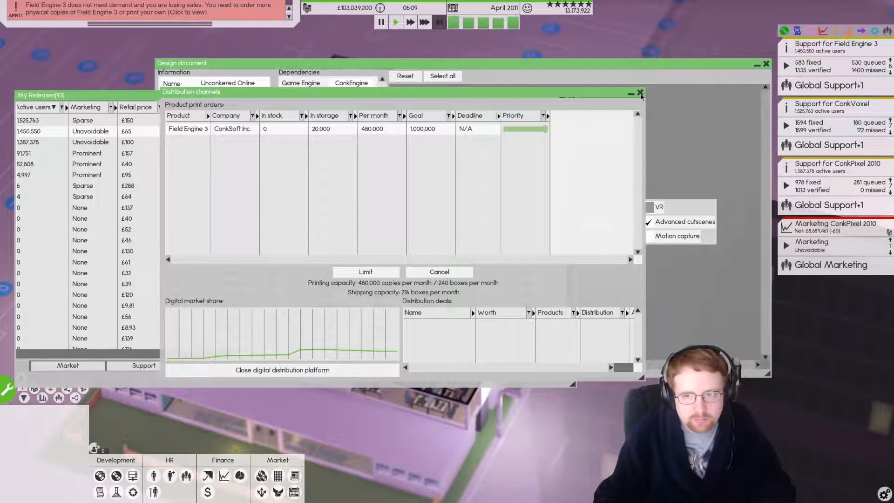
click(641, 93)
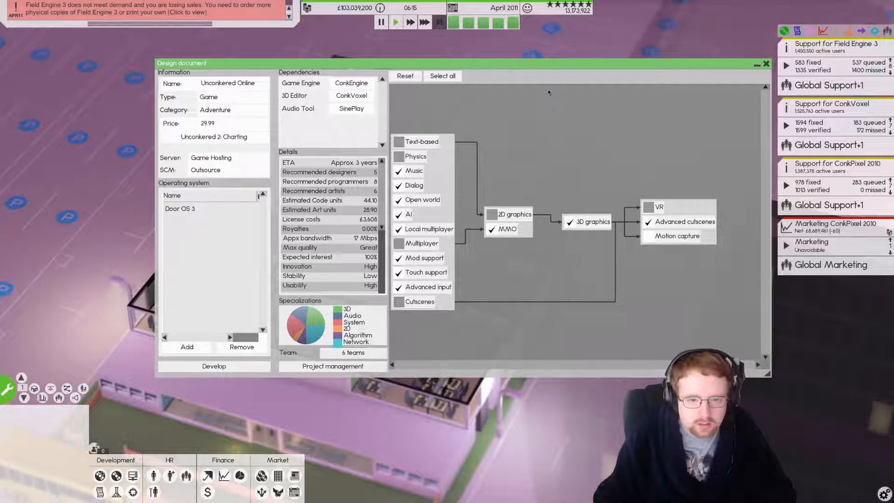
mouse_move(481, 128)
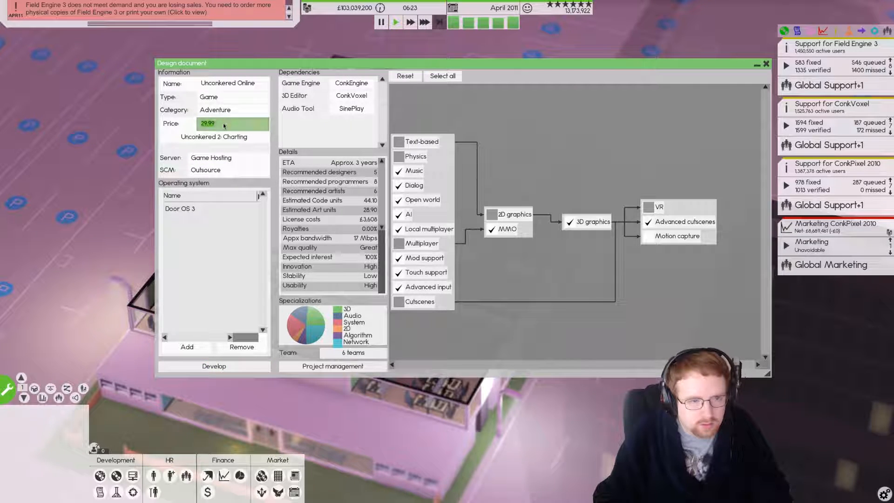
Price Unconkered Online at 39.99 in the design document and start its development.
text(329.99)
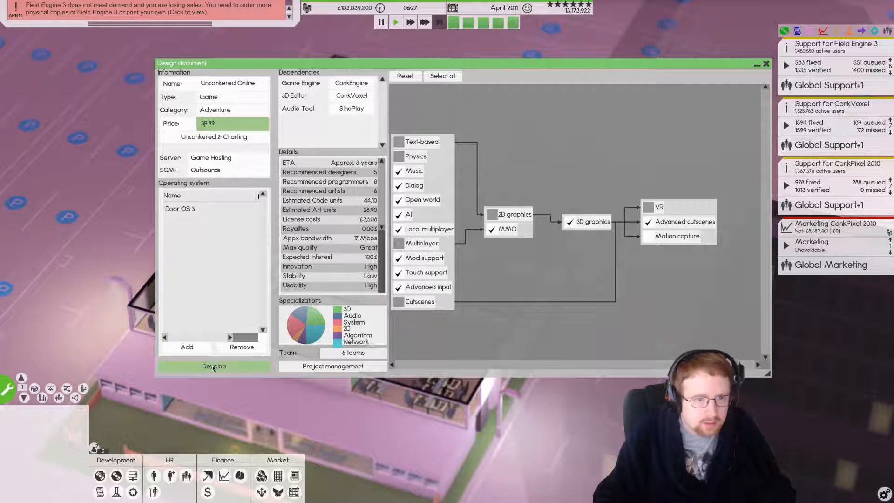
click(214, 366)
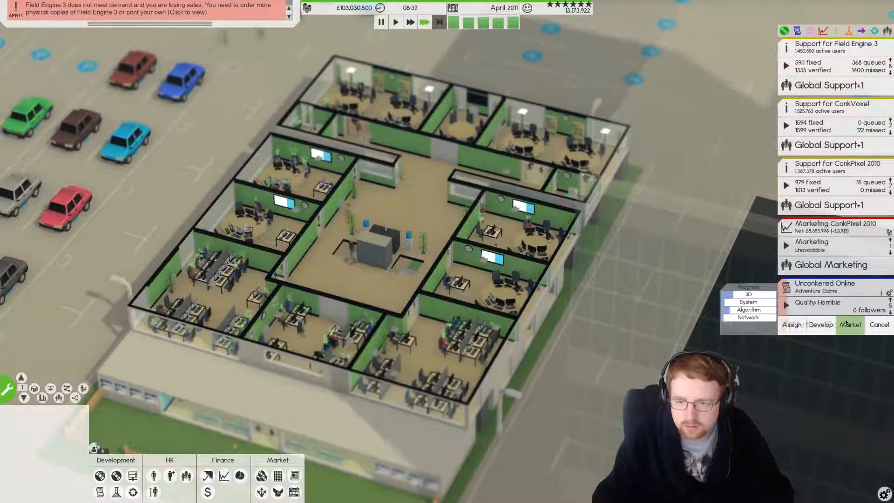
Announce January 2014 as Unconkered Online's release date via its marketing options.
click(851, 324)
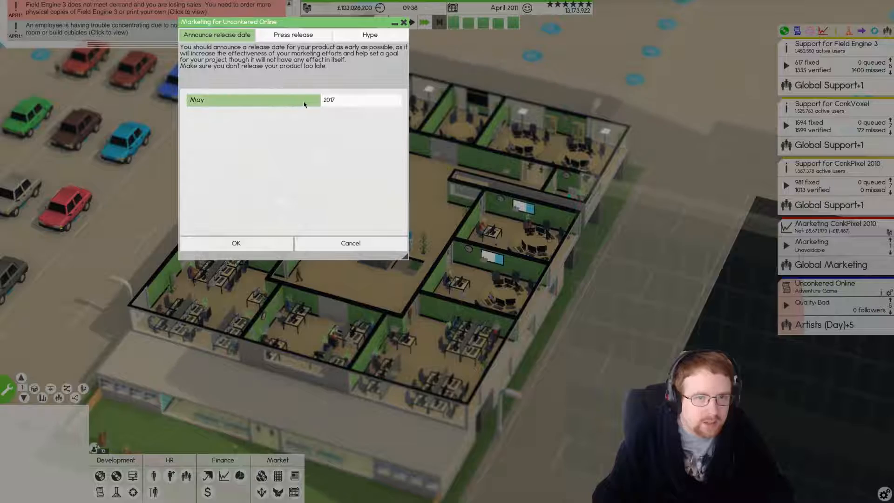
click(357, 100)
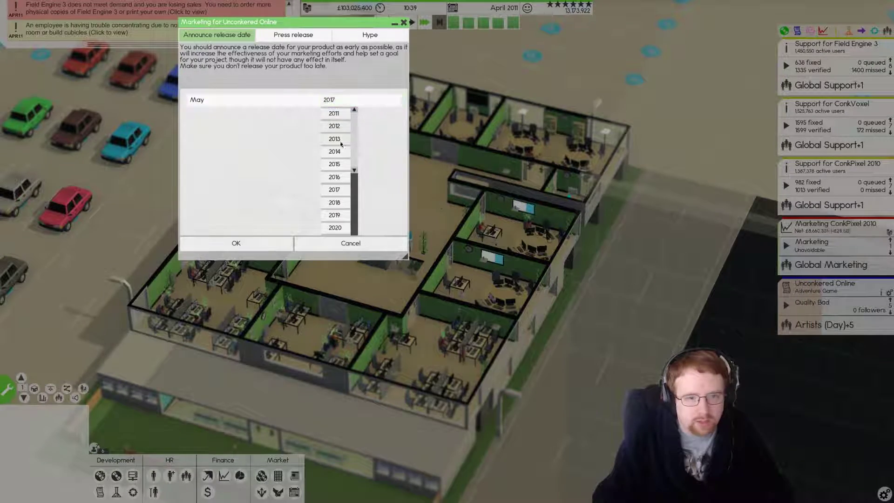
click(334, 164)
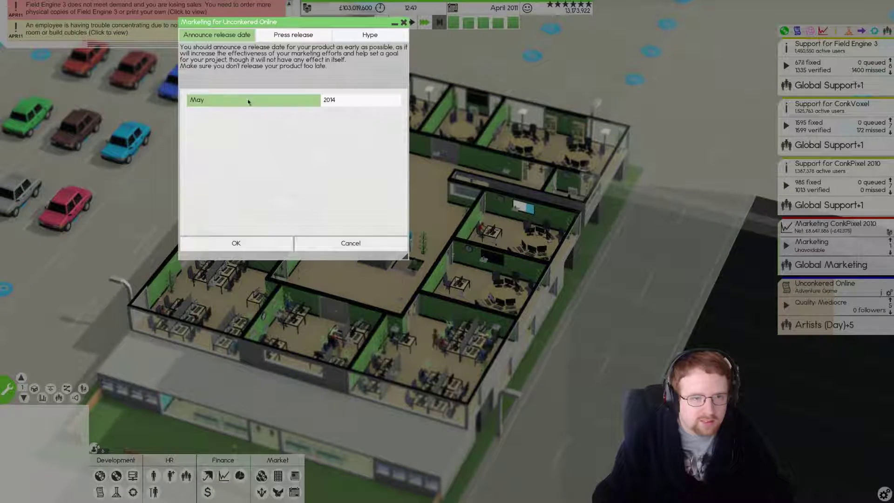
click(252, 100)
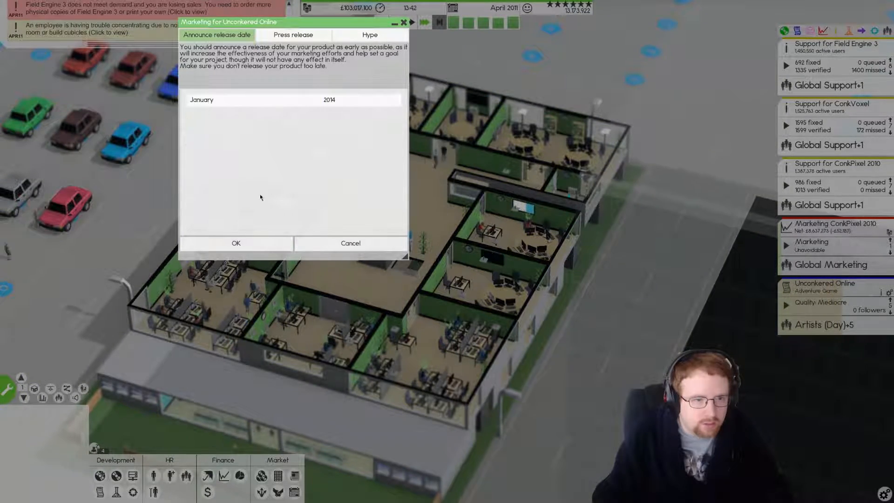
click(235, 243)
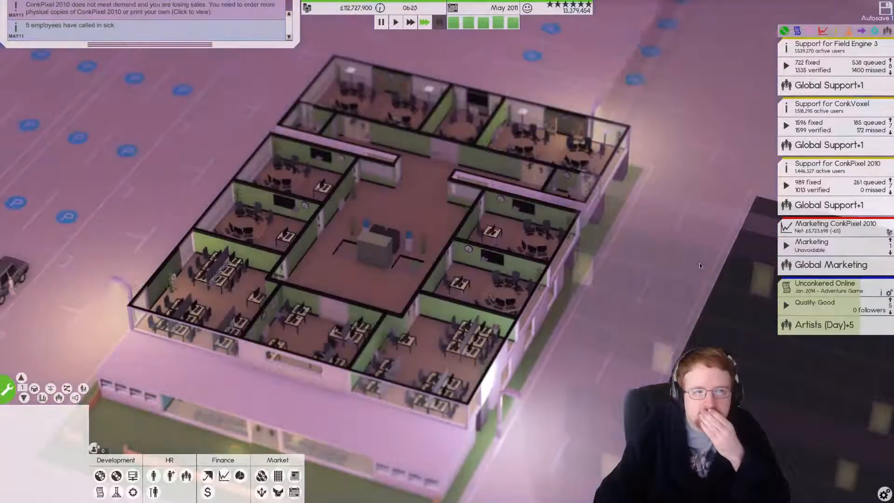
mouse_move(132, 476)
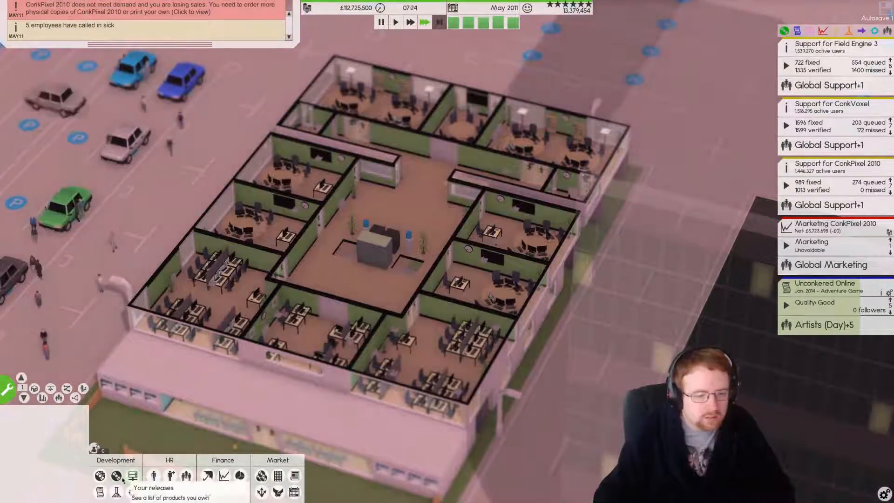
Add a ConkPixel 2010 print order capped at 100,000 copies and close My Releases.
click(132, 475)
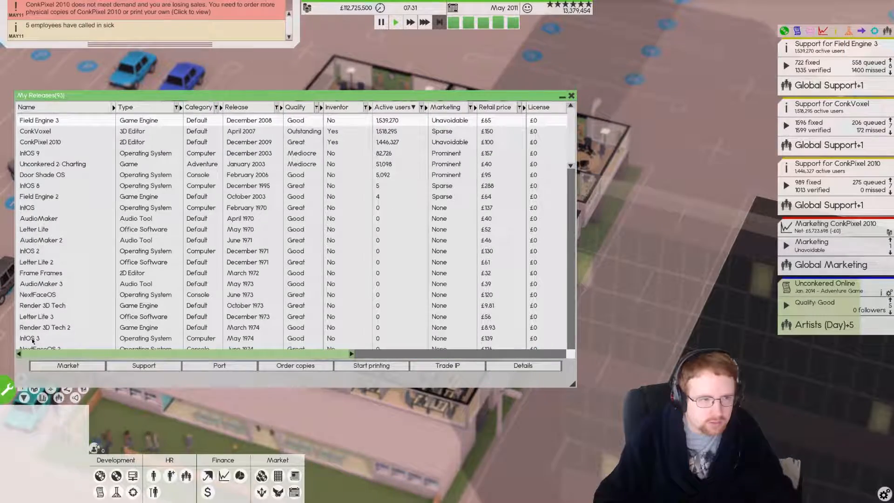
scroll(right, 3)
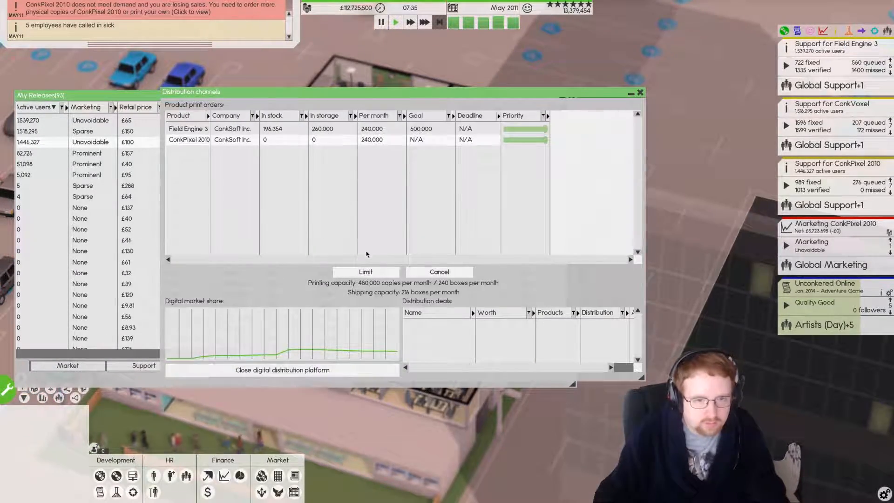
click(364, 271)
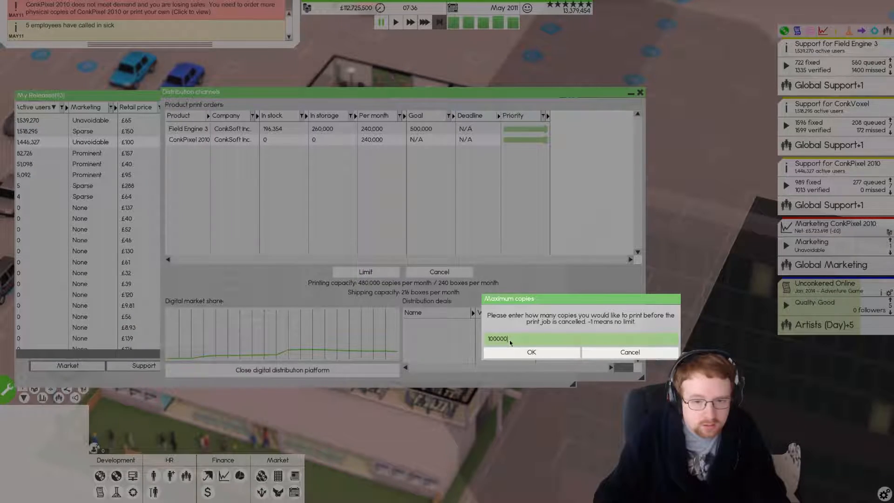
click(530, 352)
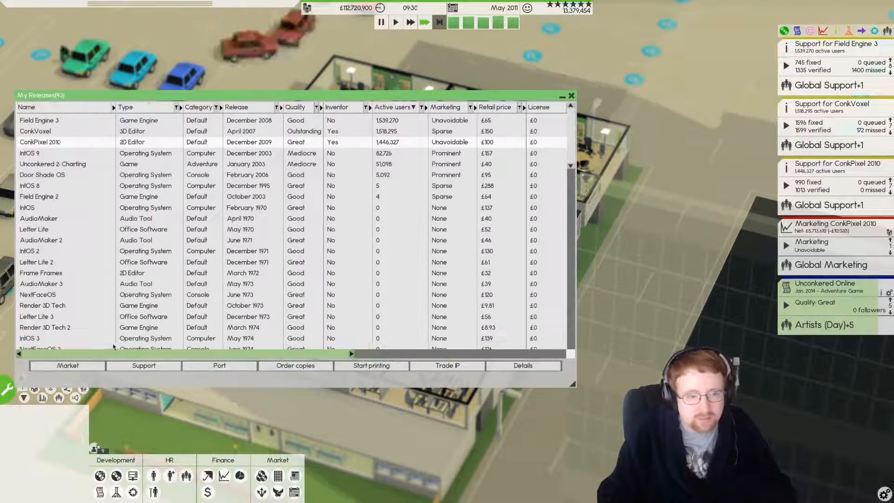
scroll(right, 3)
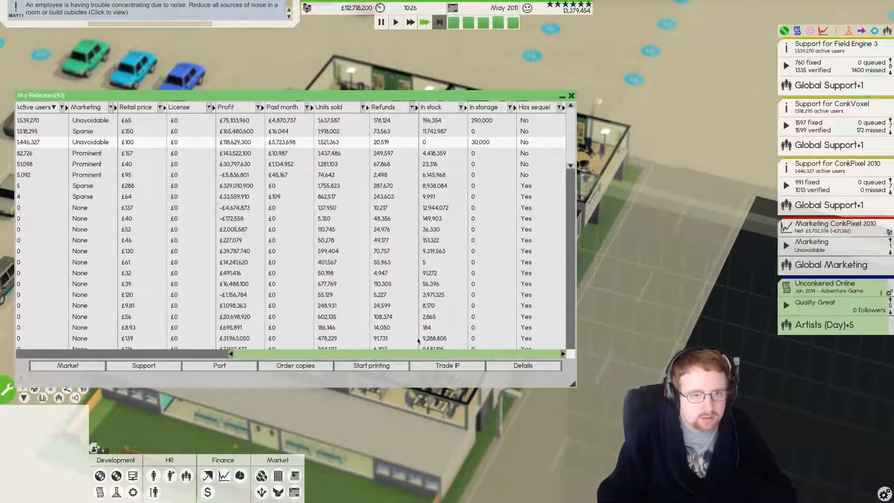
click(570, 95)
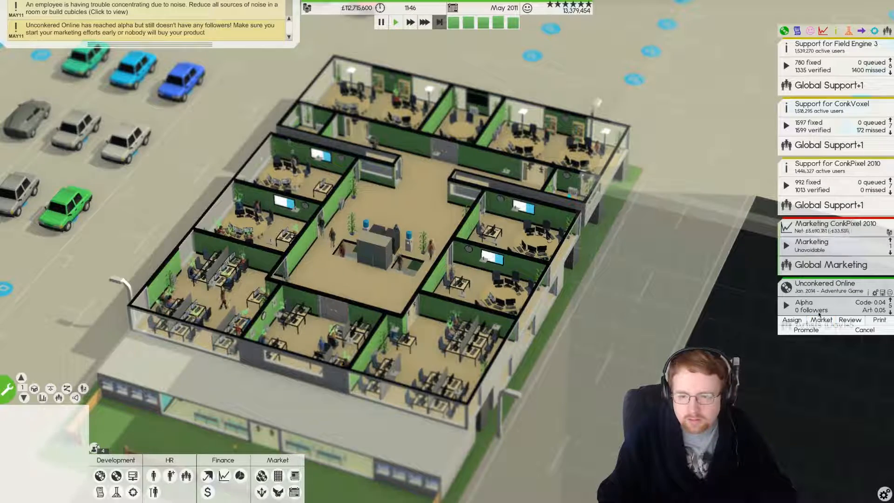
click(821, 319)
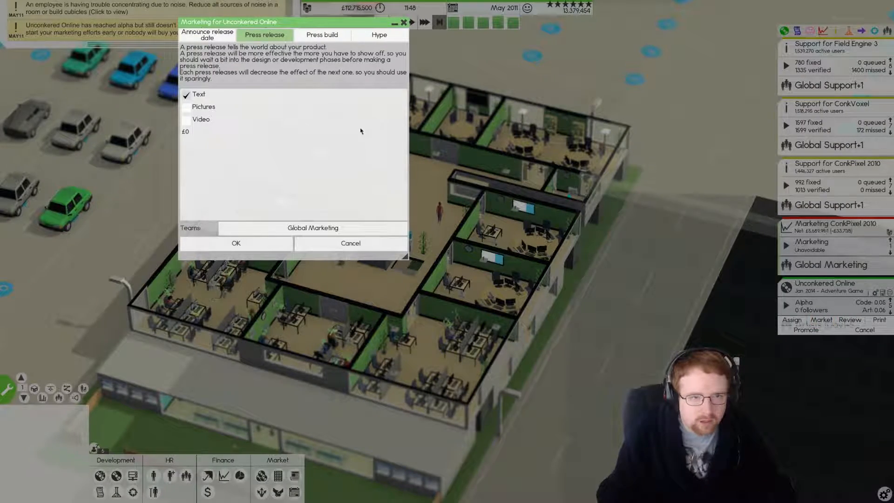
click(378, 34)
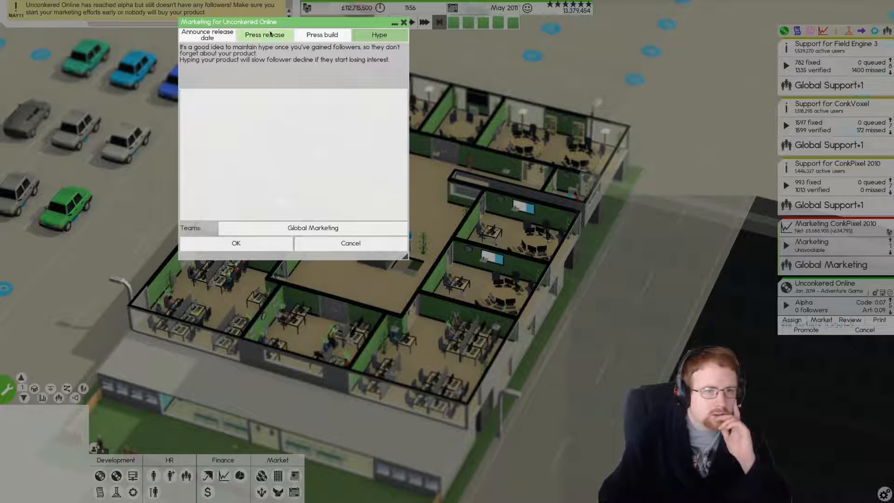
click(207, 35)
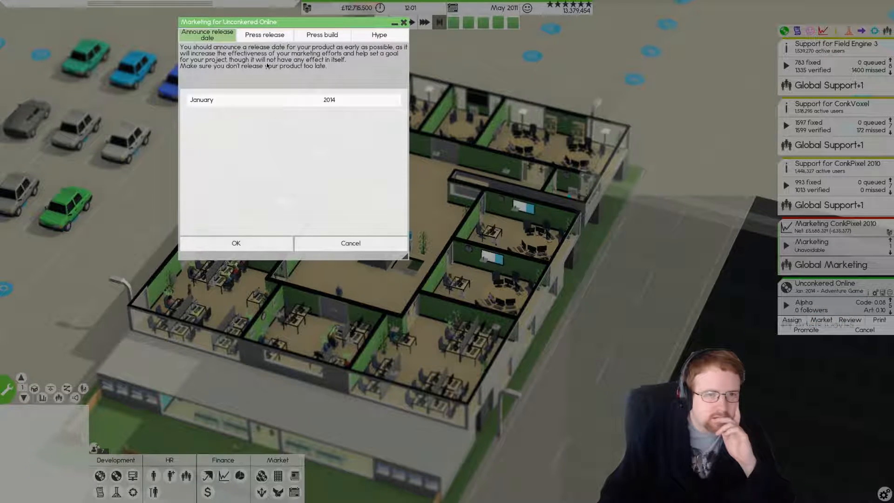
click(263, 34)
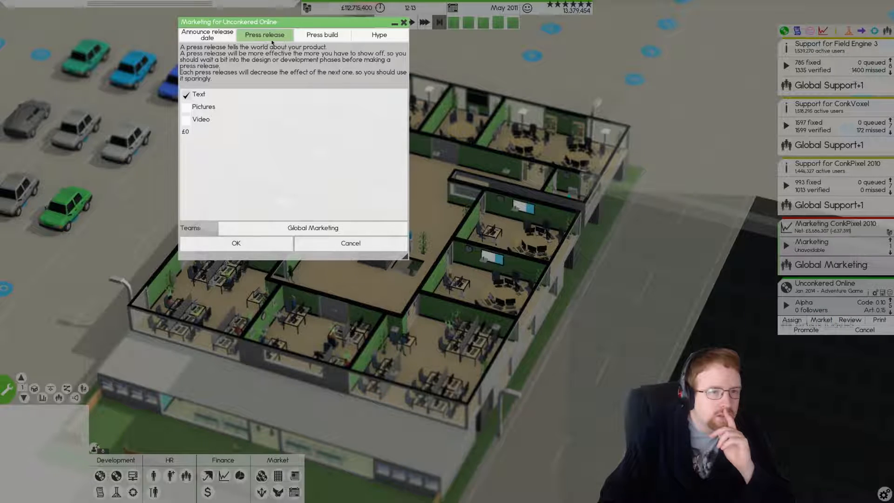
click(321, 34)
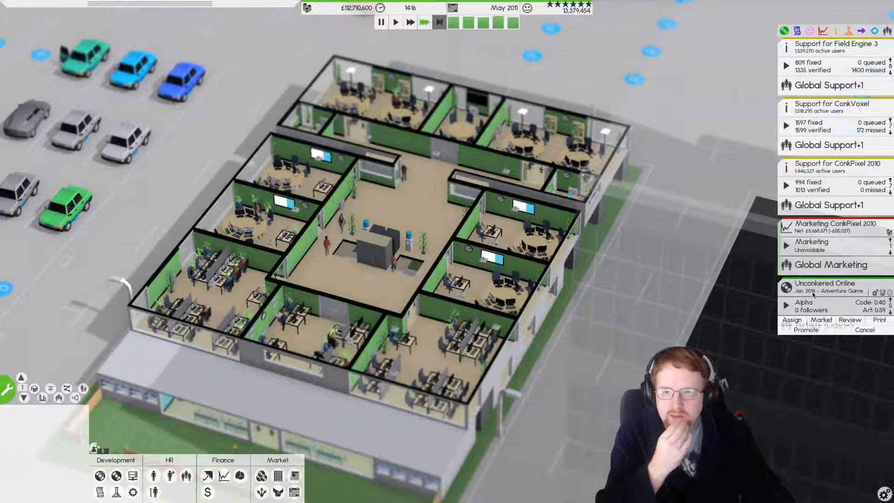
Bring up the My Releases list of the company's released products.
click(821, 319)
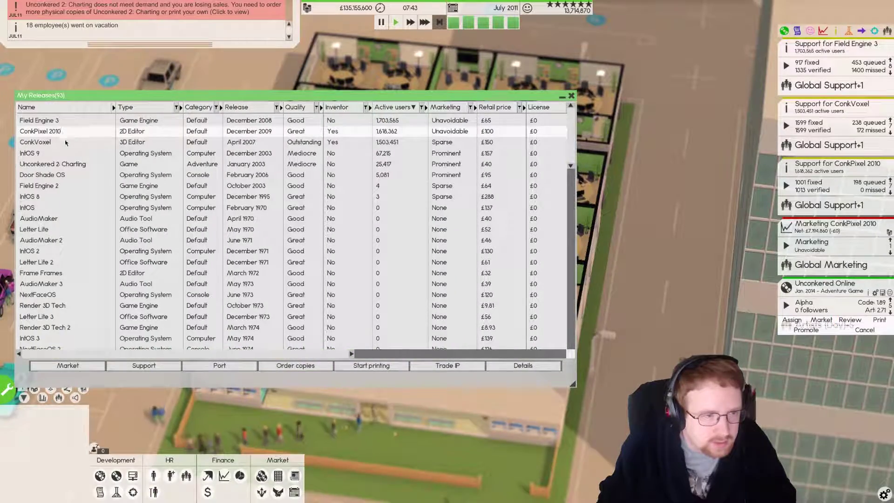
Cap Unconkered 2's print order at 100,000 copies and close My Releases.
scroll(right, 3)
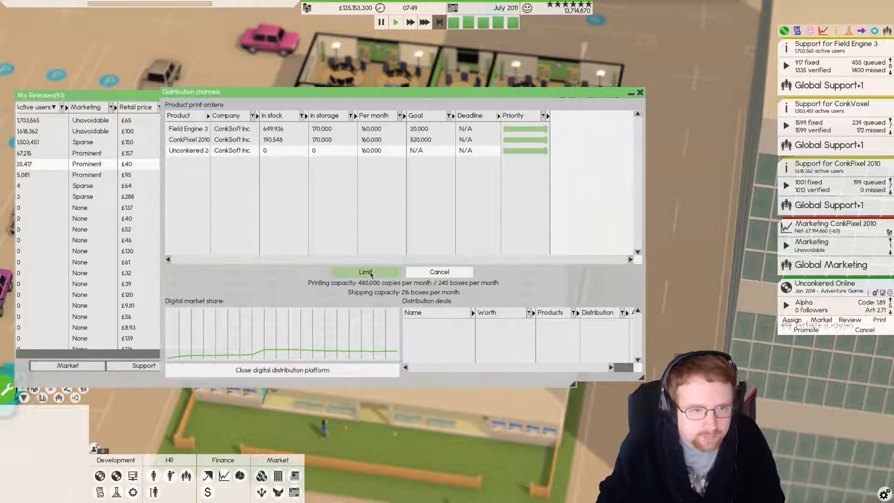
click(366, 271)
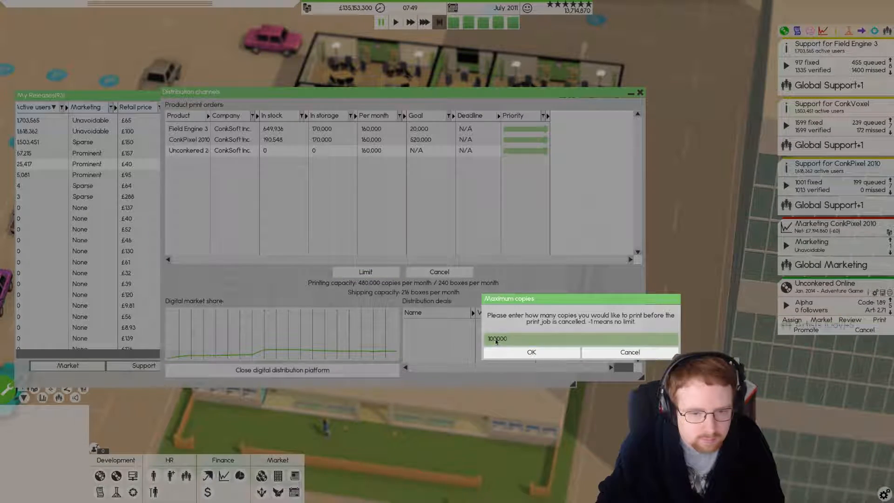
click(530, 352)
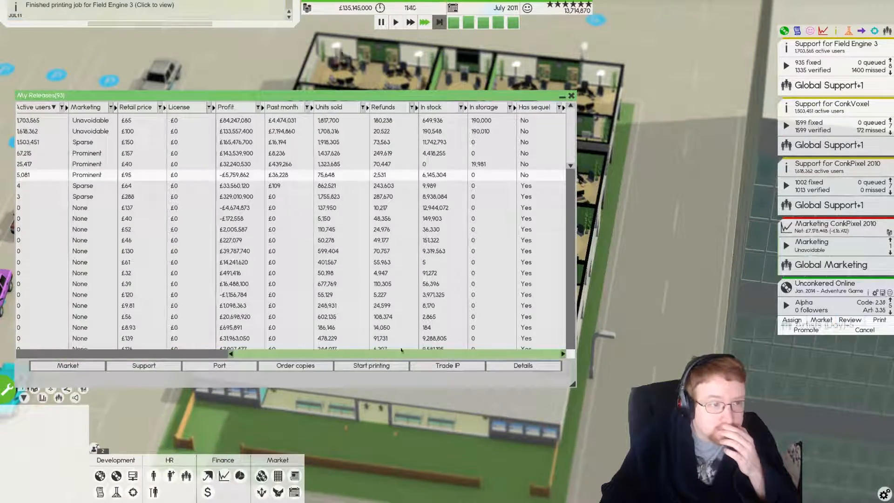
click(566, 95)
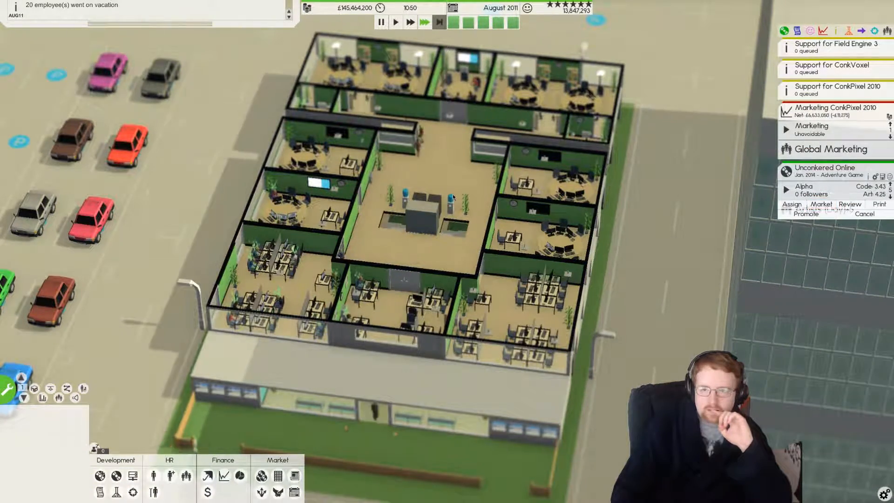
Approve the 2,000,000 budget in the Budget dialog.
click(833, 89)
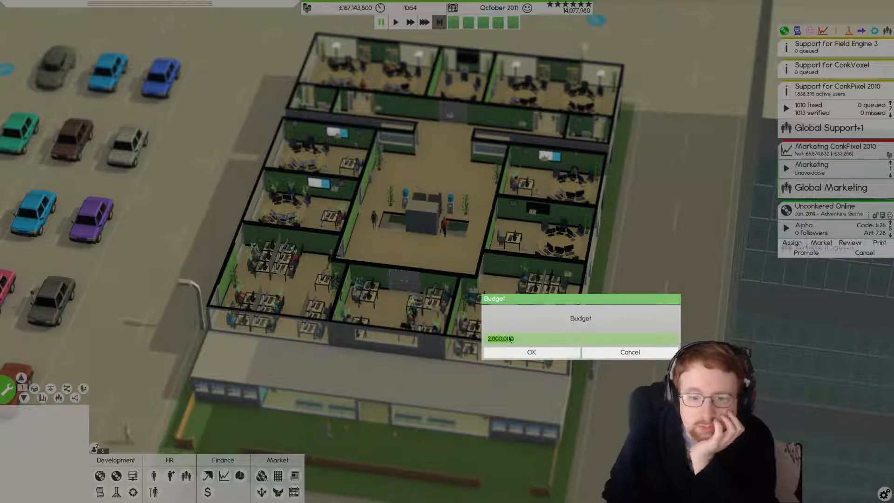
click(530, 352)
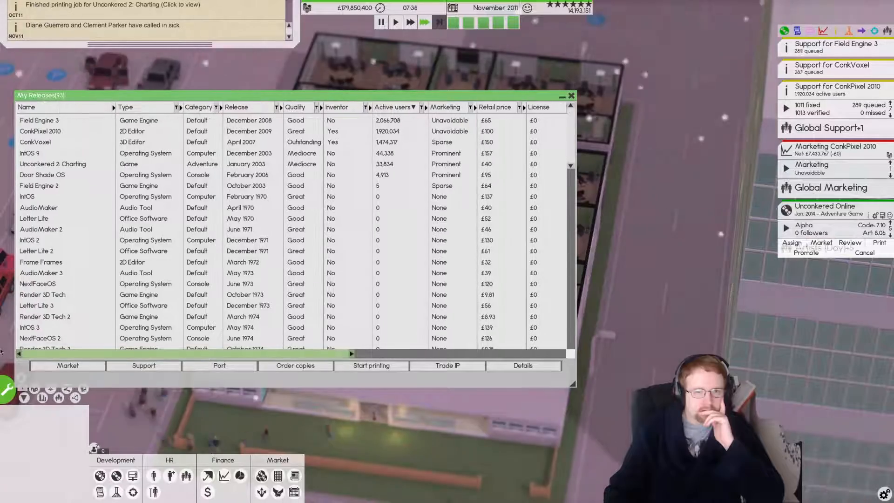
Review release profits by scrolling My Releases sideways, then close the list.
scroll(right, 3)
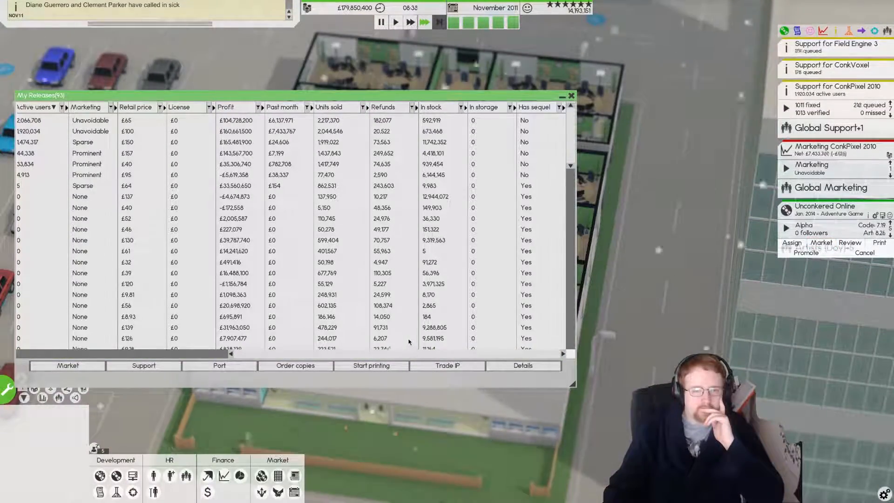
scroll(left, 3)
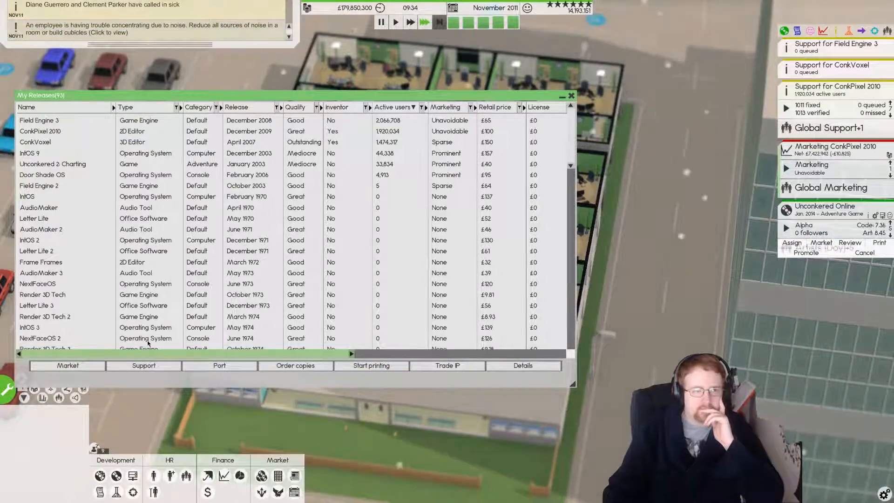
scroll(right, 3)
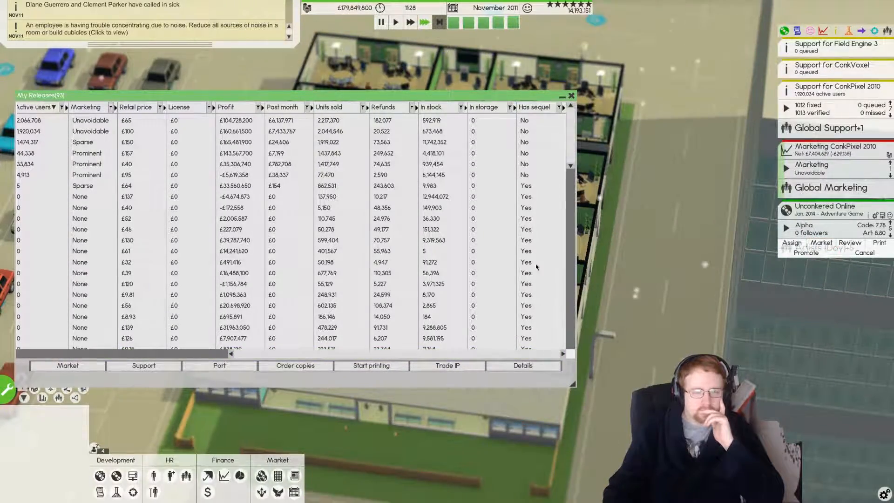
click(571, 95)
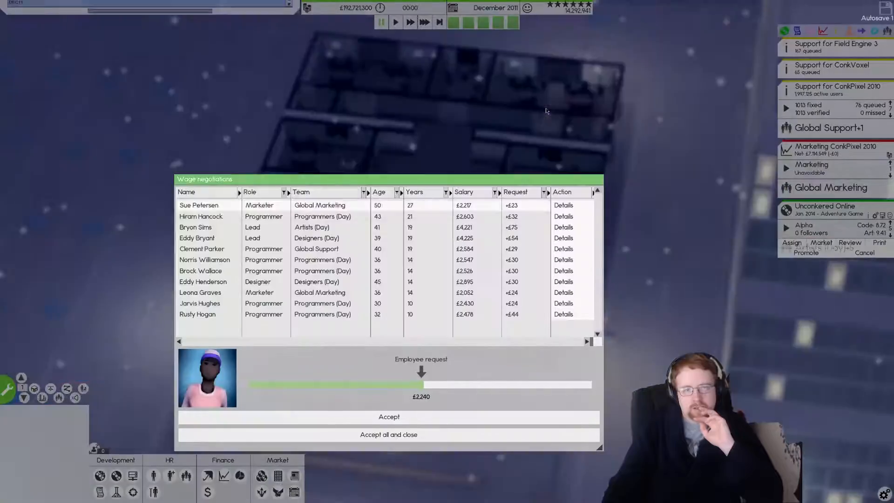
Accept all employees' wage demands and confirm the raises.
click(389, 434)
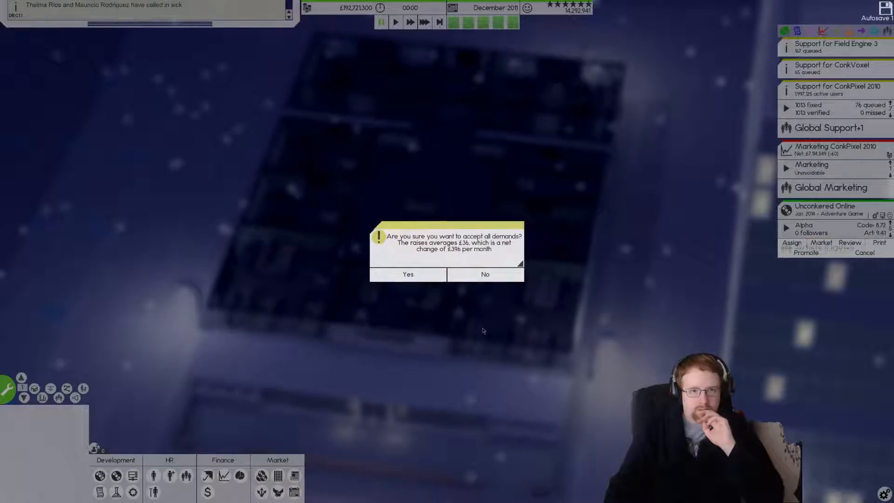
click(407, 274)
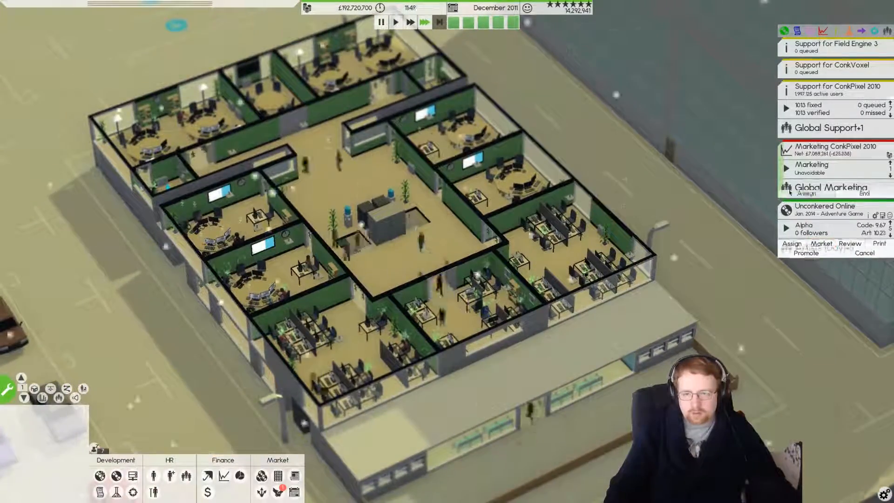
Send a text press release for Unconkered Online, then start hyping it.
click(820, 242)
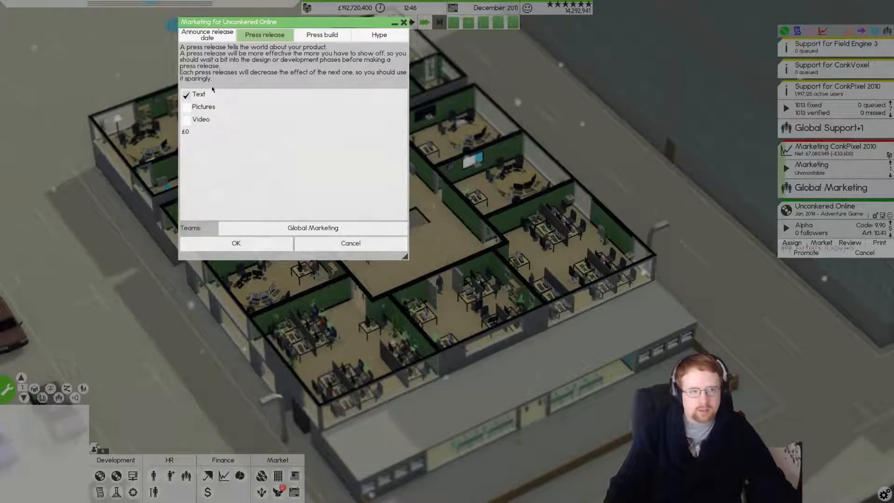
click(235, 243)
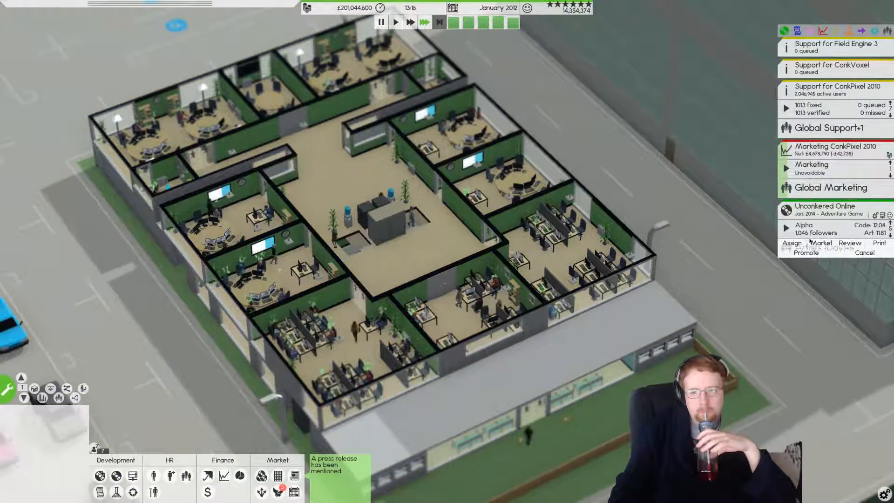
click(821, 243)
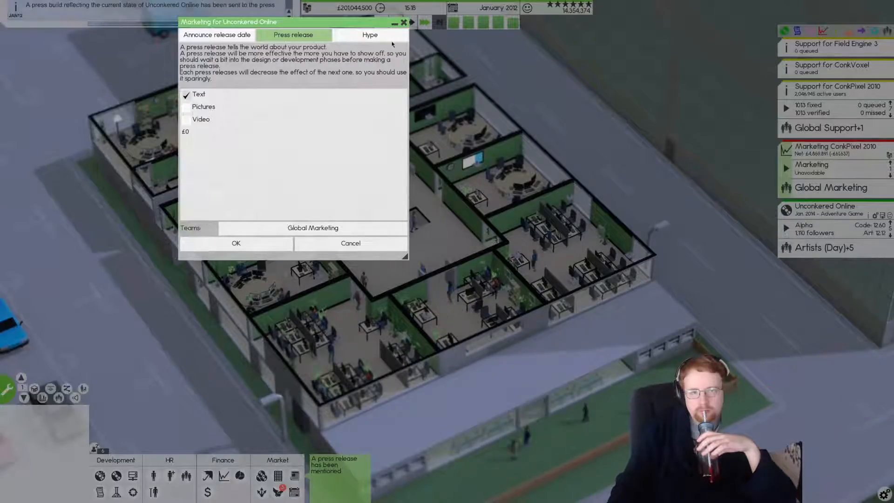
click(236, 243)
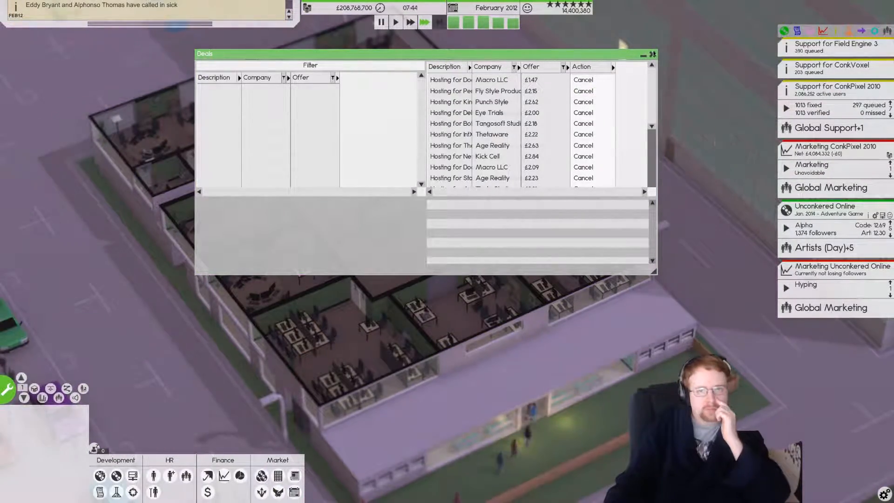
Rank available contracts by highest income and inspect the top embedded system contract.
click(652, 54)
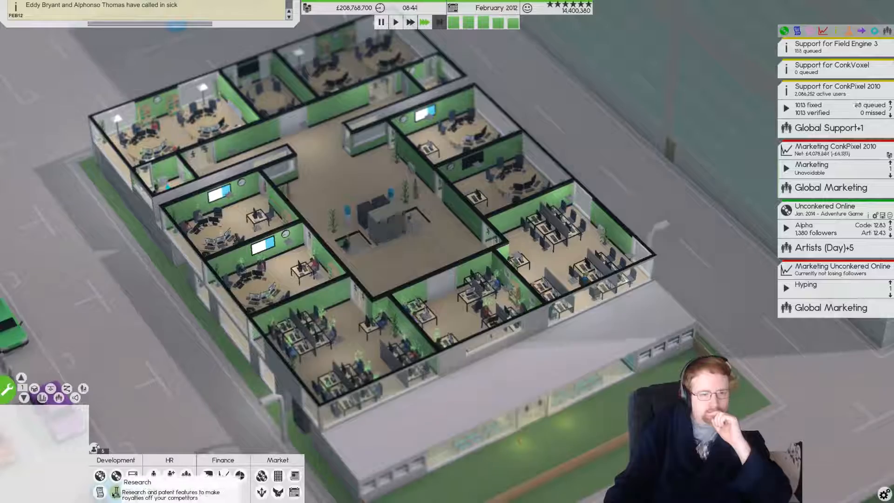
click(100, 475)
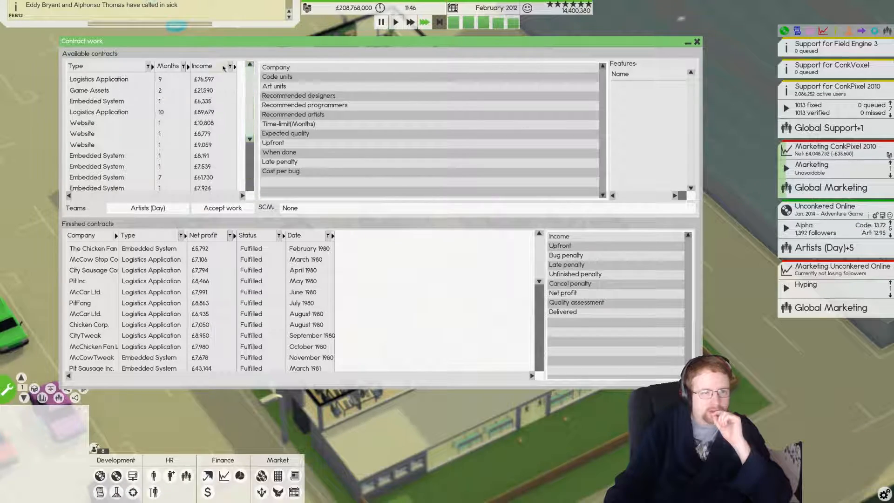
click(204, 65)
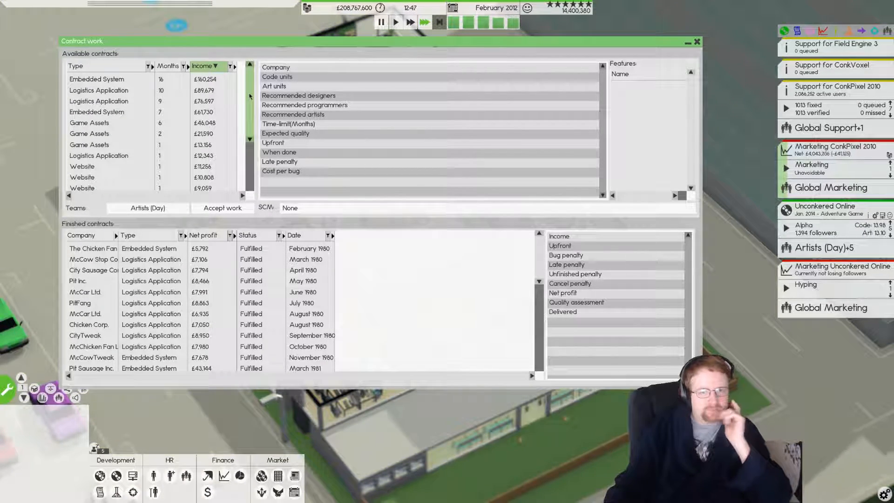
click(96, 78)
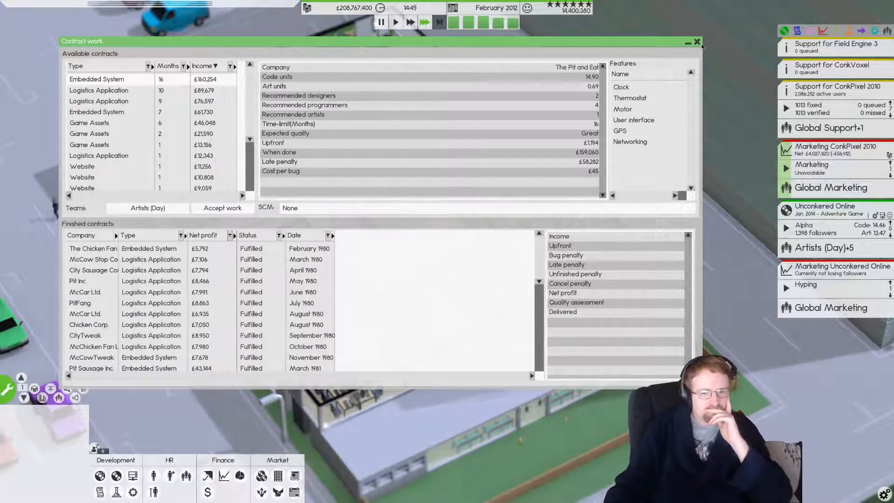
click(697, 41)
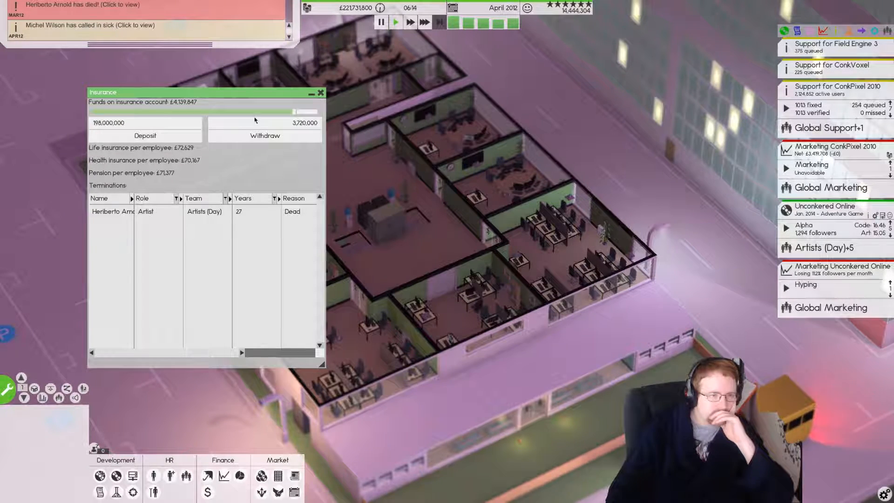
Deposit 36,000,000 into the insurance account, then begin a hire search from HR.
click(145, 135)
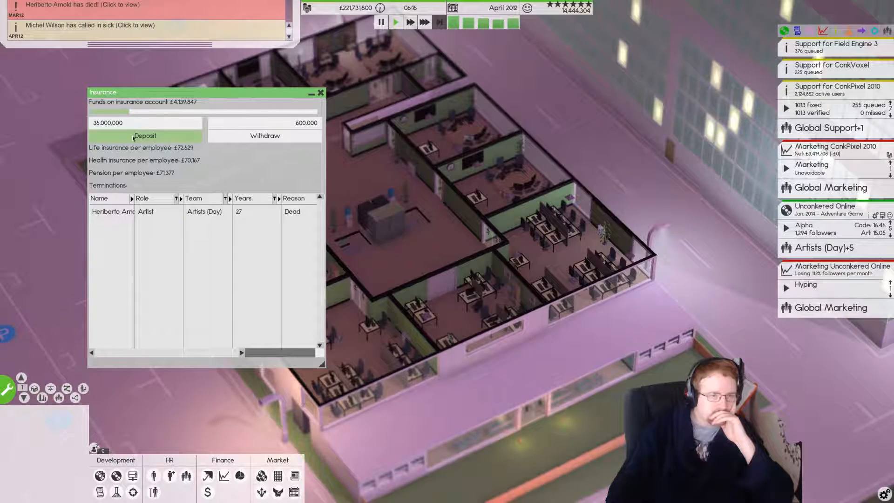
click(144, 136)
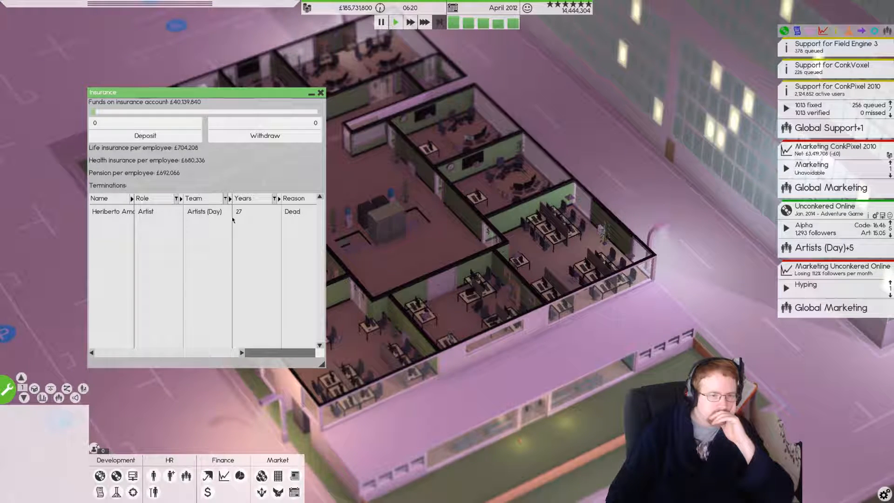
click(319, 92)
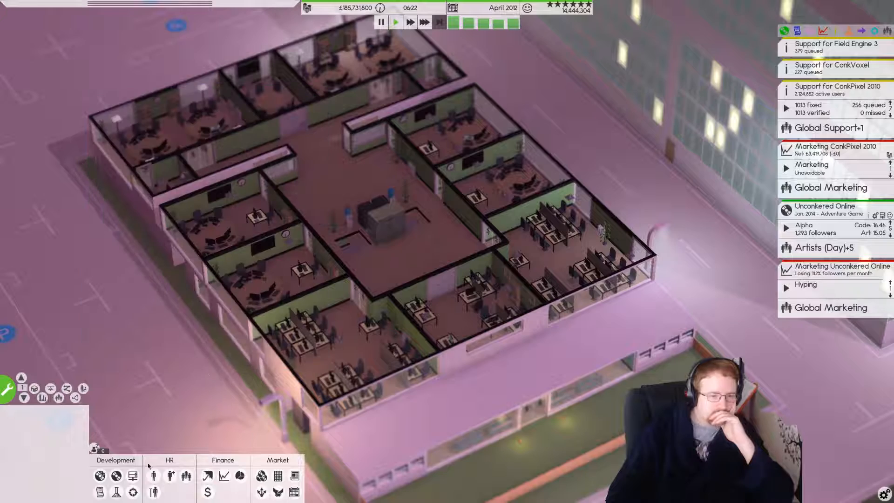
click(152, 476)
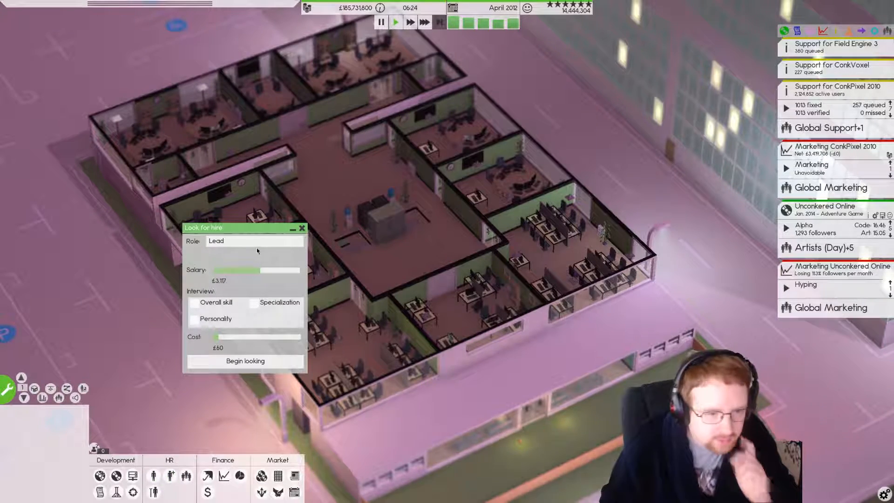